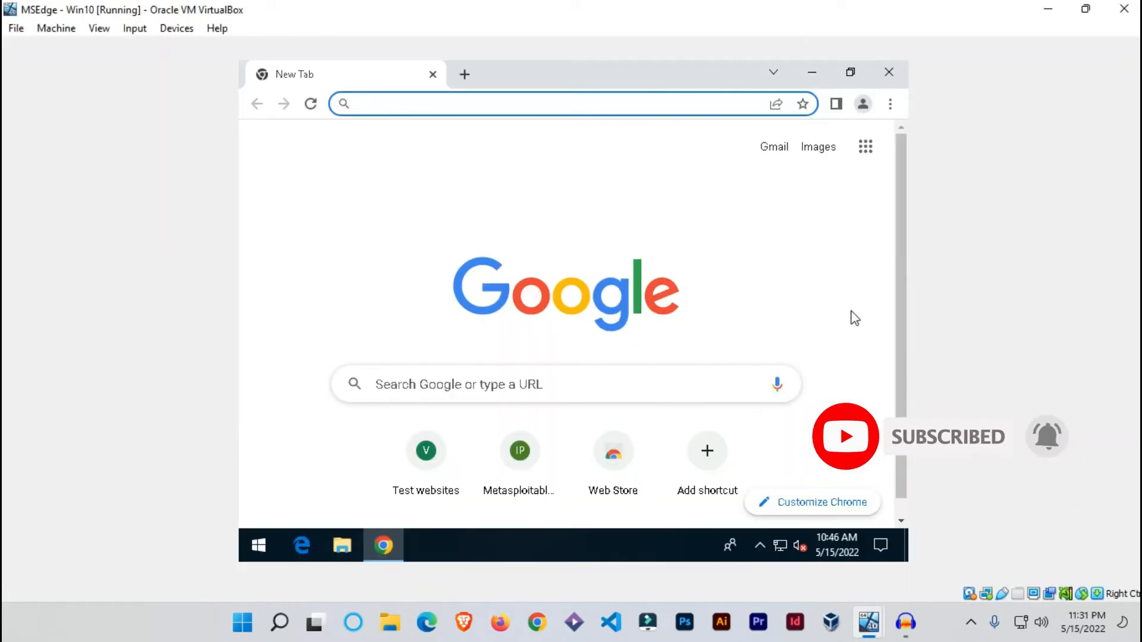
{"action": "mouse_move", "coordinate": [1067, 43]}
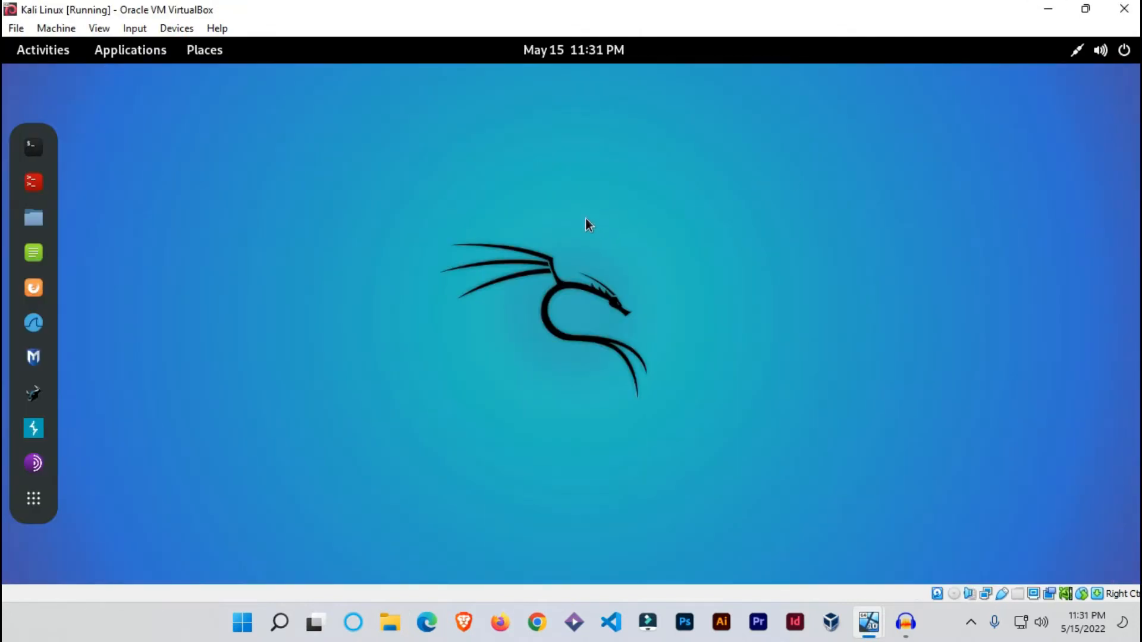
{"action": "mouse_move", "coordinate": [215, 312]}
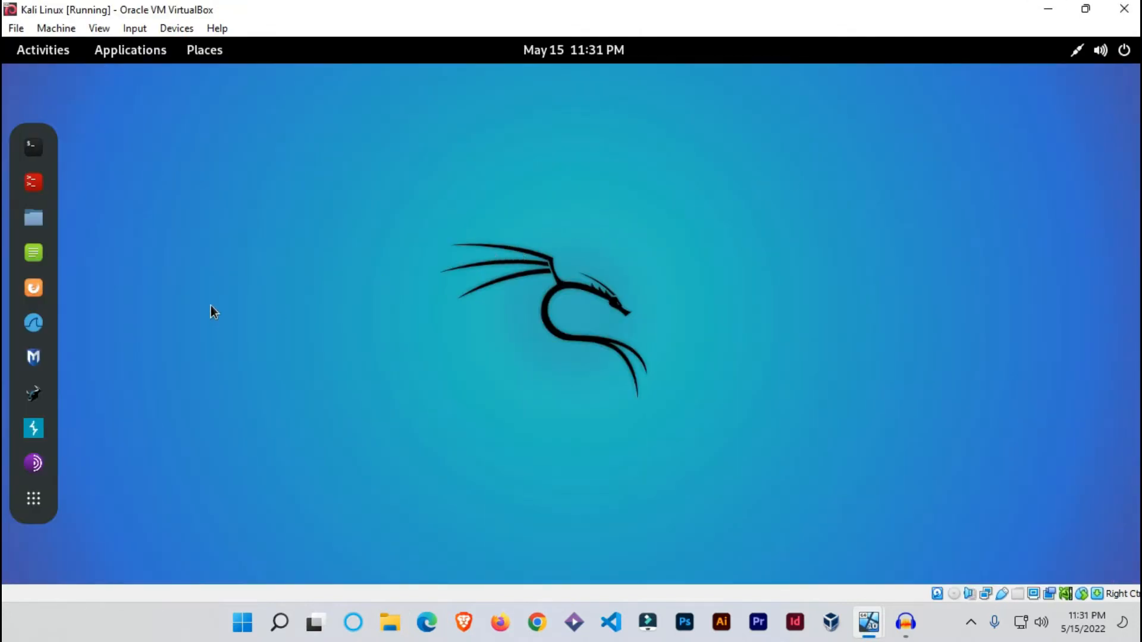
{"action": "mouse_move", "coordinate": [211, 303]}
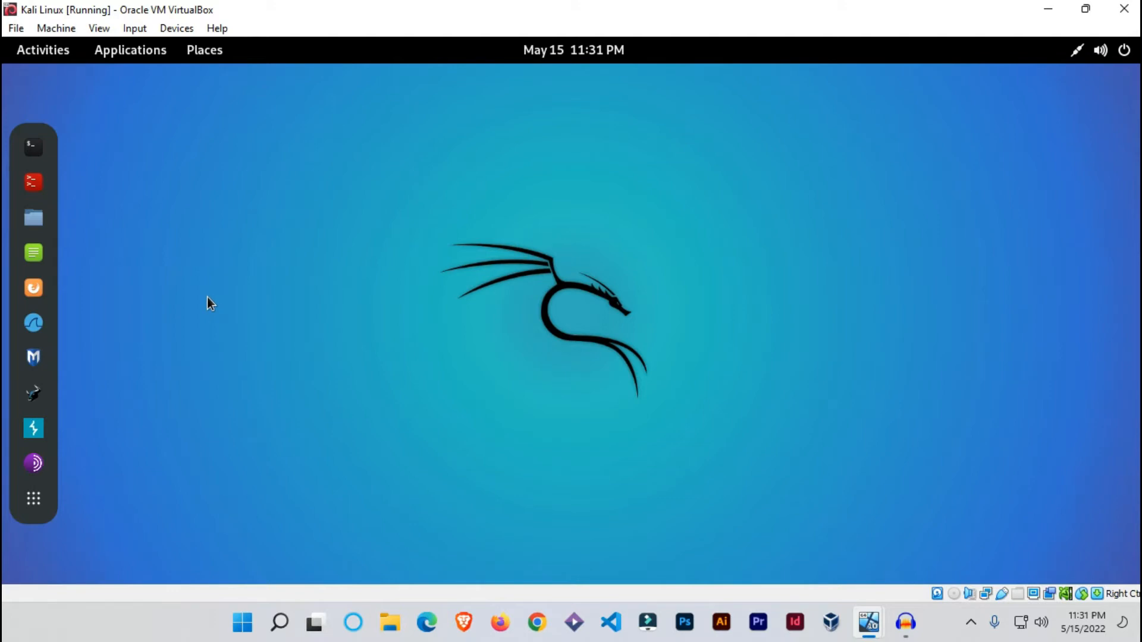
{"action": "mouse_move", "coordinate": [144, 403]}
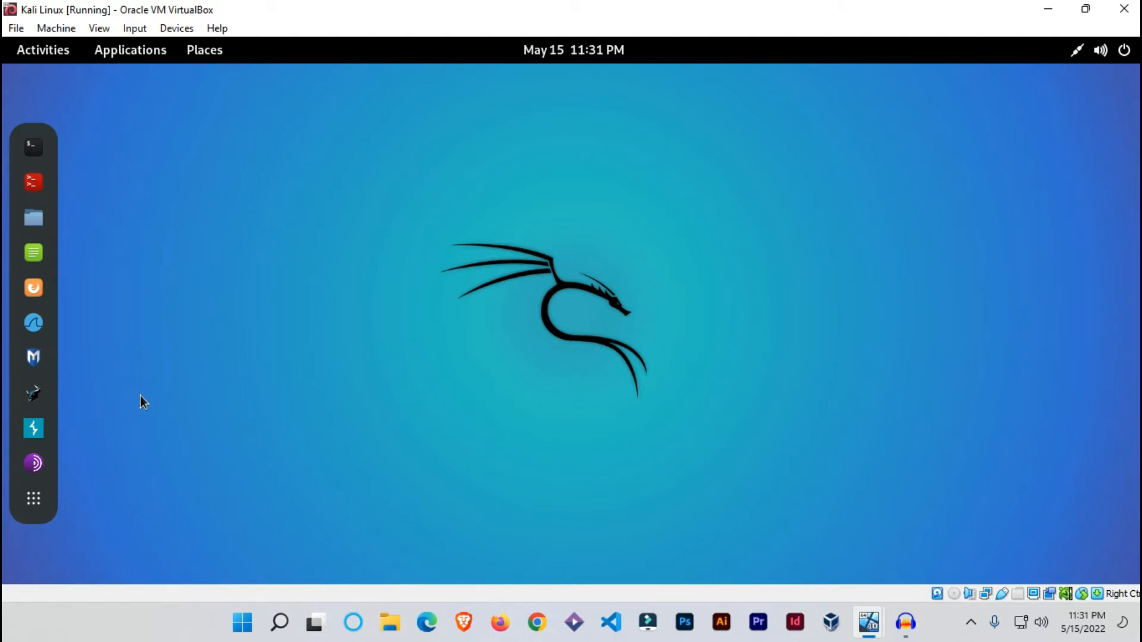
{"action": "mouse_move", "coordinate": [34, 499]}
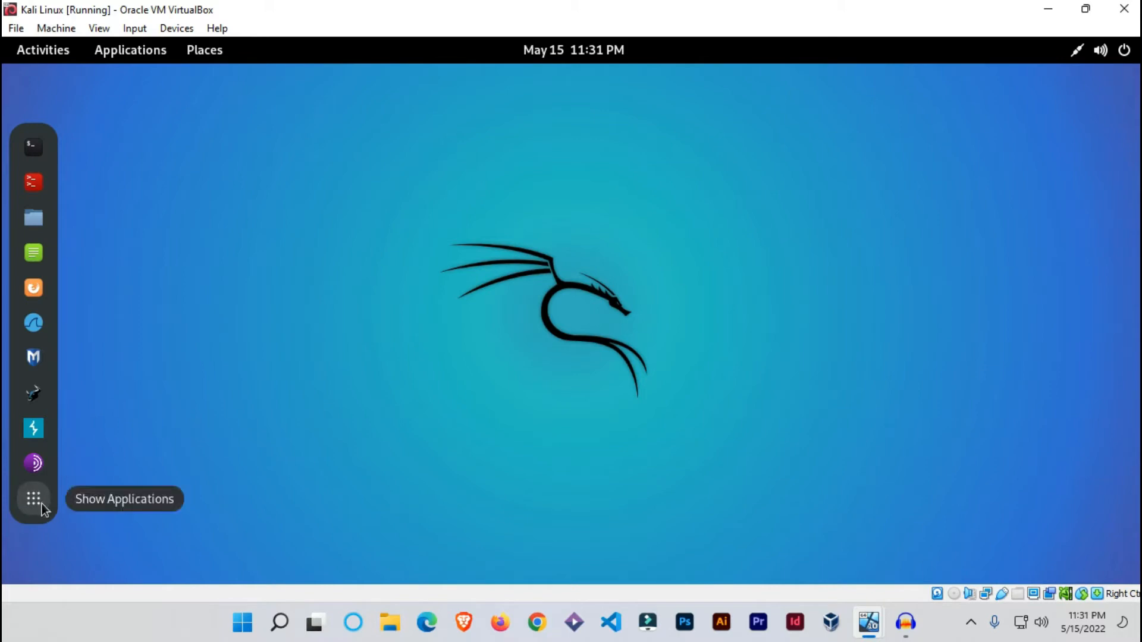
{"action": "mouse_move", "coordinate": [33, 499]}
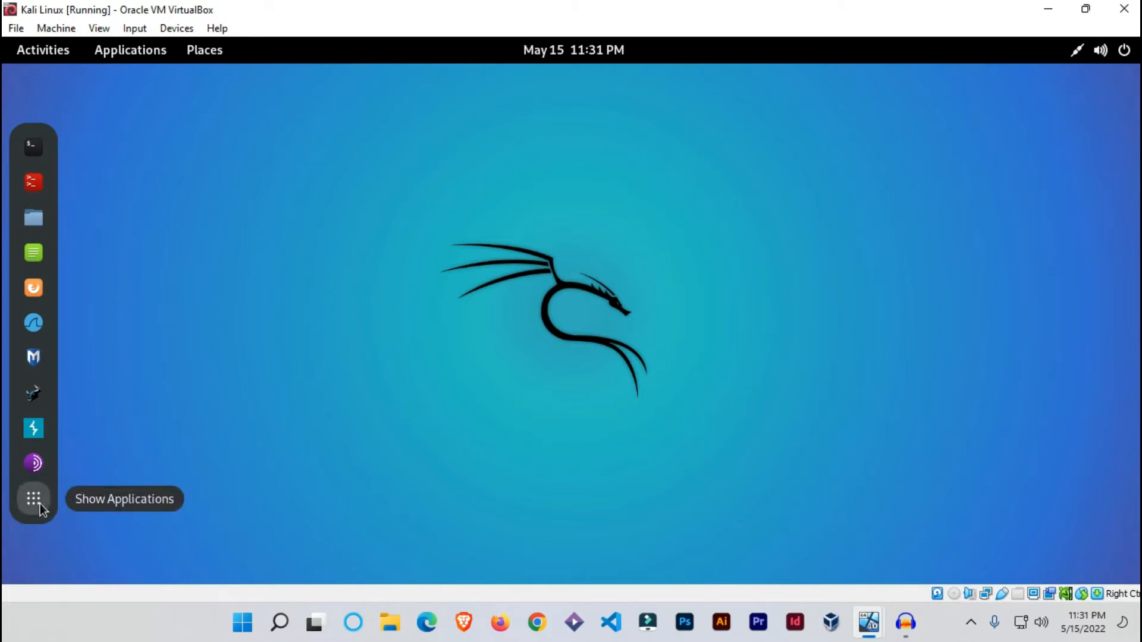
- Search the Kali applications for 'ettercap' and launch Ettercap
{"action": "left_click", "coordinate": [32, 499]}
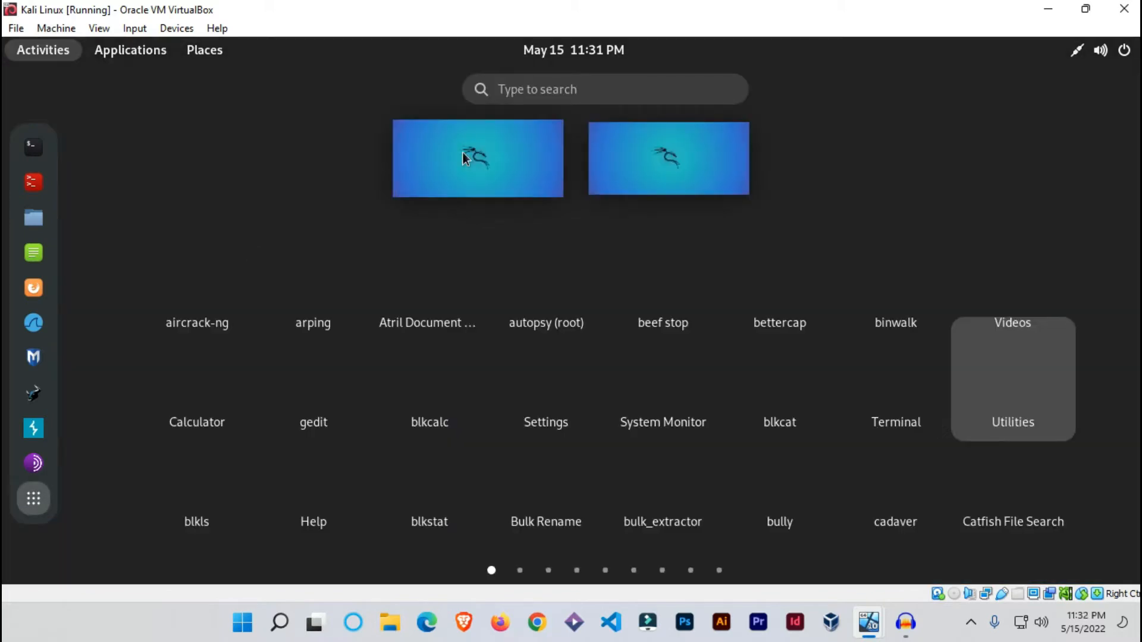
{"action": "left_click", "coordinate": [590, 88]}
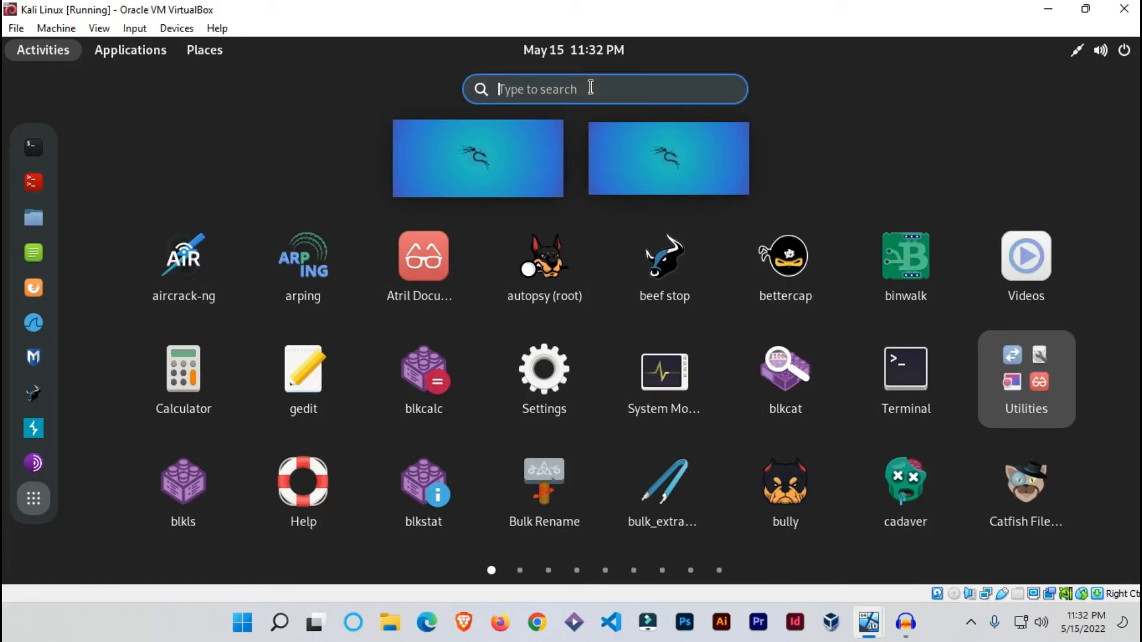
{"action": "type", "text": "el"}
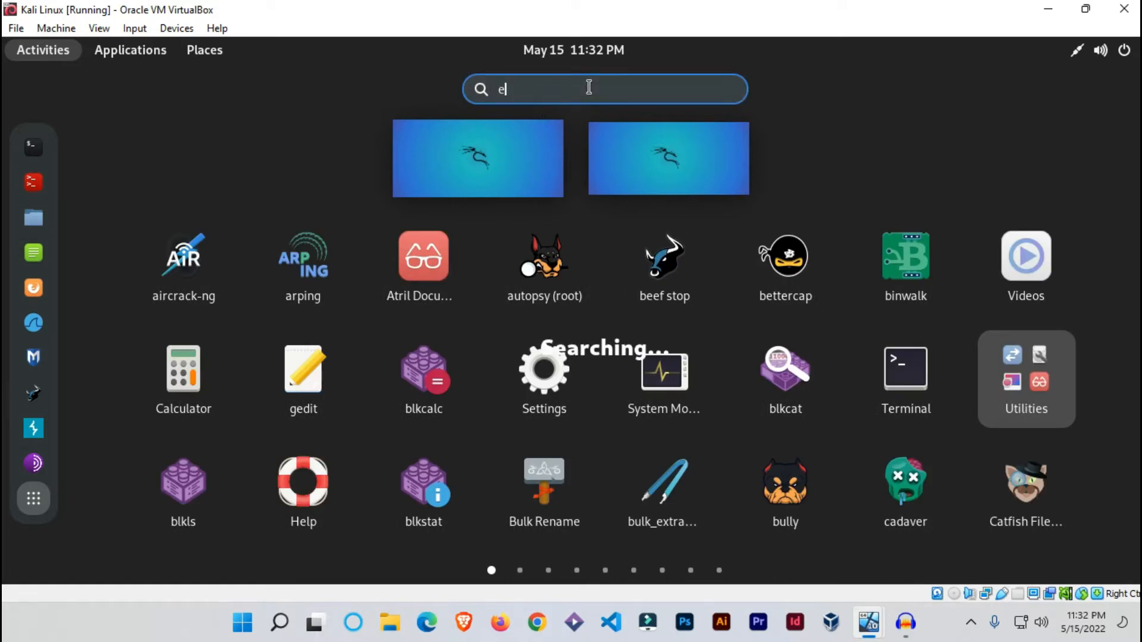
{"action": "type", "text": "ttercap"}
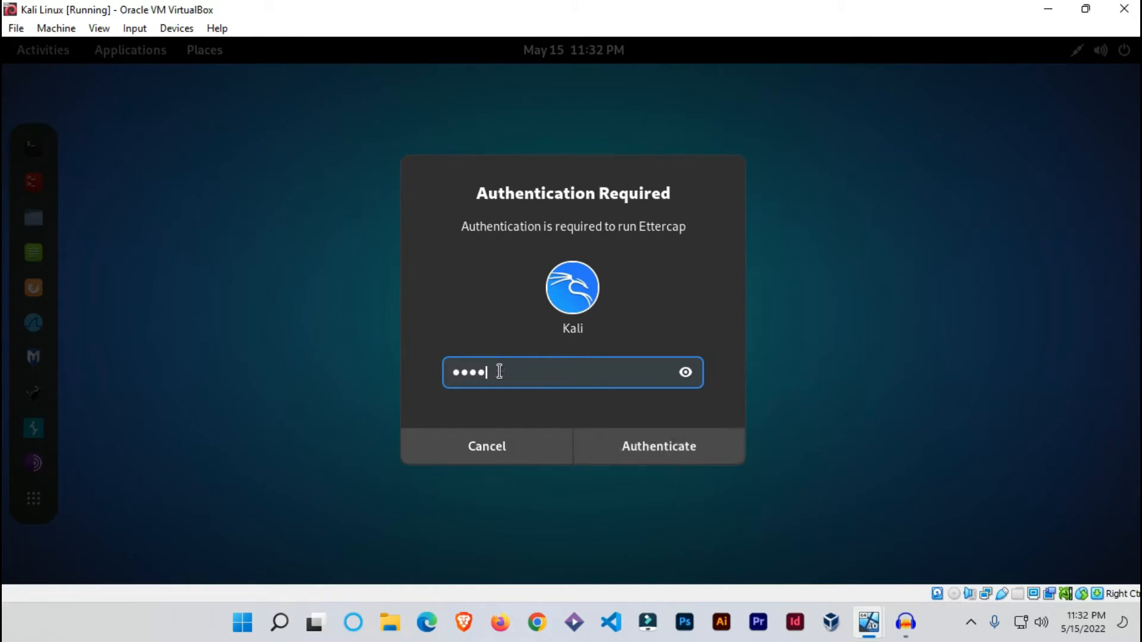
- Authenticate Ettercap, opening setup with sniffing at startup on eth0
{"action": "left_click", "coordinate": [656, 445]}
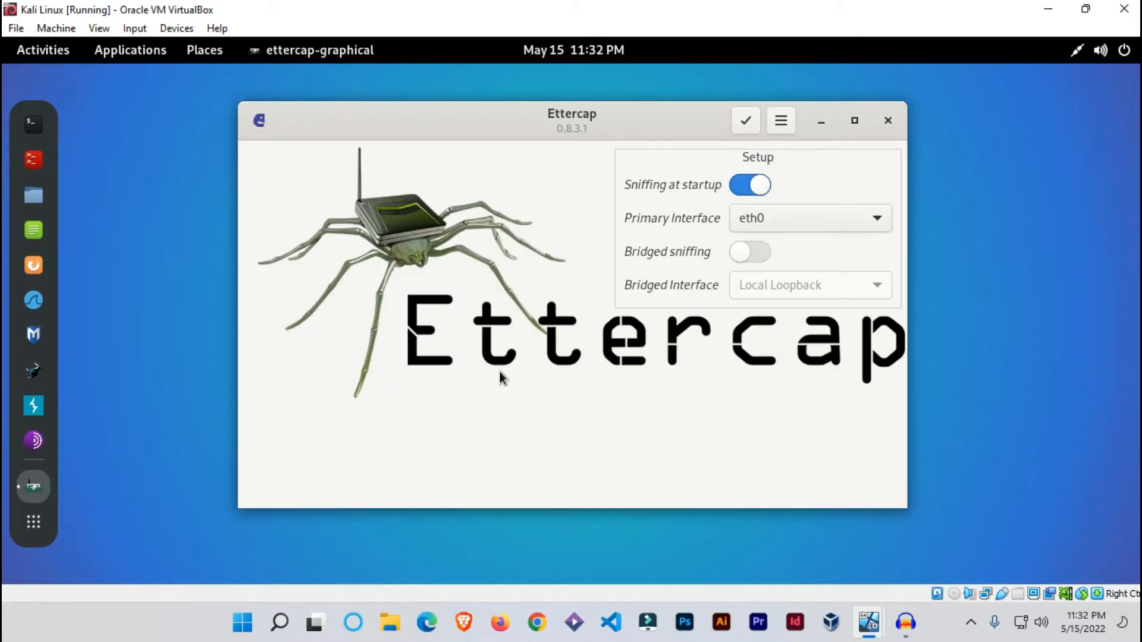
{"action": "mouse_move", "coordinate": [690, 206]}
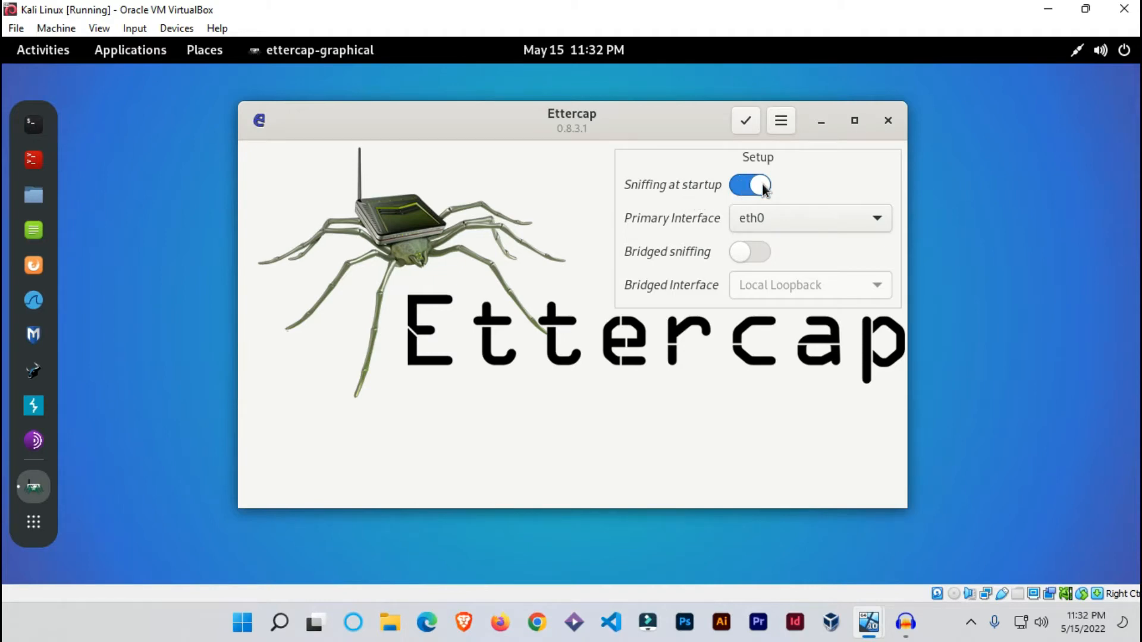
{"action": "mouse_move", "coordinate": [763, 193]}
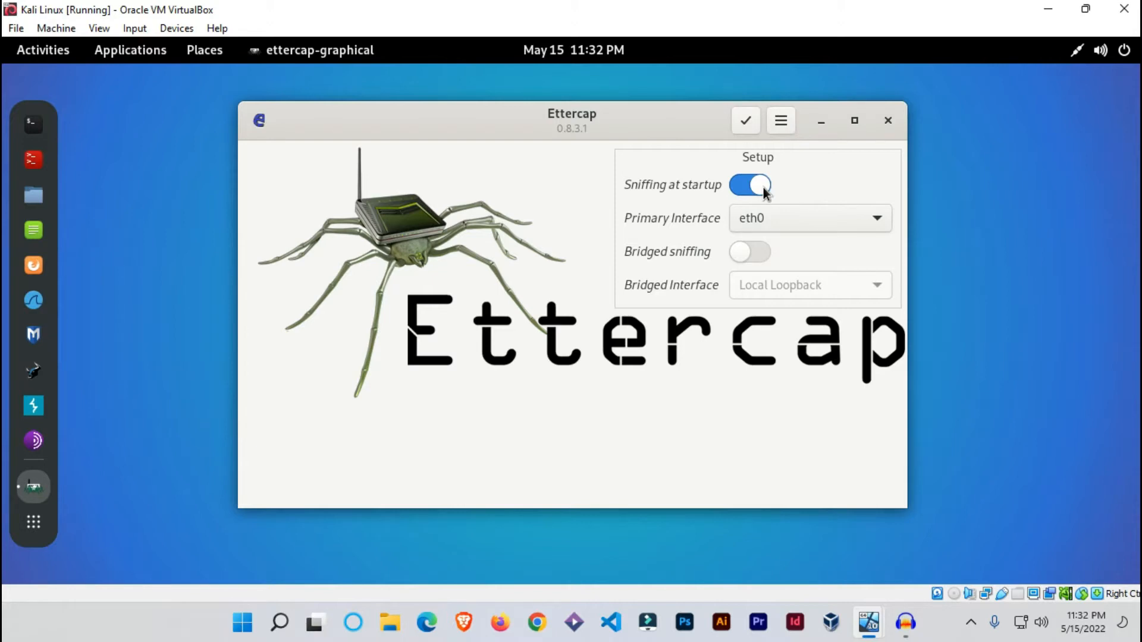
{"action": "mouse_move", "coordinate": [791, 224]}
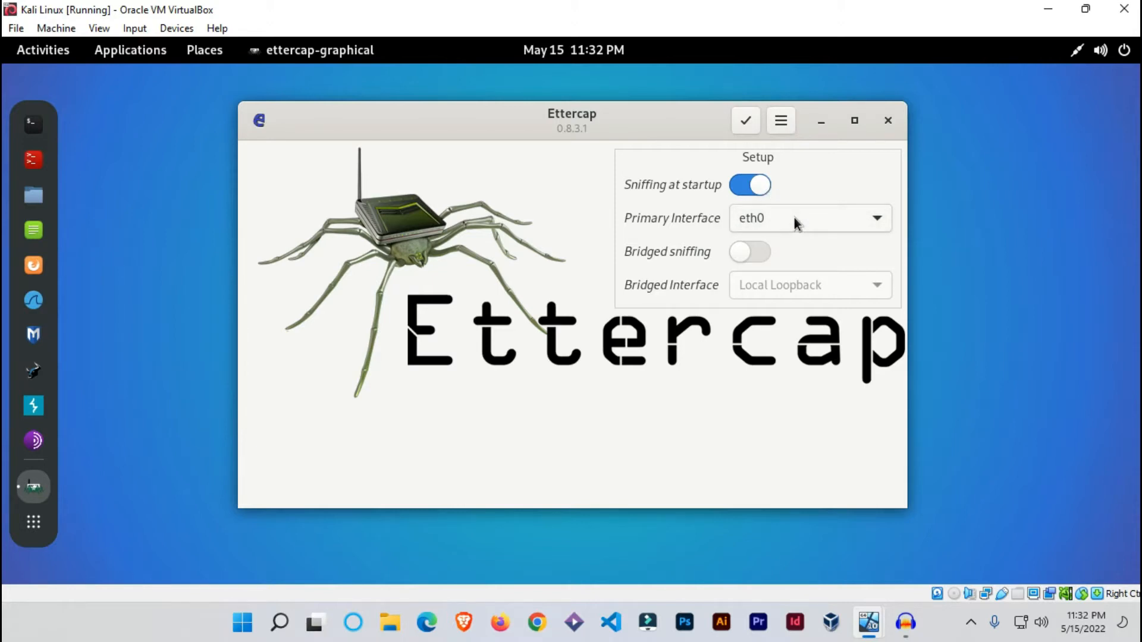
{"action": "mouse_move", "coordinate": [834, 226]}
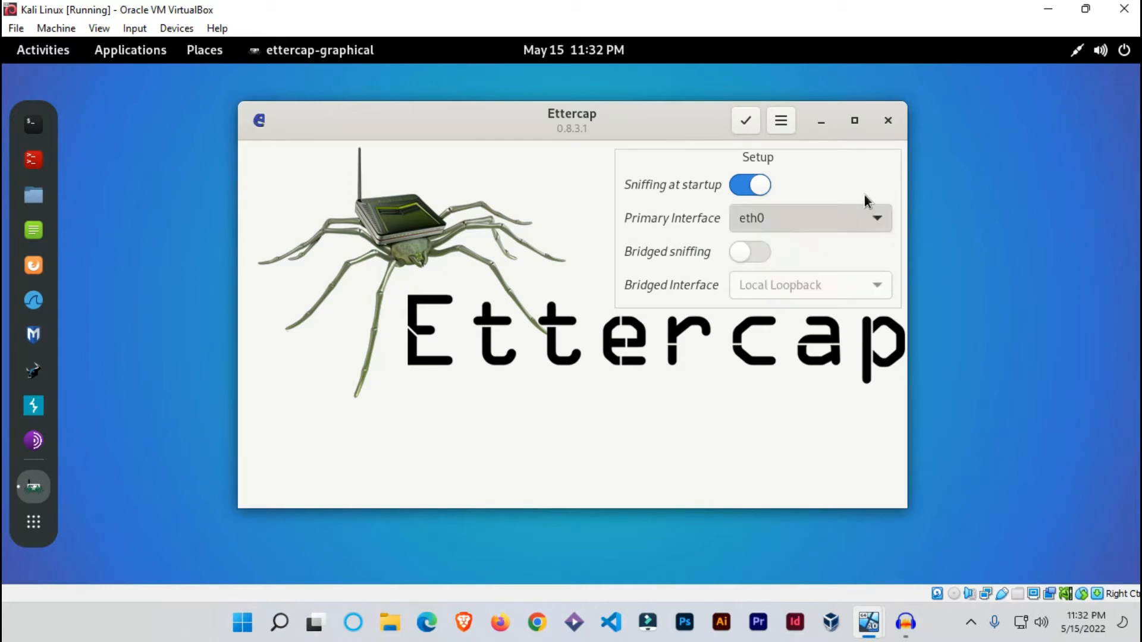
{"action": "mouse_move", "coordinate": [810, 226]}
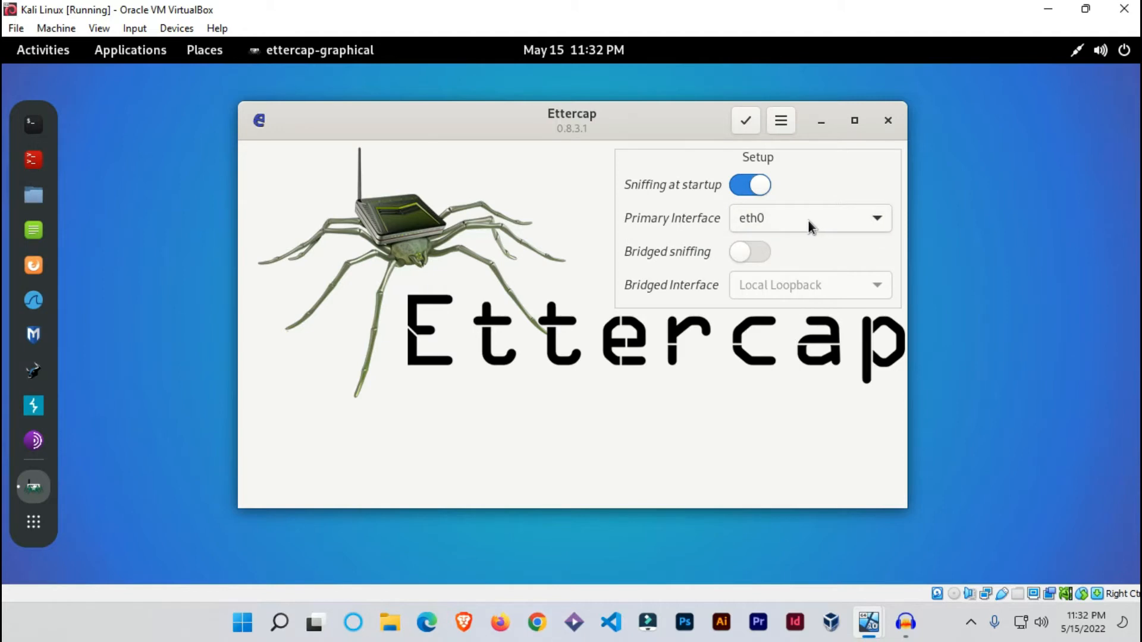
{"action": "mouse_move", "coordinate": [833, 230]}
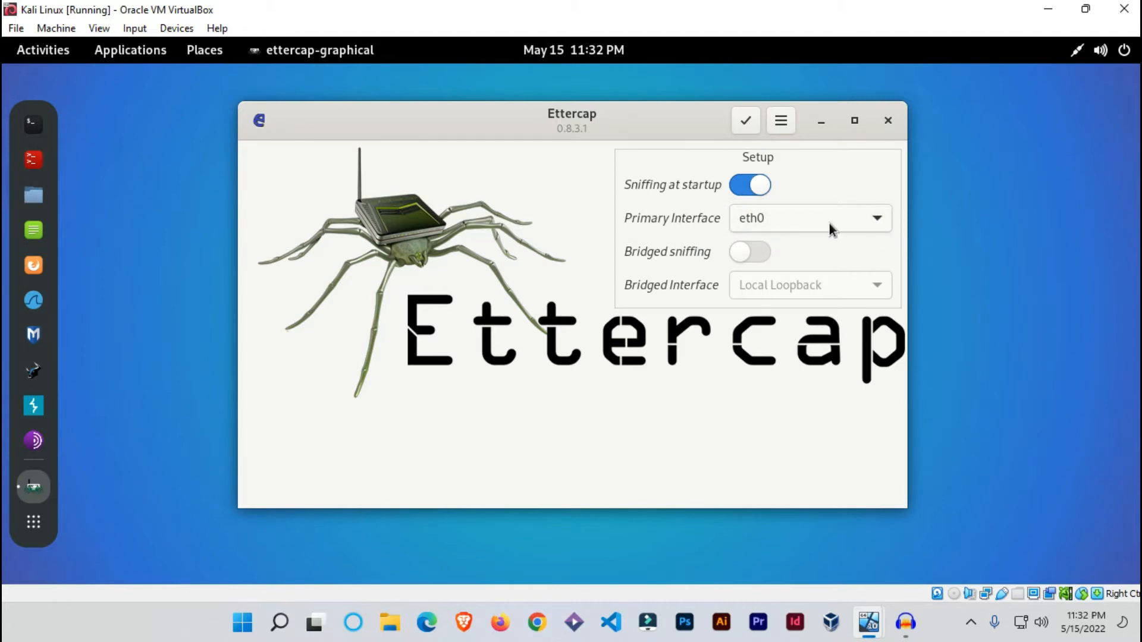
{"action": "mouse_move", "coordinate": [746, 120]}
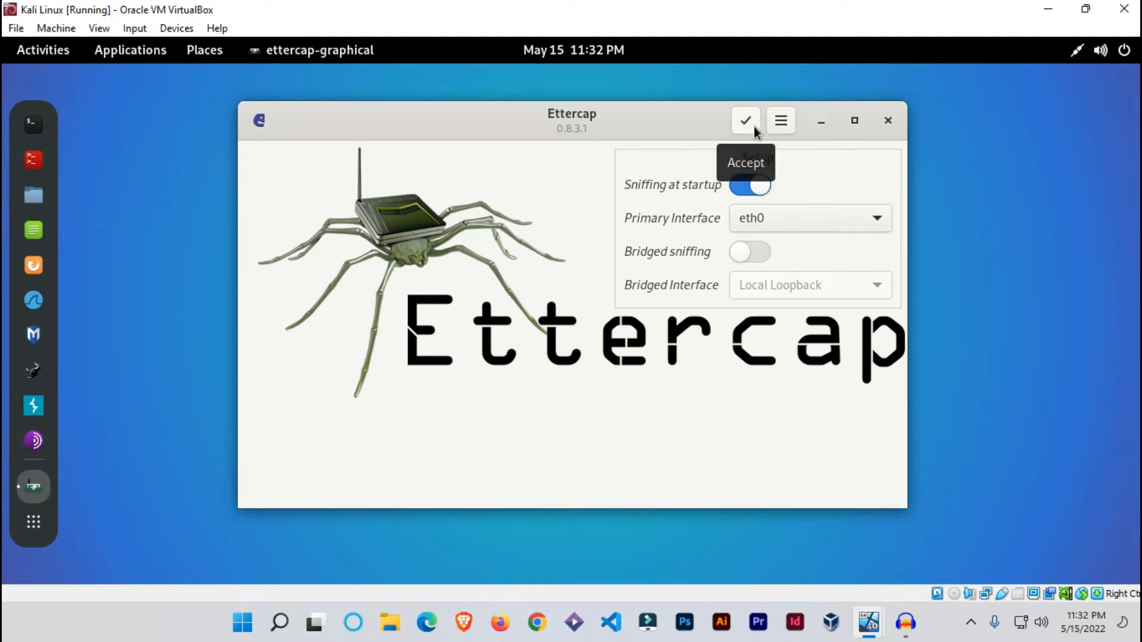
{"action": "mouse_move", "coordinate": [762, 187]}
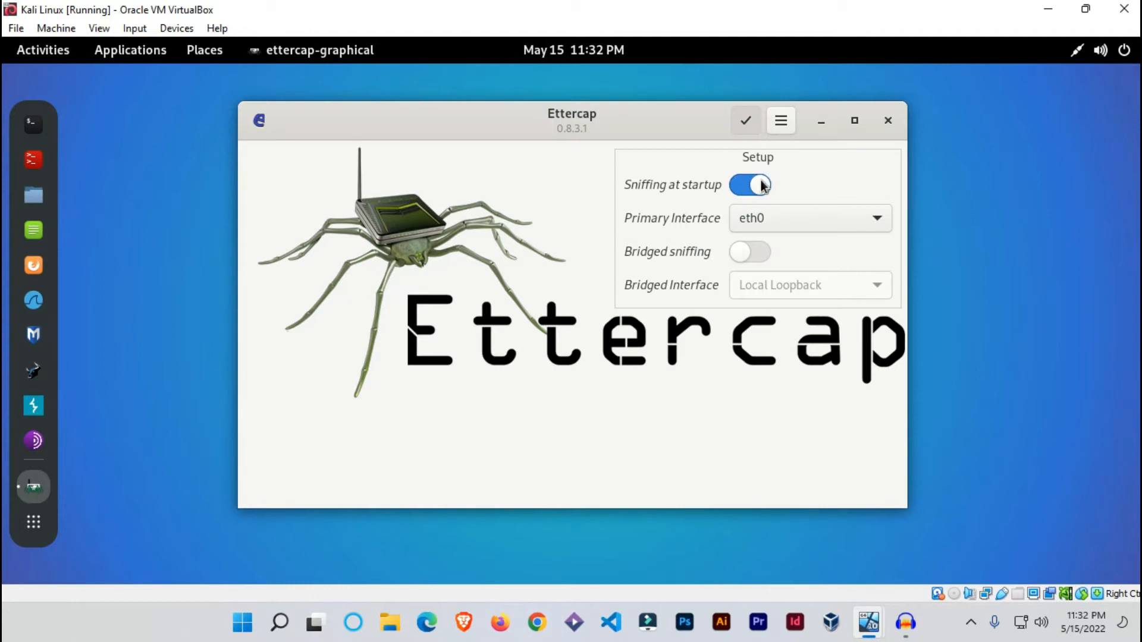
- Accept the Ettercap setup to start unified sniffing and scroll through the DHCP log lines
{"action": "left_click", "coordinate": [744, 120]}
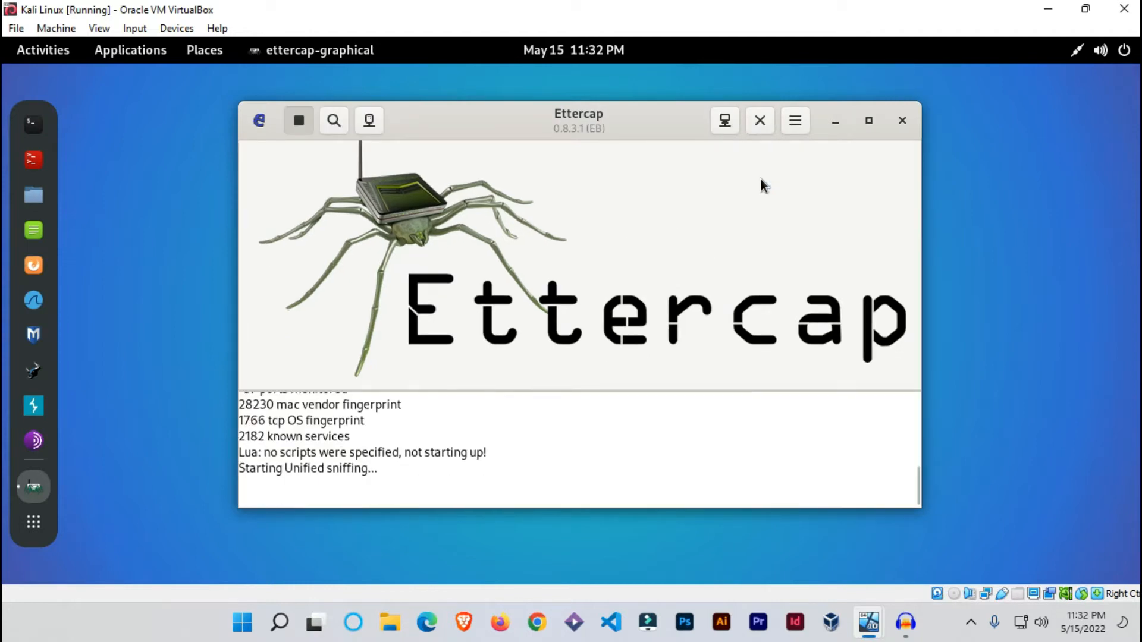
{"action": "mouse_move", "coordinate": [408, 428]}
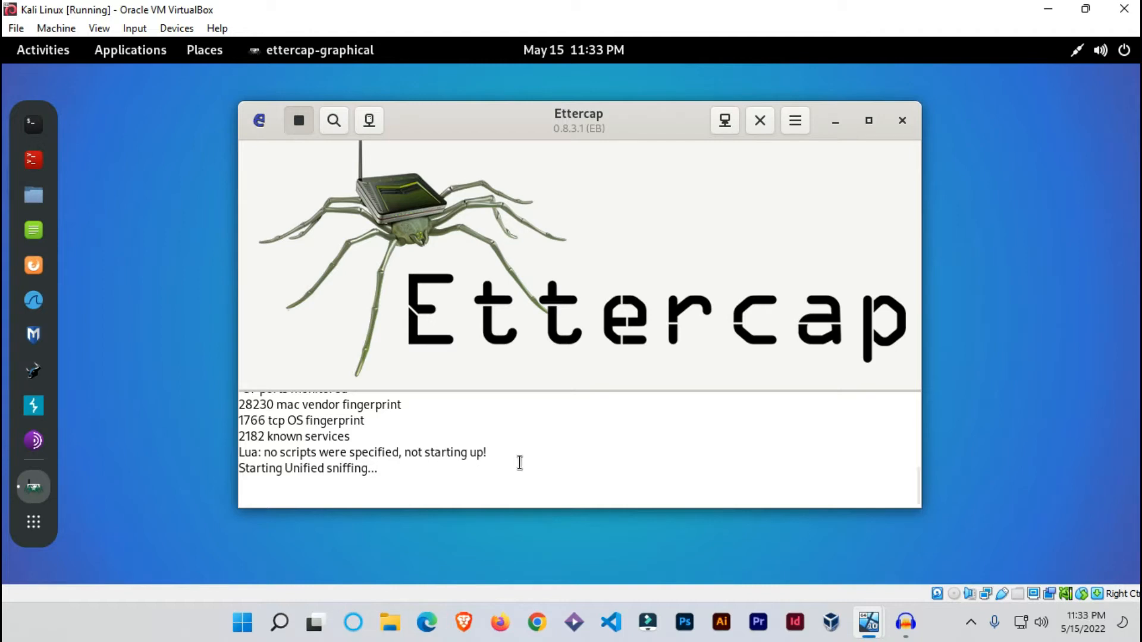
{"action": "mouse_move", "coordinate": [632, 450]}
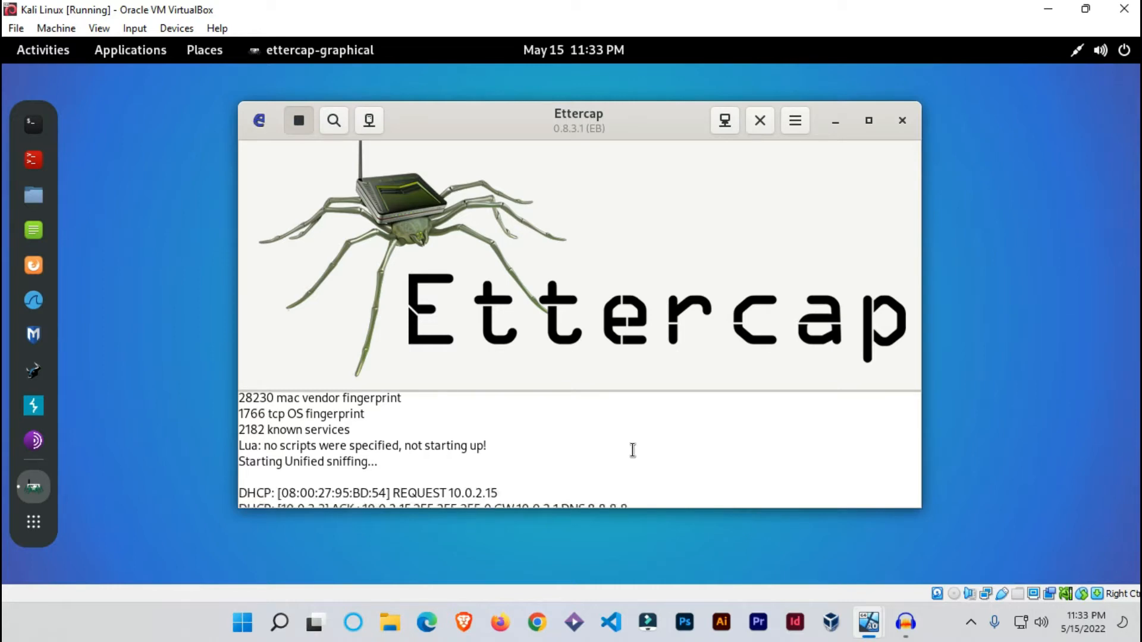
{"action": "scroll", "scroll_direction": "down", "scroll_amount": 3}
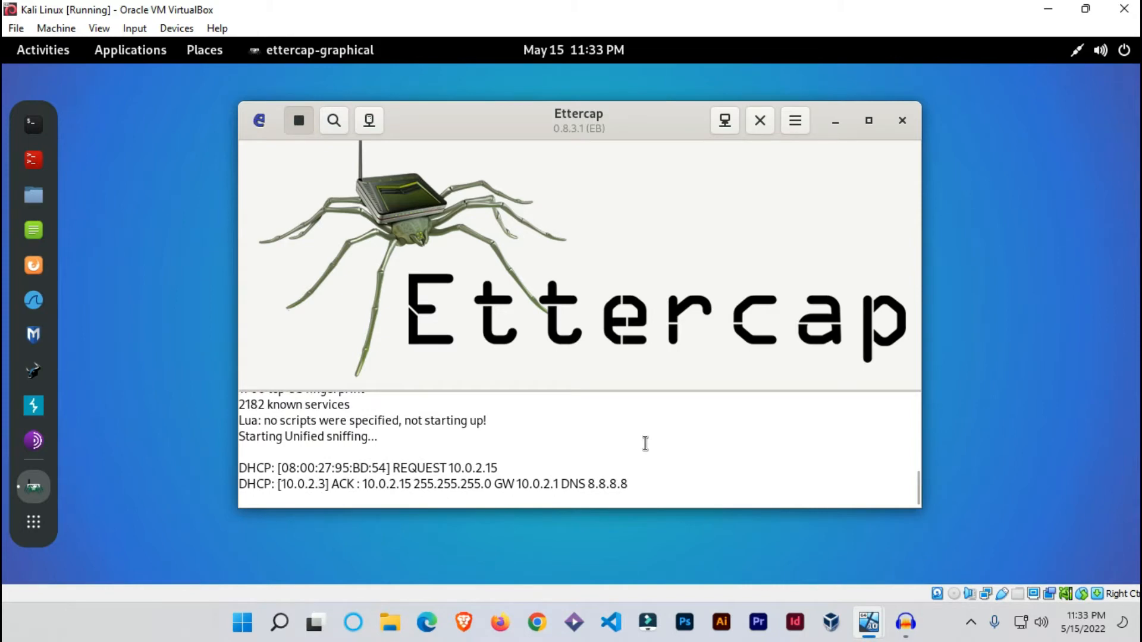
{"action": "mouse_move", "coordinate": [654, 424]}
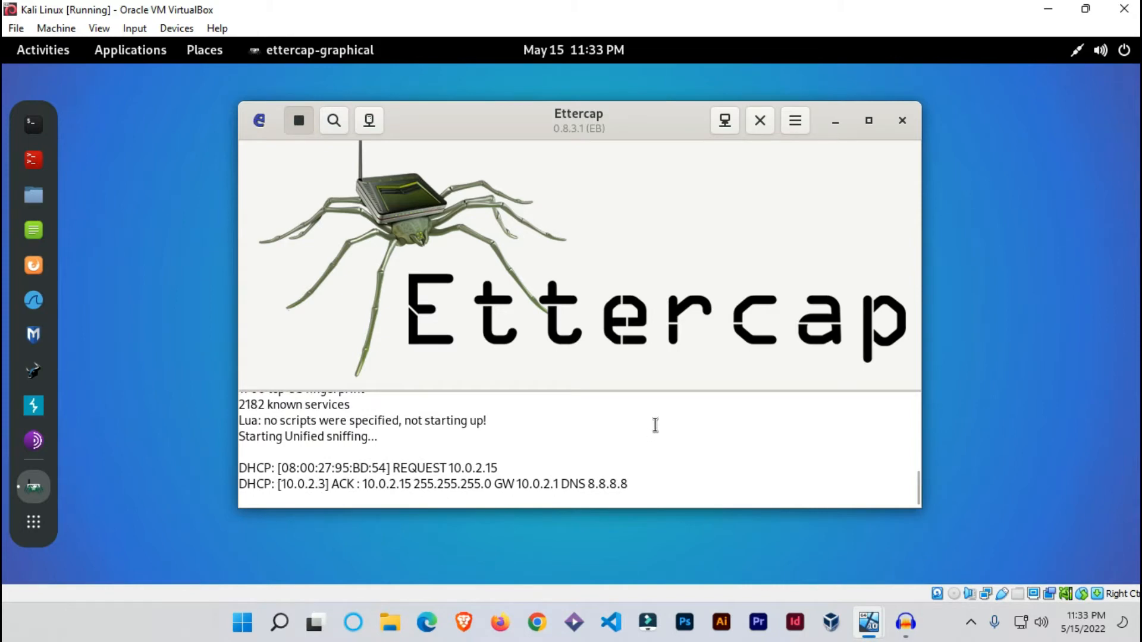
{"action": "mouse_move", "coordinate": [760, 381]}
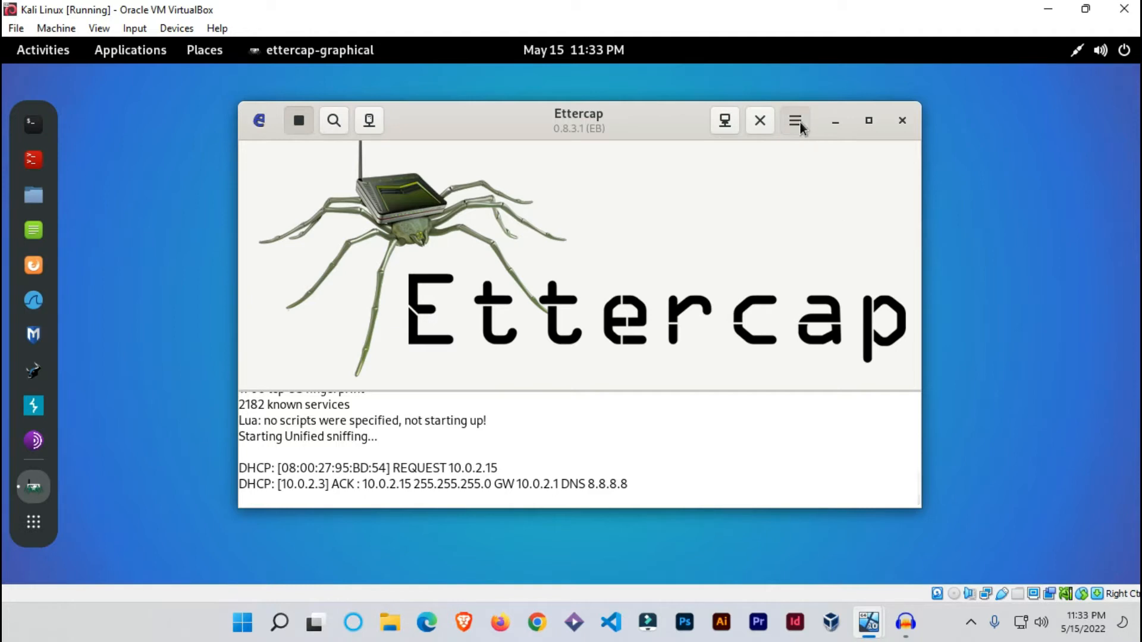
- Run Hosts > Scan for hosts from Ettercap's main menu
{"action": "left_click", "coordinate": [795, 120]}
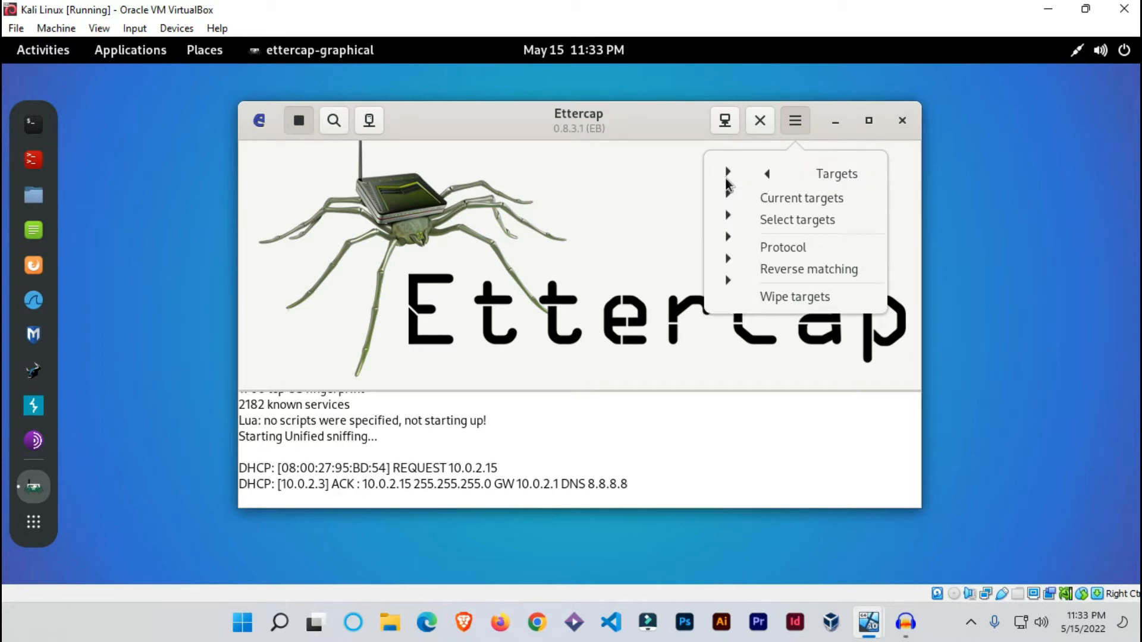
{"action": "left_click", "coordinate": [766, 173]}
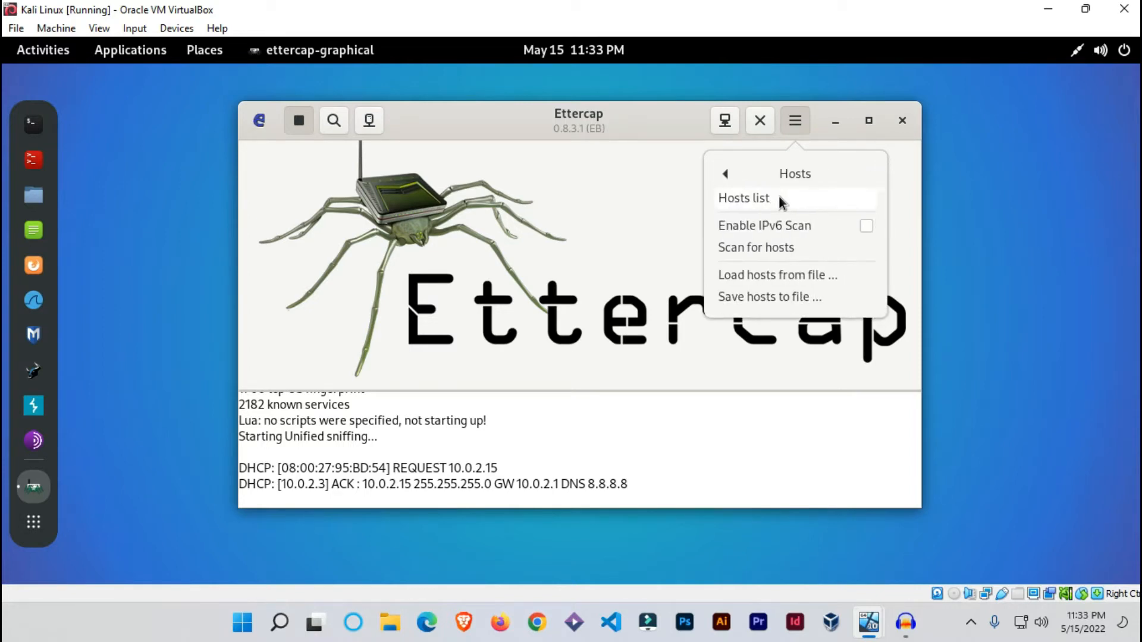
{"action": "left_click", "coordinate": [756, 247]}
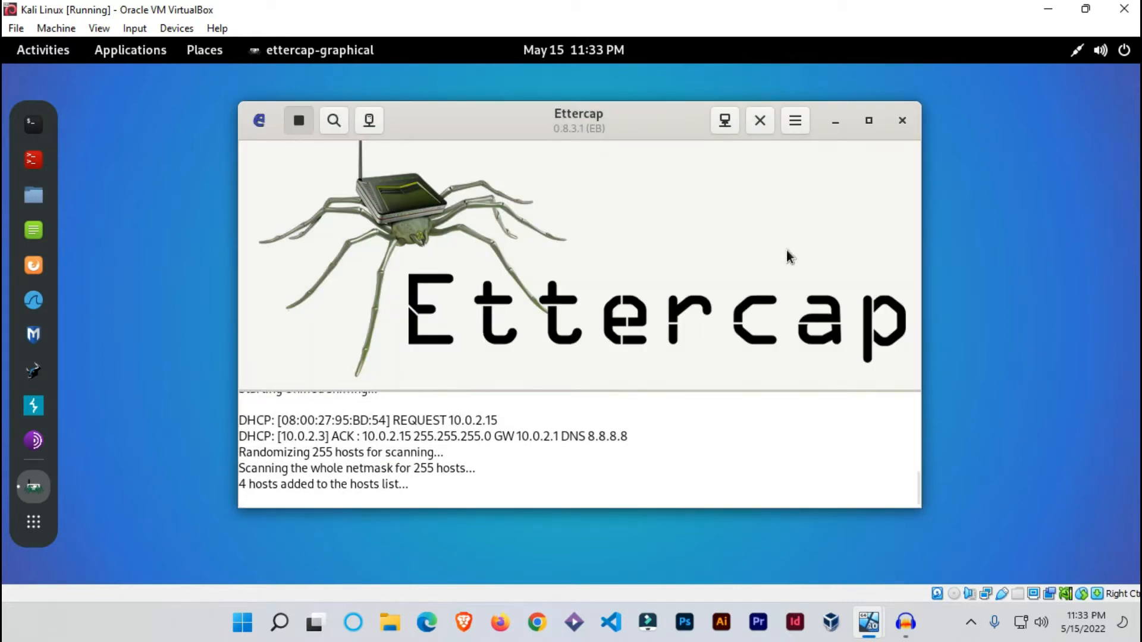
{"action": "mouse_move", "coordinate": [779, 246]}
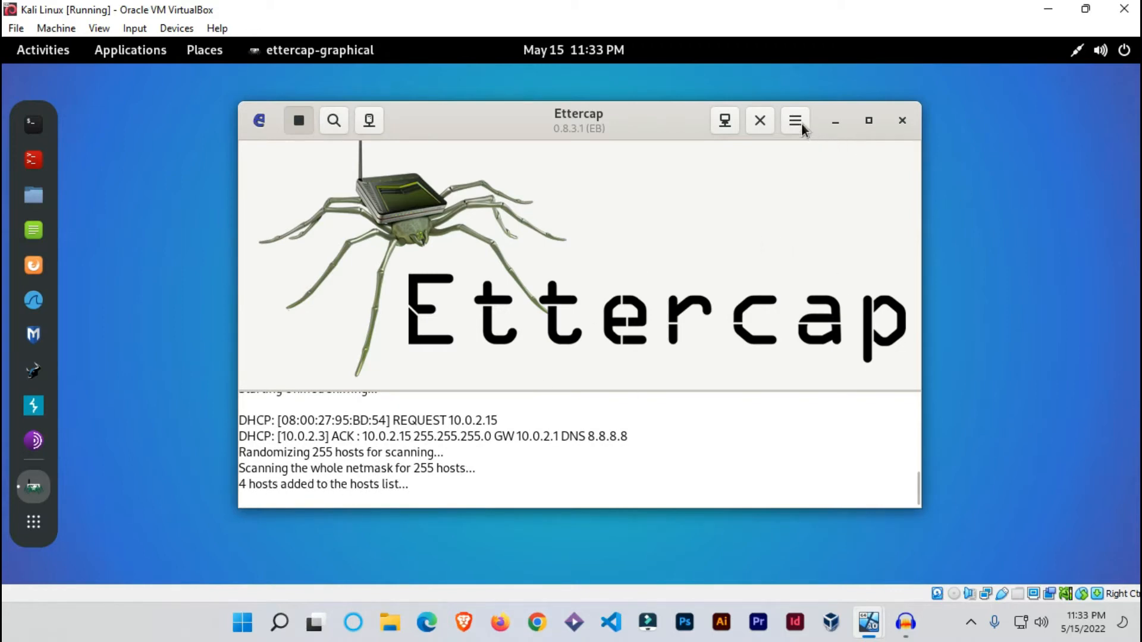
- Reopen Ettercap's main menu and return to its top-level options
{"action": "left_click", "coordinate": [794, 121]}
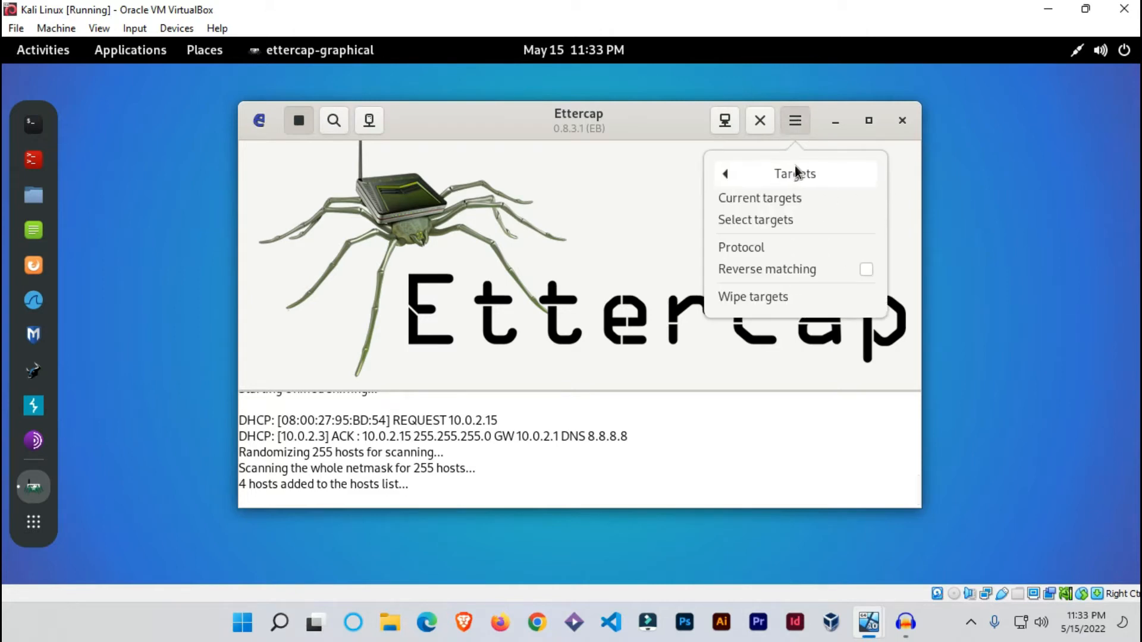
{"action": "left_click", "coordinate": [726, 173]}
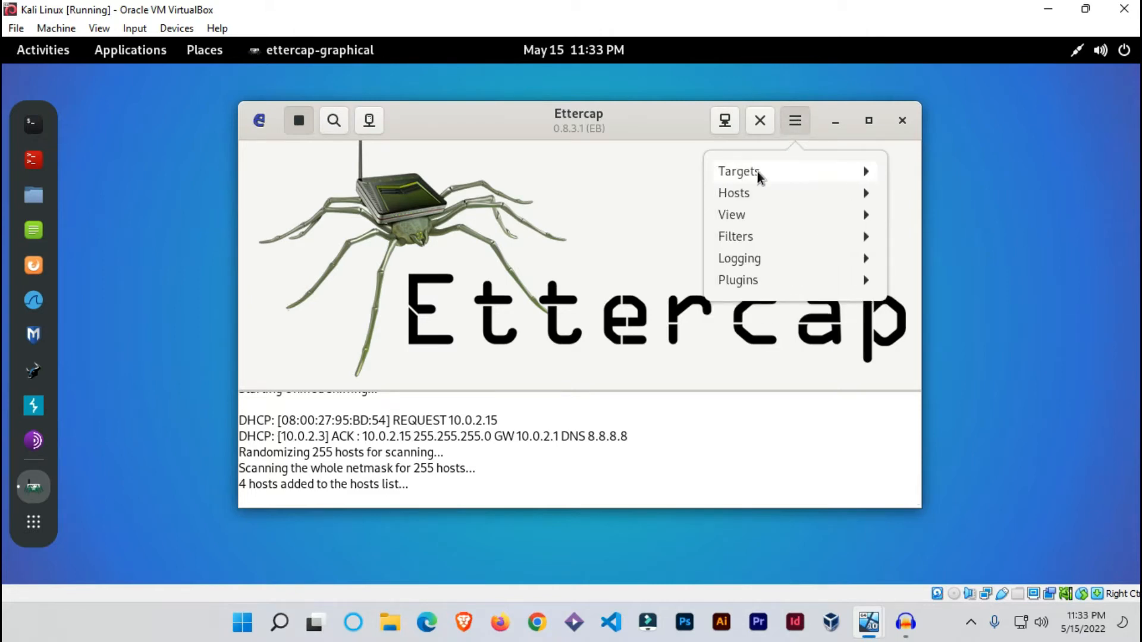
{"action": "left_click", "coordinate": [733, 193]}
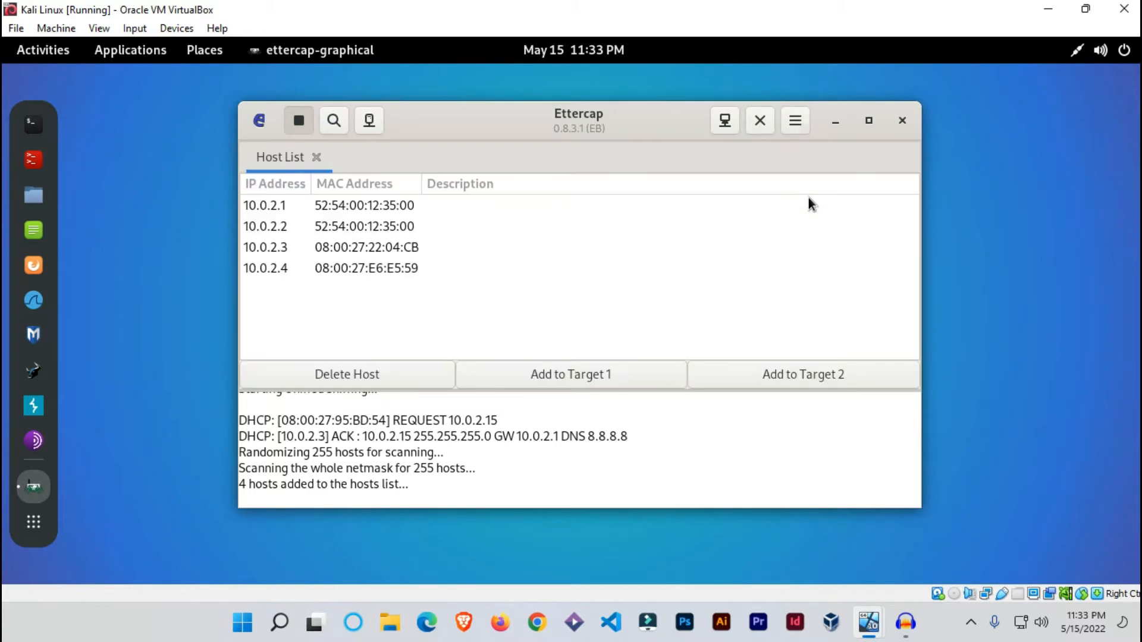
{"action": "mouse_move", "coordinate": [406, 237]}
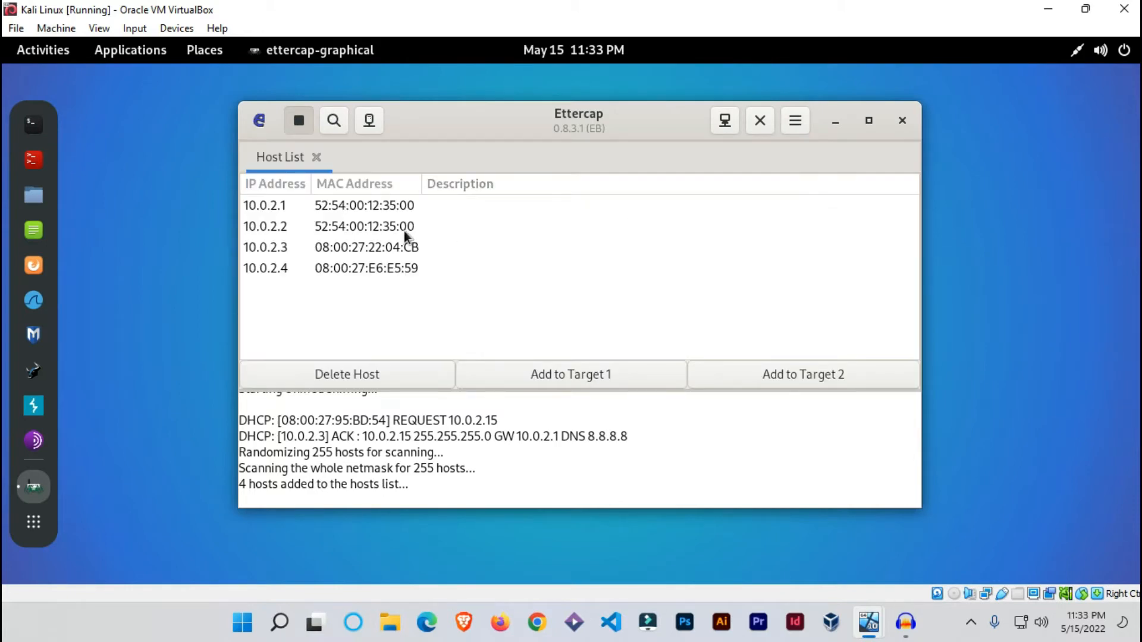
{"action": "mouse_move", "coordinate": [415, 304]}
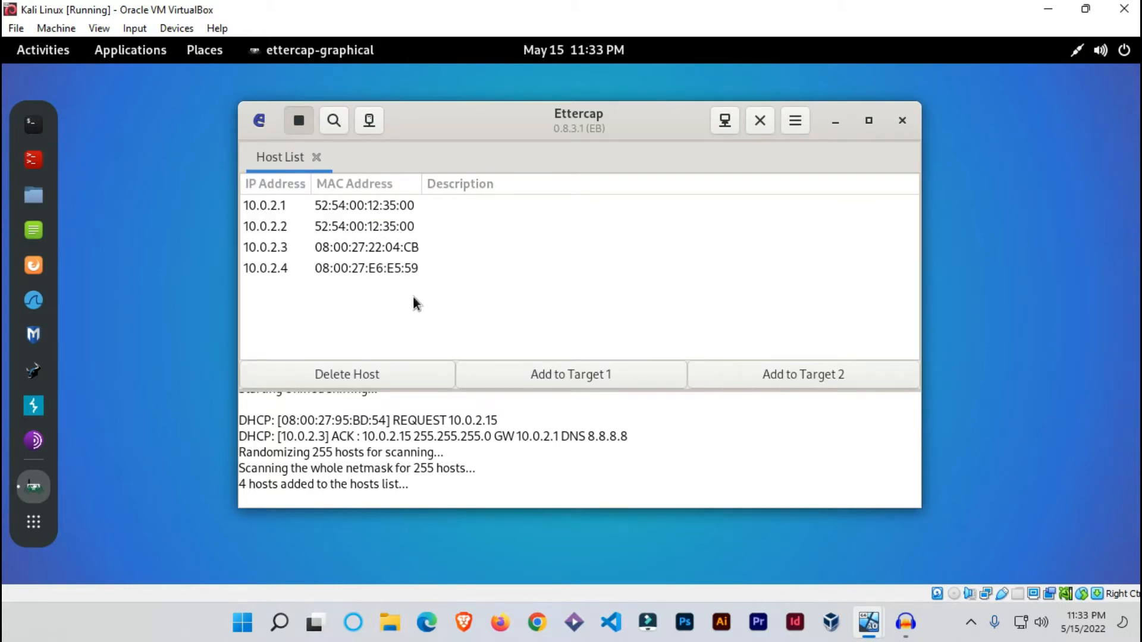
{"action": "mouse_move", "coordinate": [399, 288]}
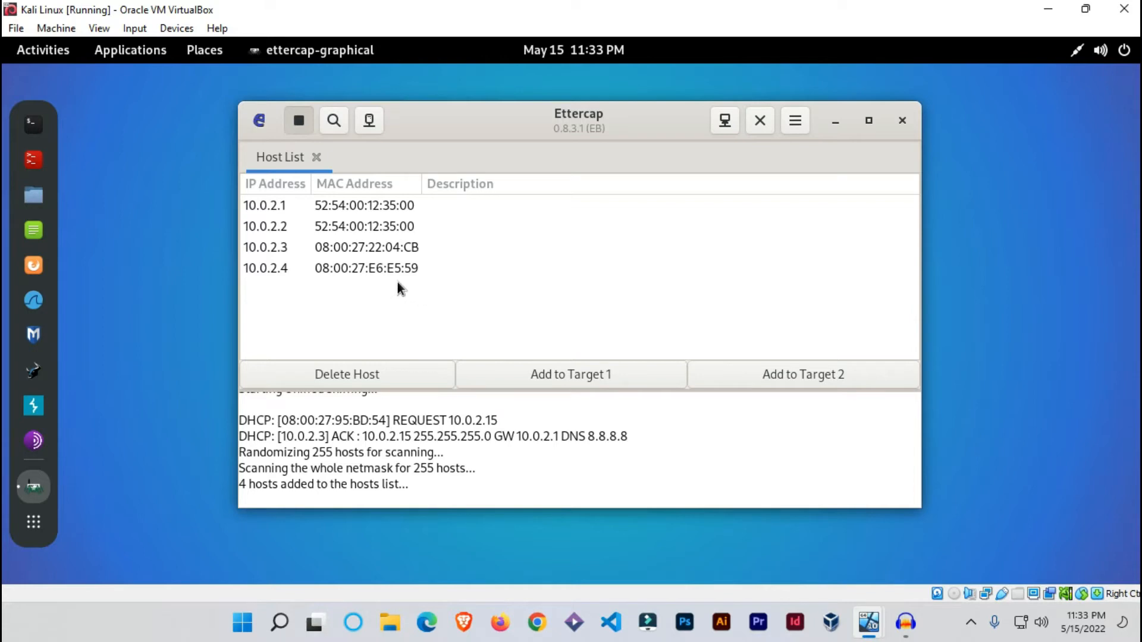
{"action": "mouse_move", "coordinate": [459, 295]}
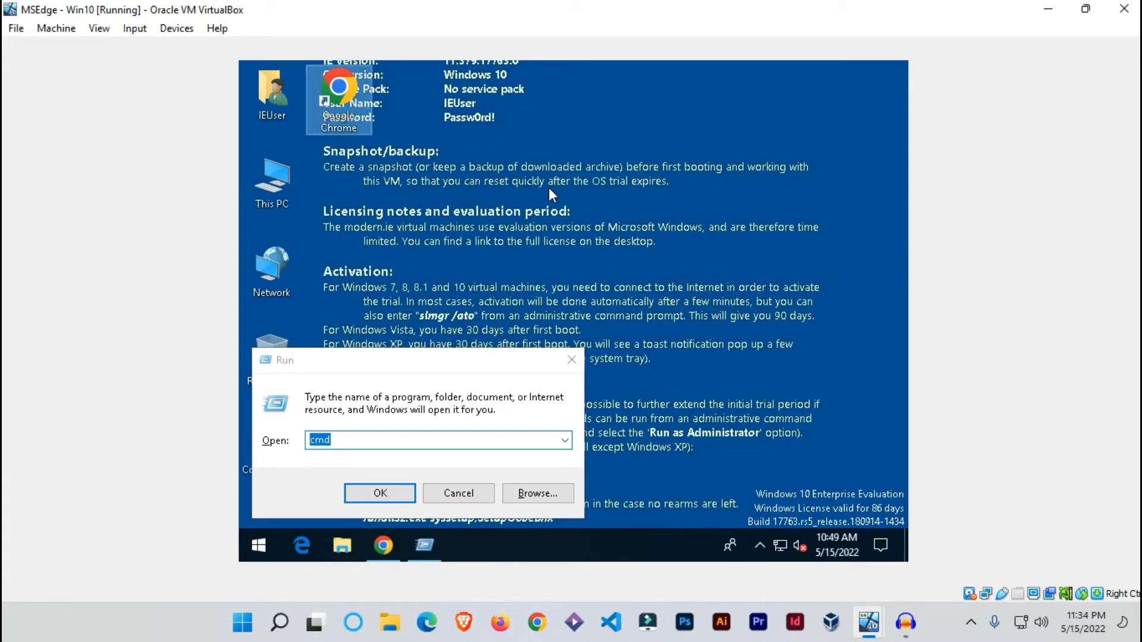
- Run ipconfig to read the victim's IPv4 10.0.2.4 and gateway 10.0.2.1
{"action": "left_click", "coordinate": [379, 493]}
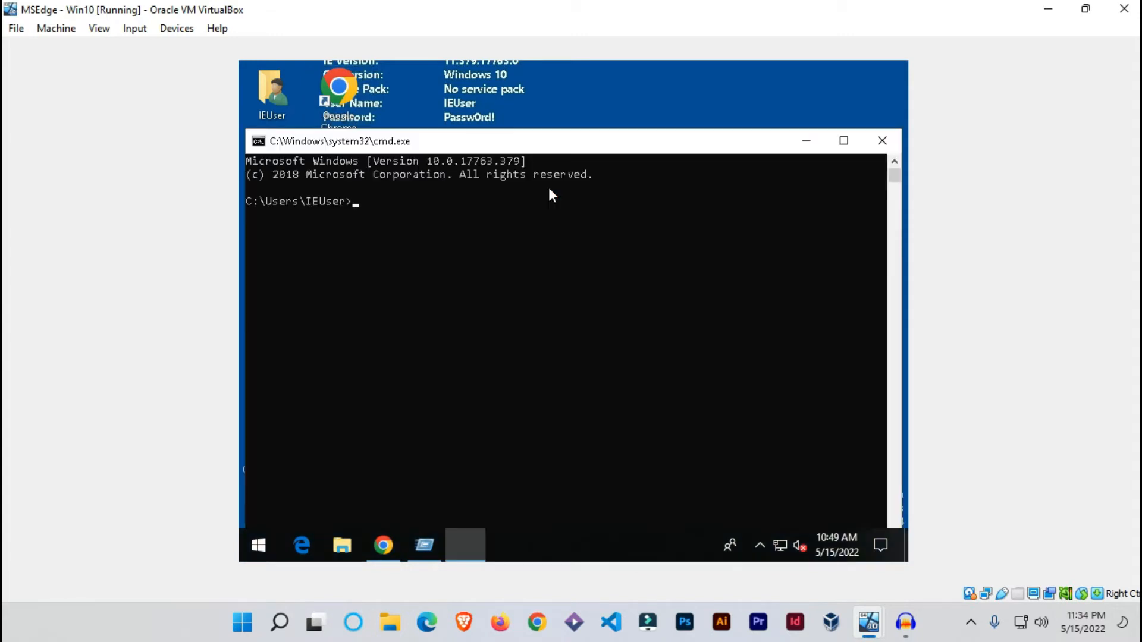
{"action": "type", "text": "i"}
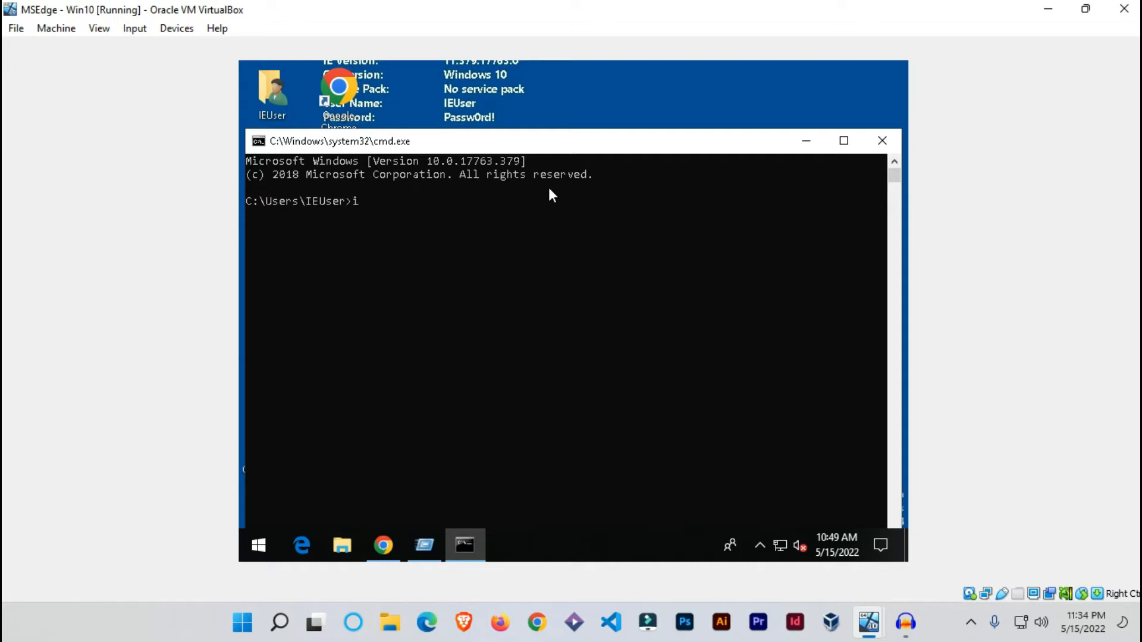
{"action": "type", "text": "pconfig"}
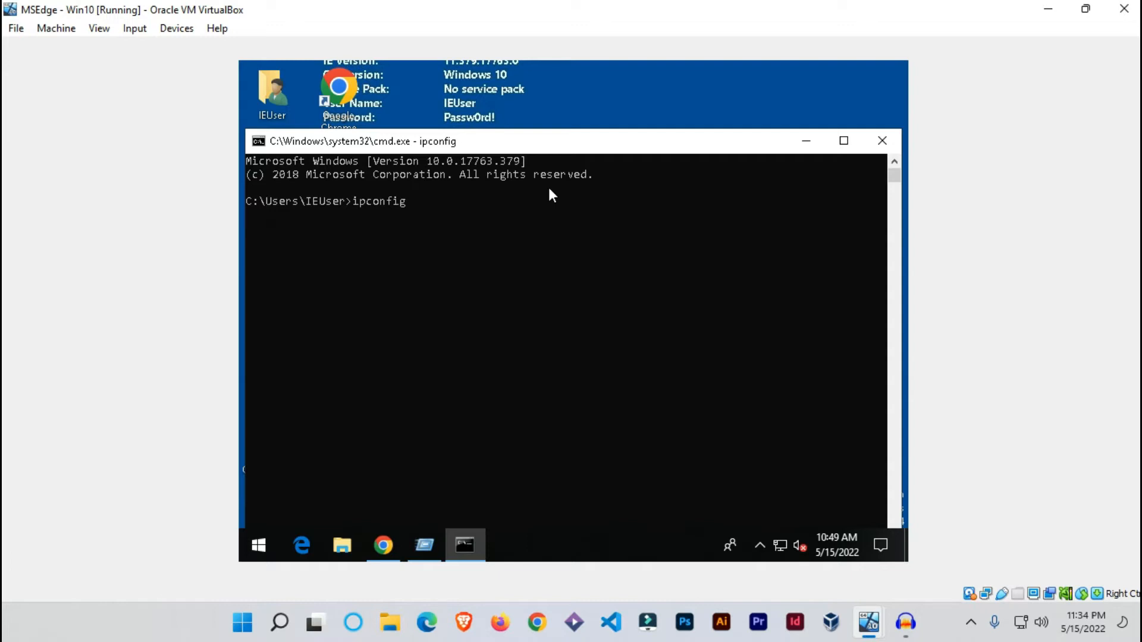
{"action": "key", "text": "Return"}
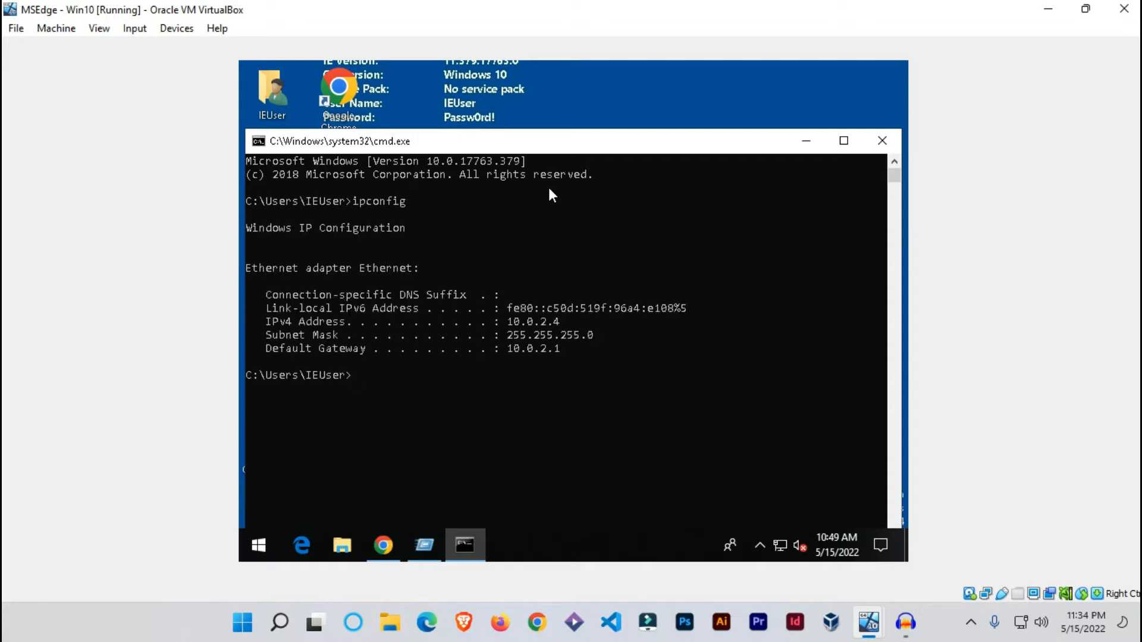
{"action": "mouse_move", "coordinate": [575, 366]}
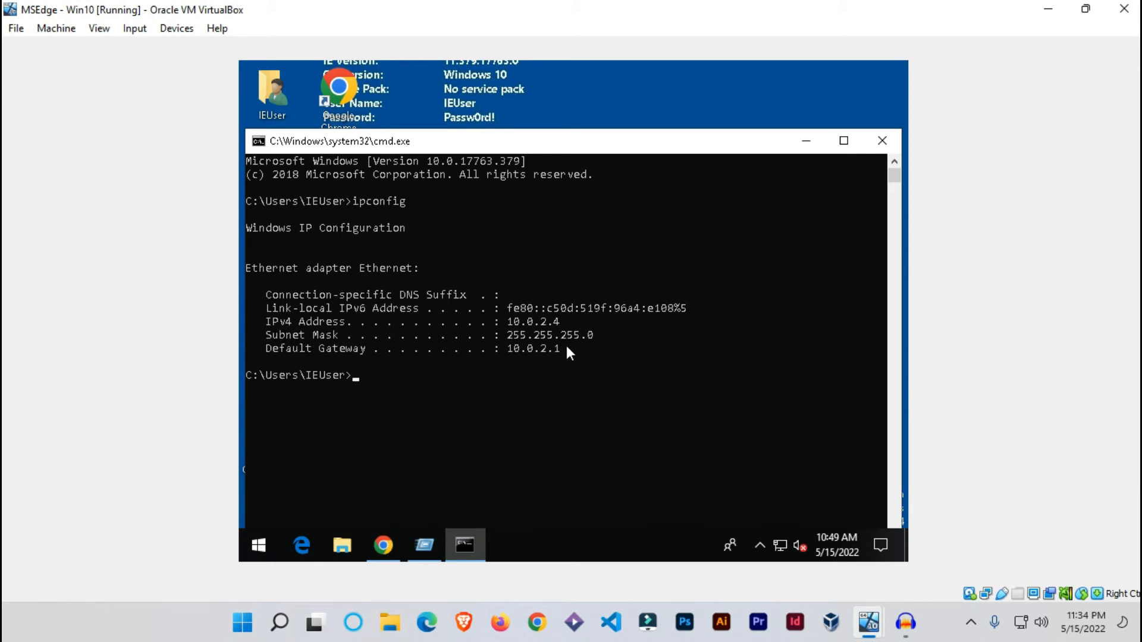
{"action": "mouse_move", "coordinate": [582, 352]}
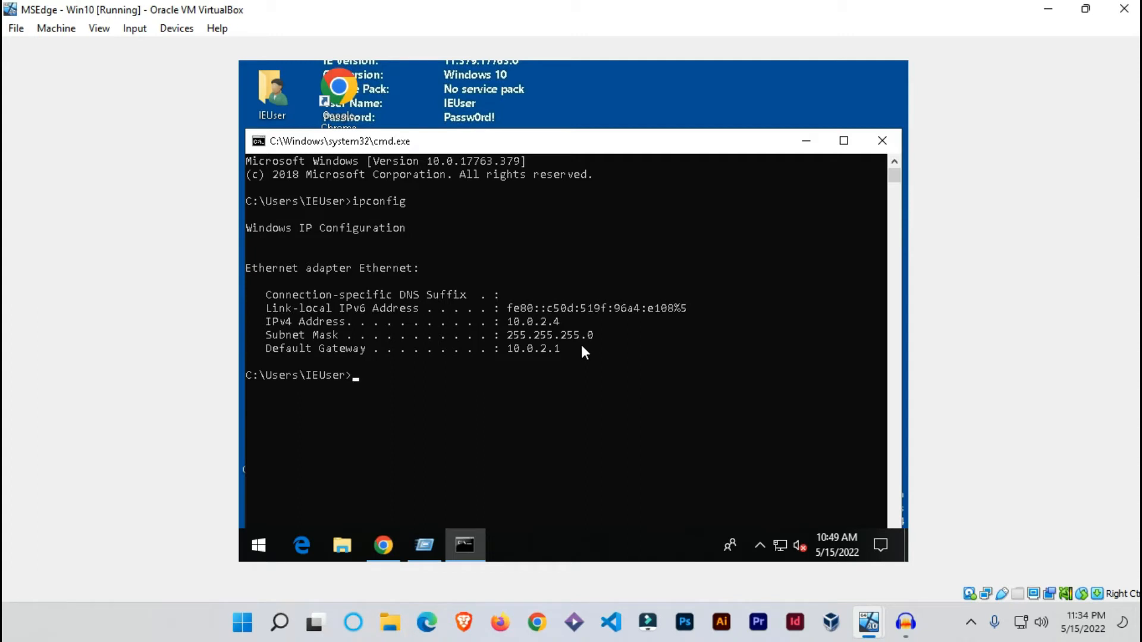
{"action": "mouse_move", "coordinate": [660, 286]}
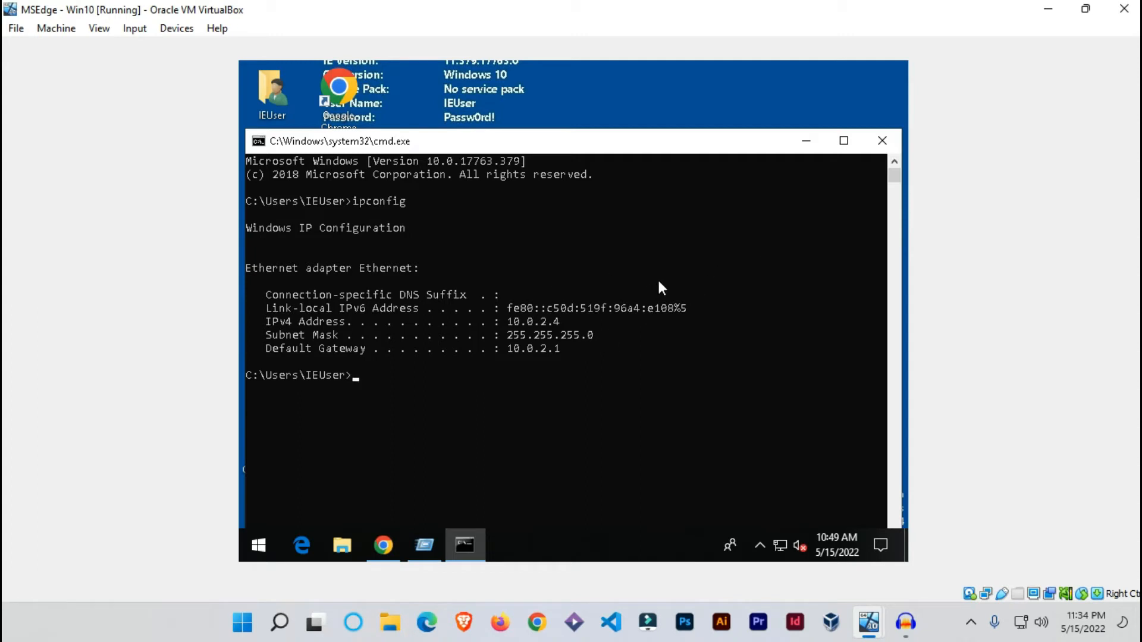
{"action": "mouse_move", "coordinate": [932, 175]}
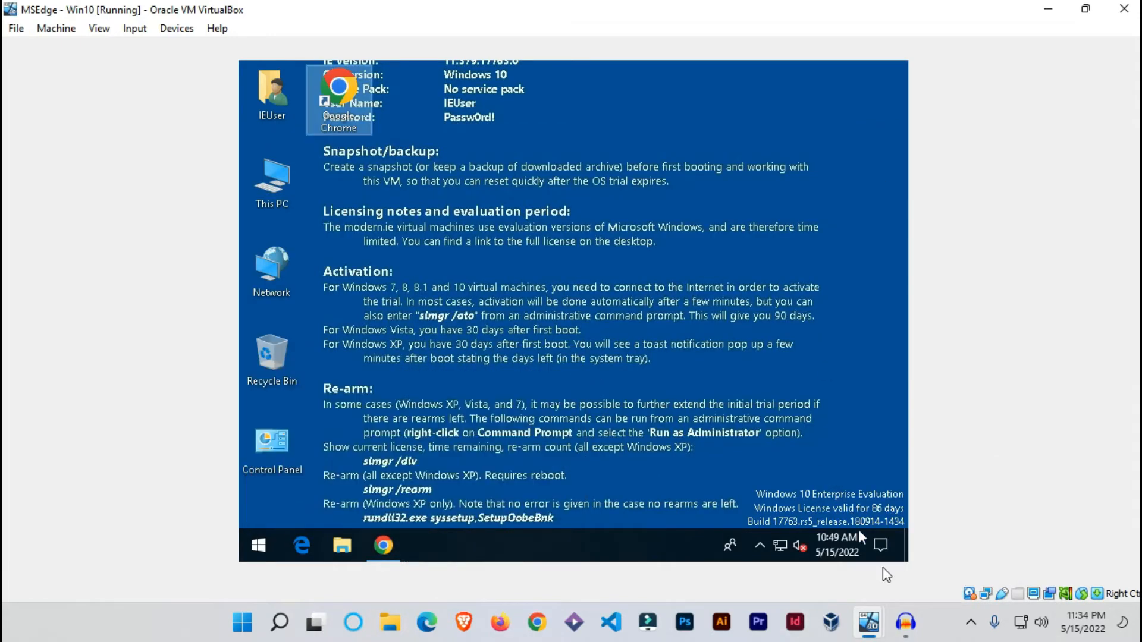
{"action": "mouse_move", "coordinate": [862, 597]}
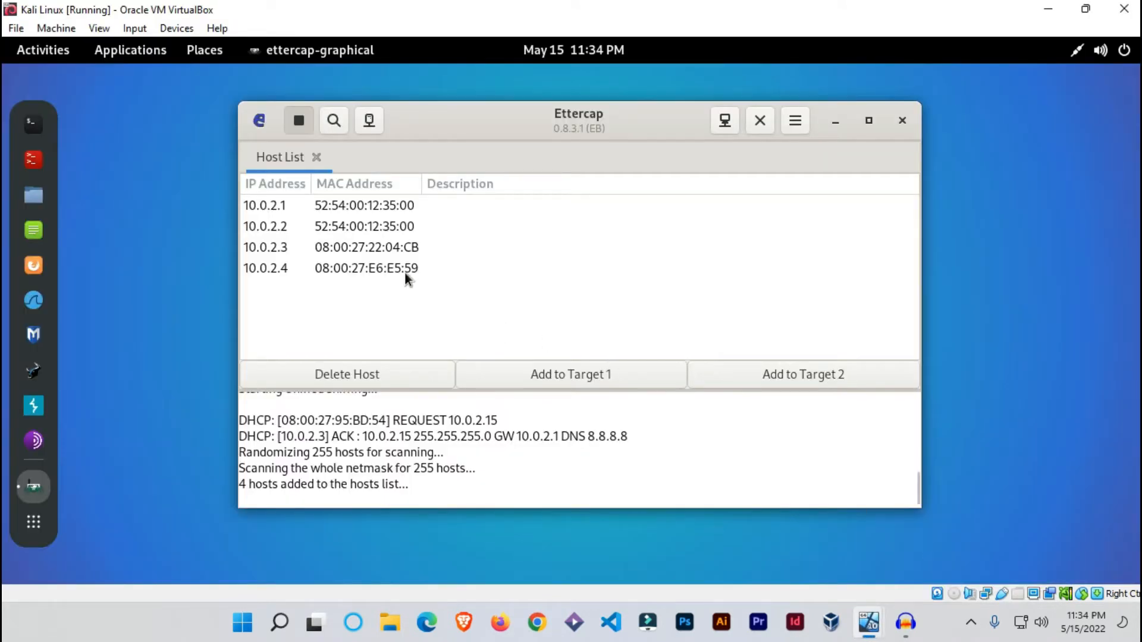
{"action": "mouse_move", "coordinate": [297, 281]}
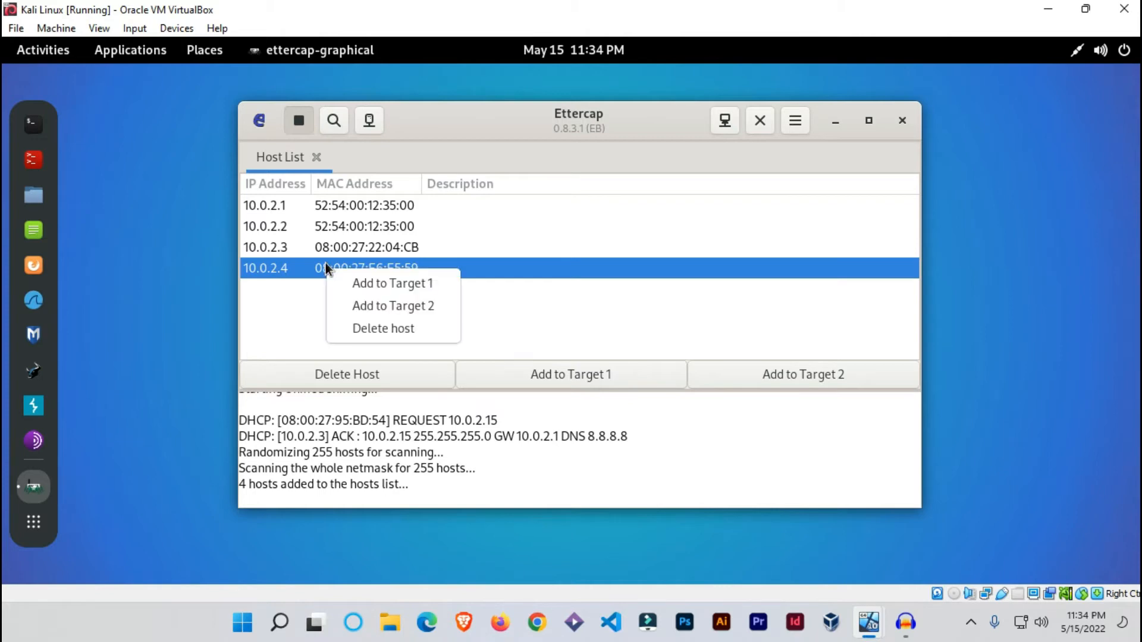
{"action": "mouse_move", "coordinate": [392, 283]}
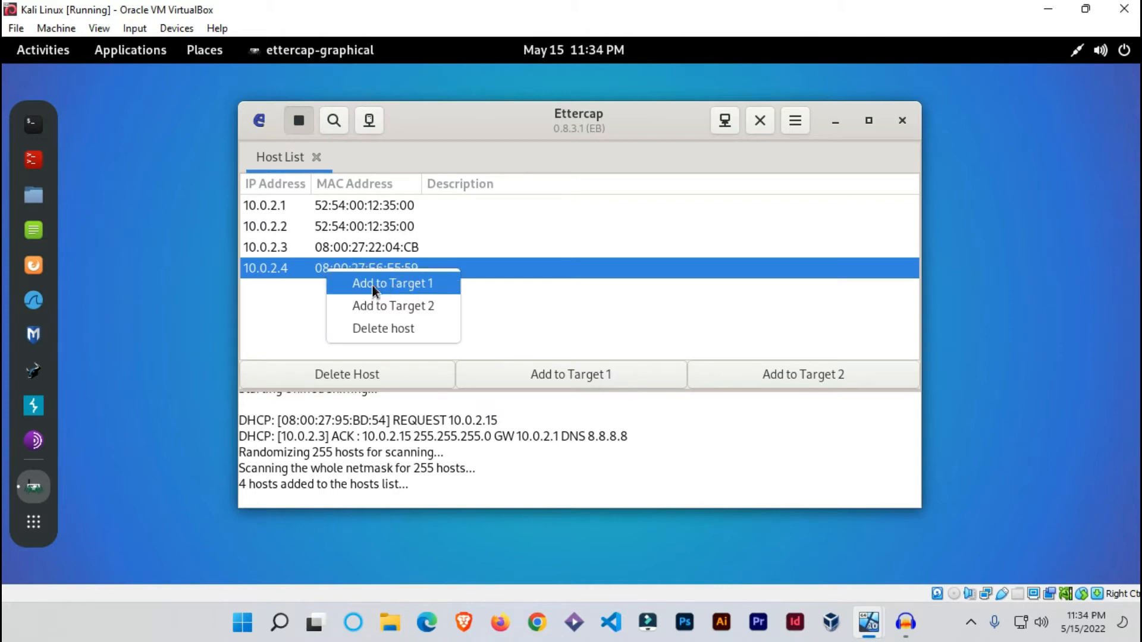
- Add host 10.0.2.4 from Ettercap's Host List to Target 1
{"action": "left_click", "coordinate": [392, 283]}
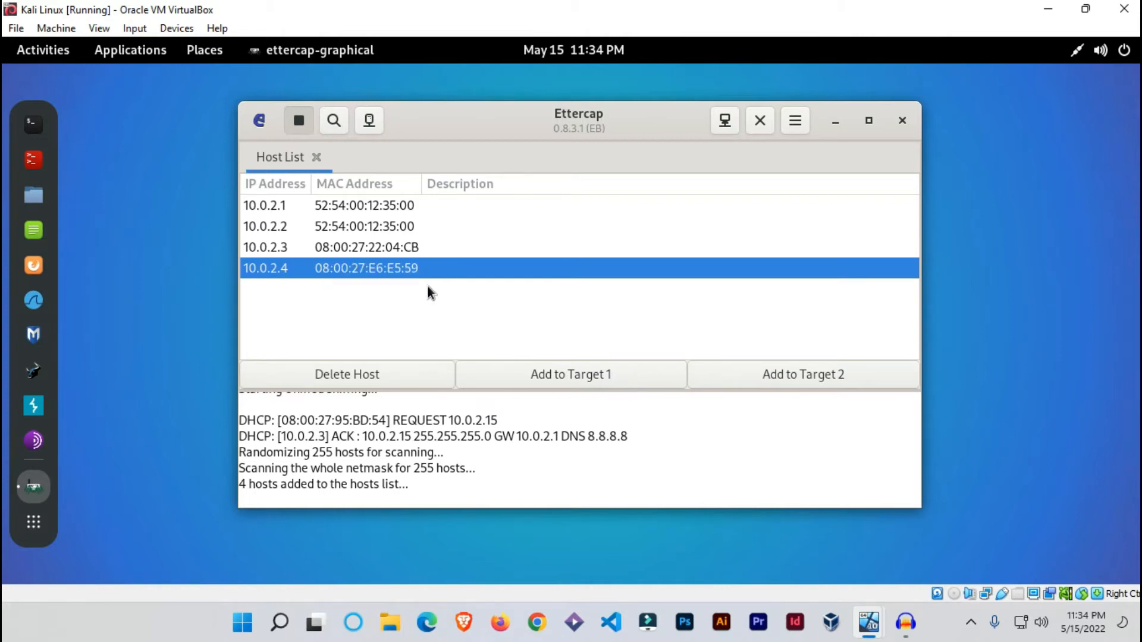
{"action": "left_click", "coordinate": [570, 373]}
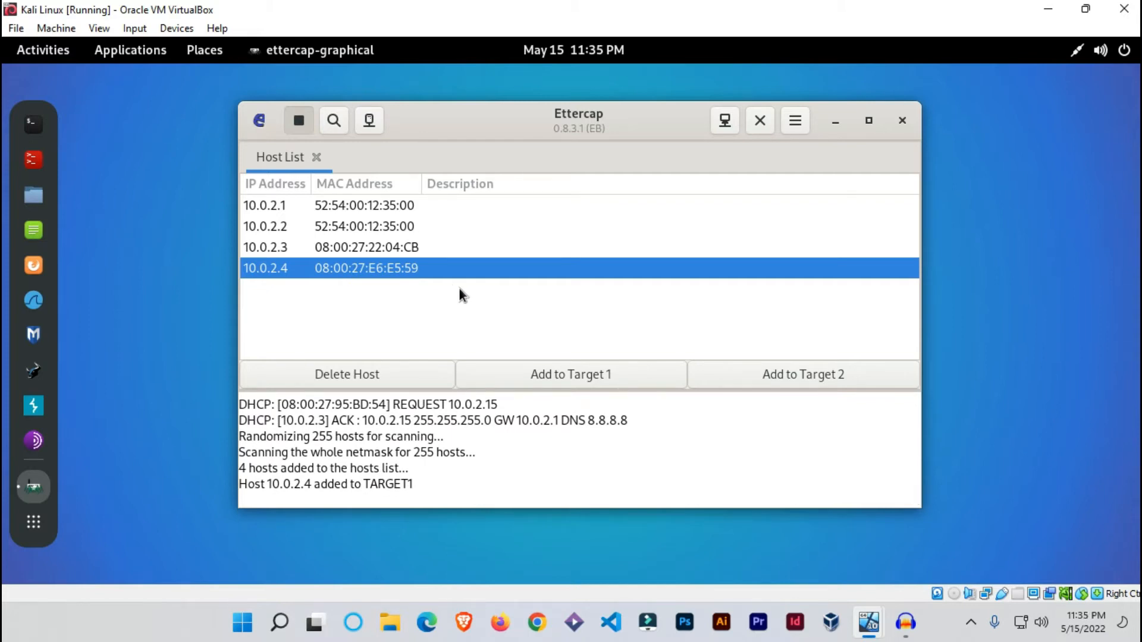
{"action": "mouse_move", "coordinate": [466, 292]}
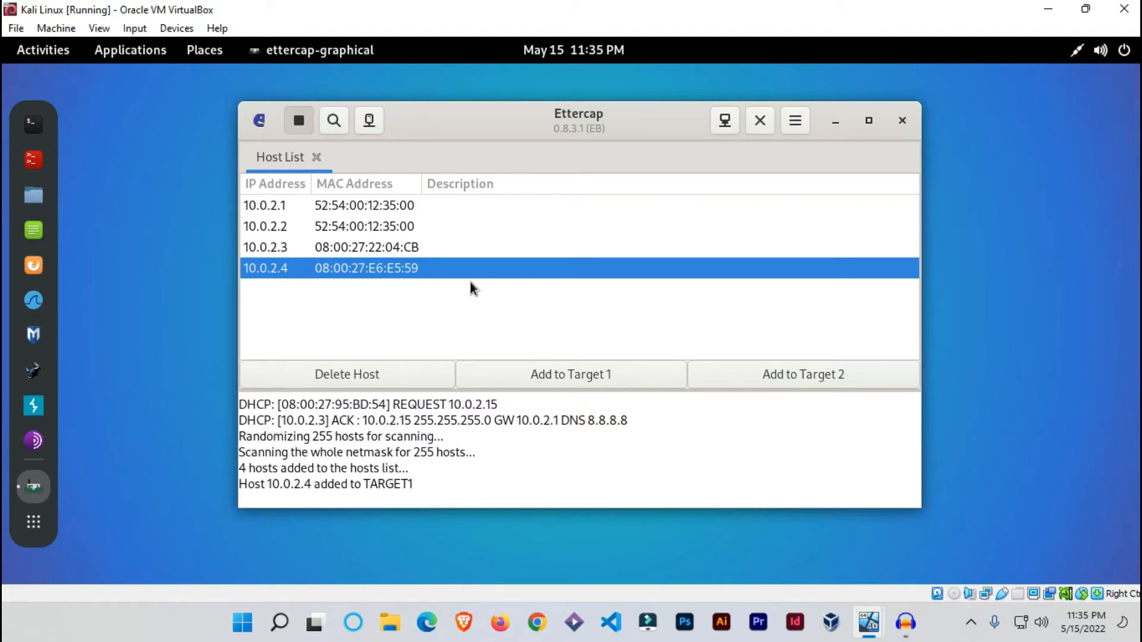
{"action": "mouse_move", "coordinate": [298, 275]}
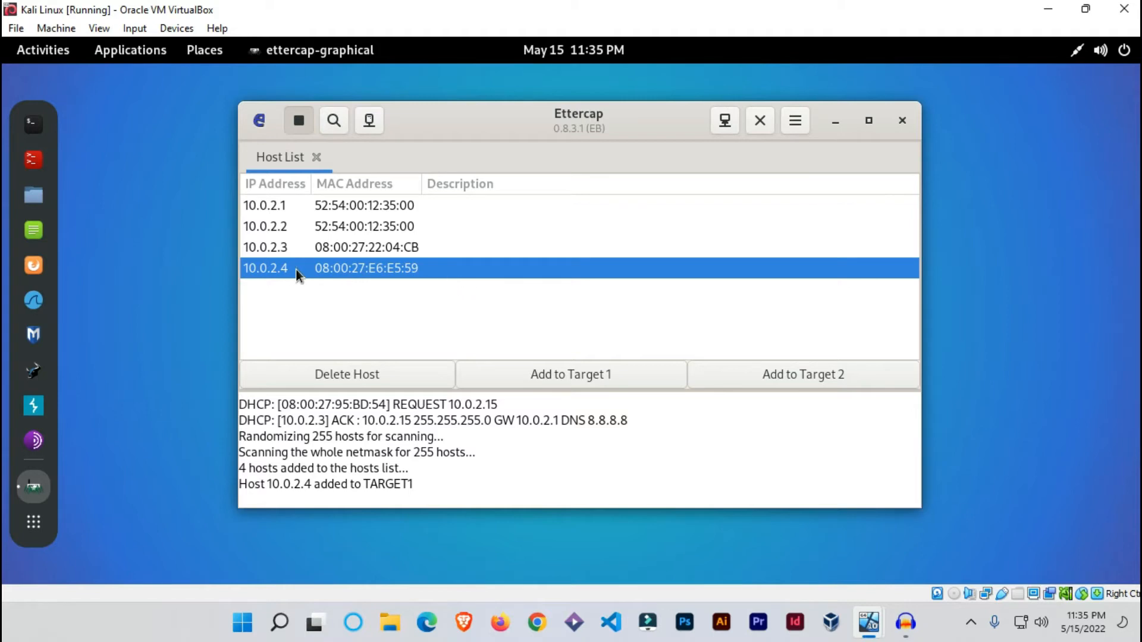
- Search the GNOME applications for 'wireshark' and launch Wireshark
{"action": "left_click", "coordinate": [33, 521]}
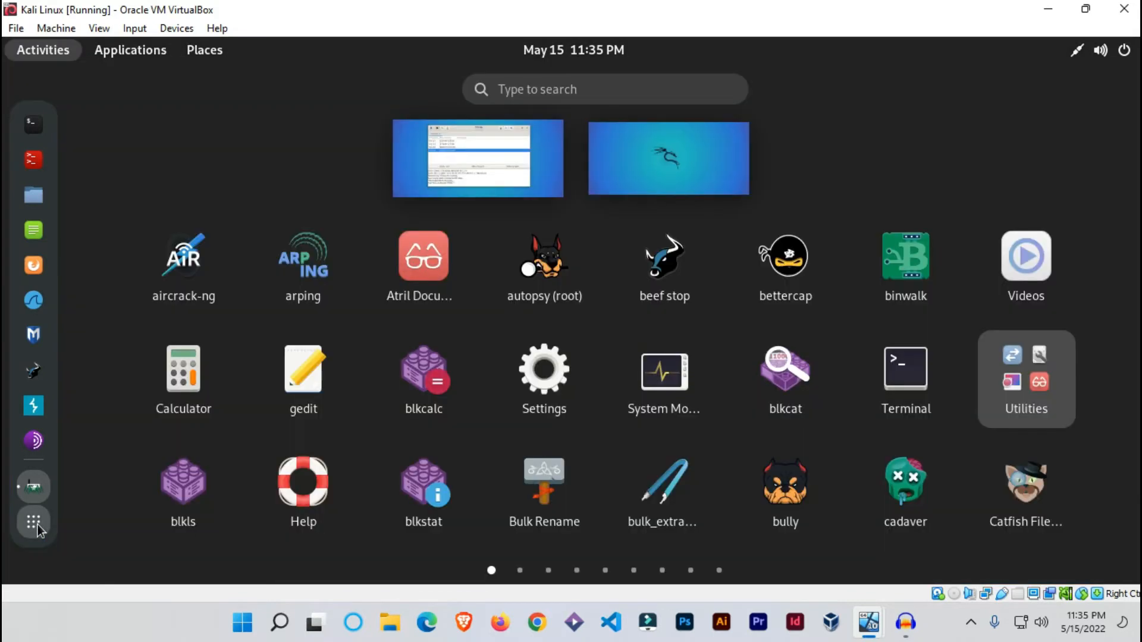
{"action": "left_click", "coordinate": [603, 89]}
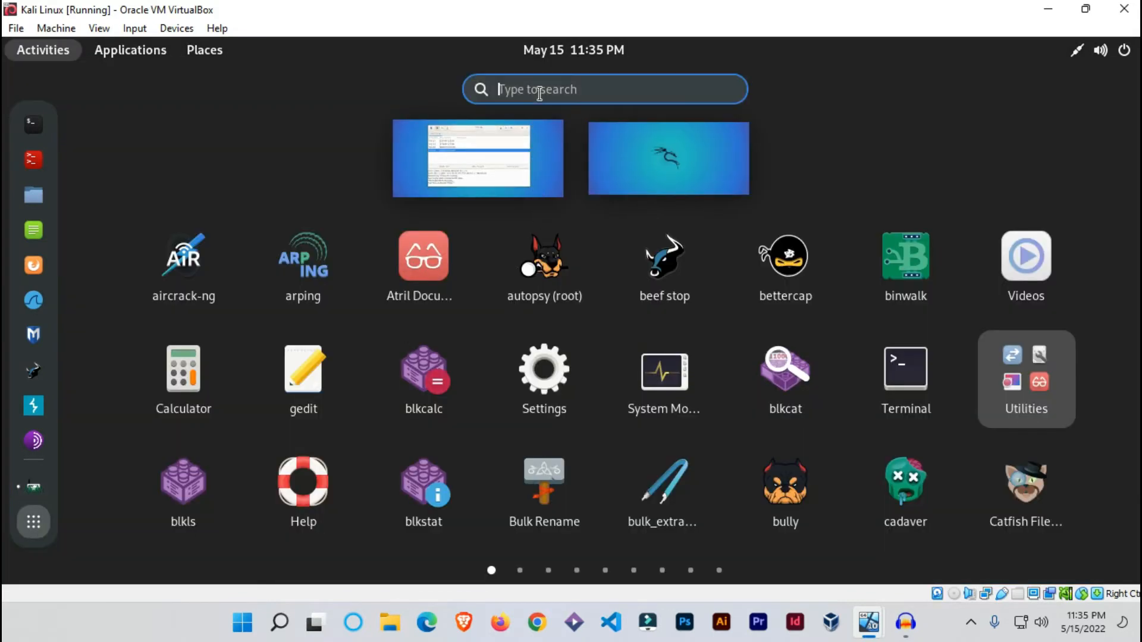
{"action": "type", "text": "w"}
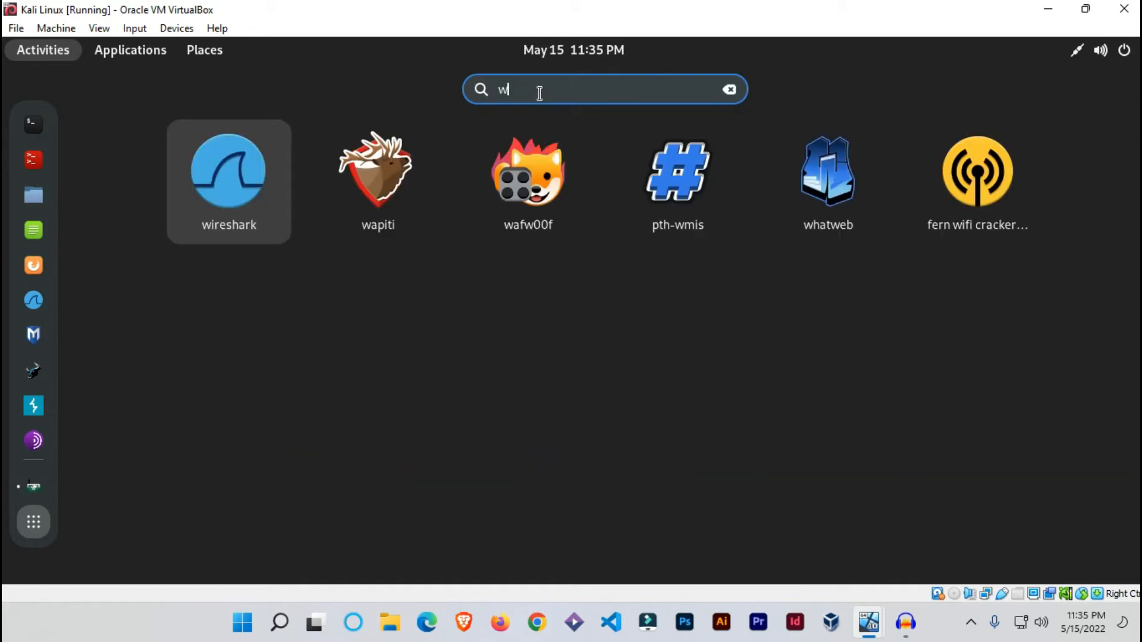
{"action": "type", "text": "ireshark"}
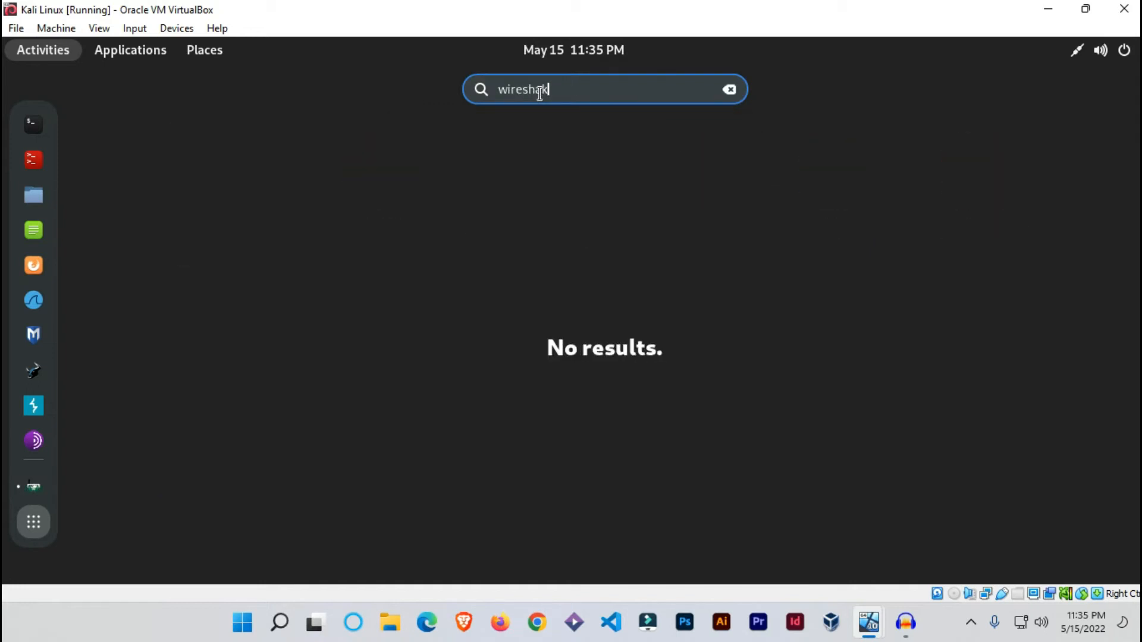
{"action": "type", "text": "k"}
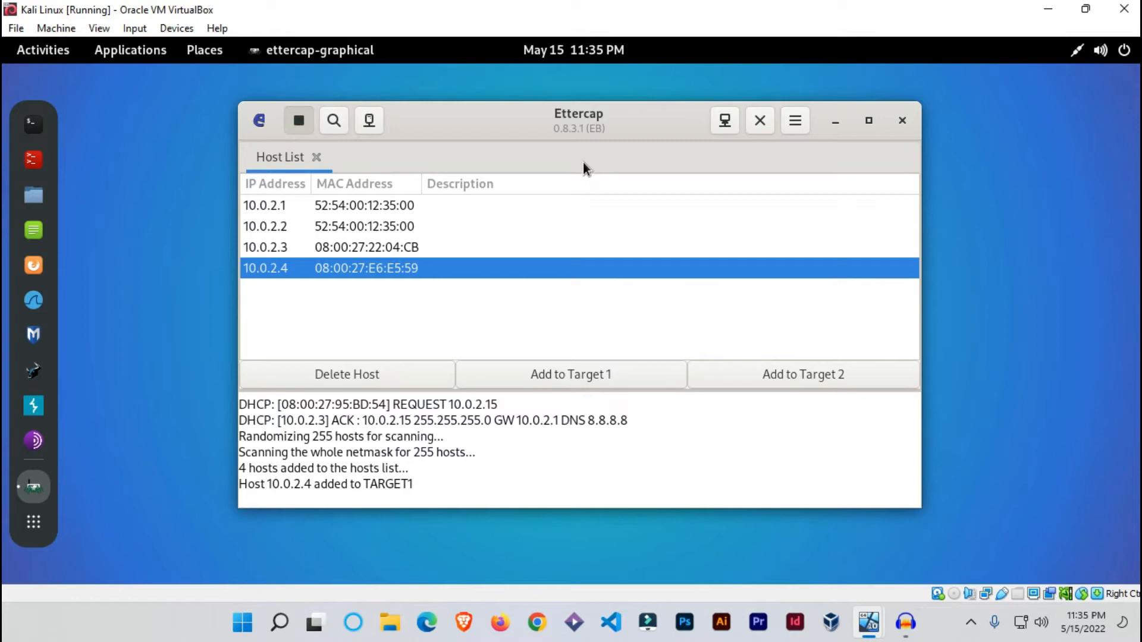
{"action": "mouse_move", "coordinate": [589, 183]}
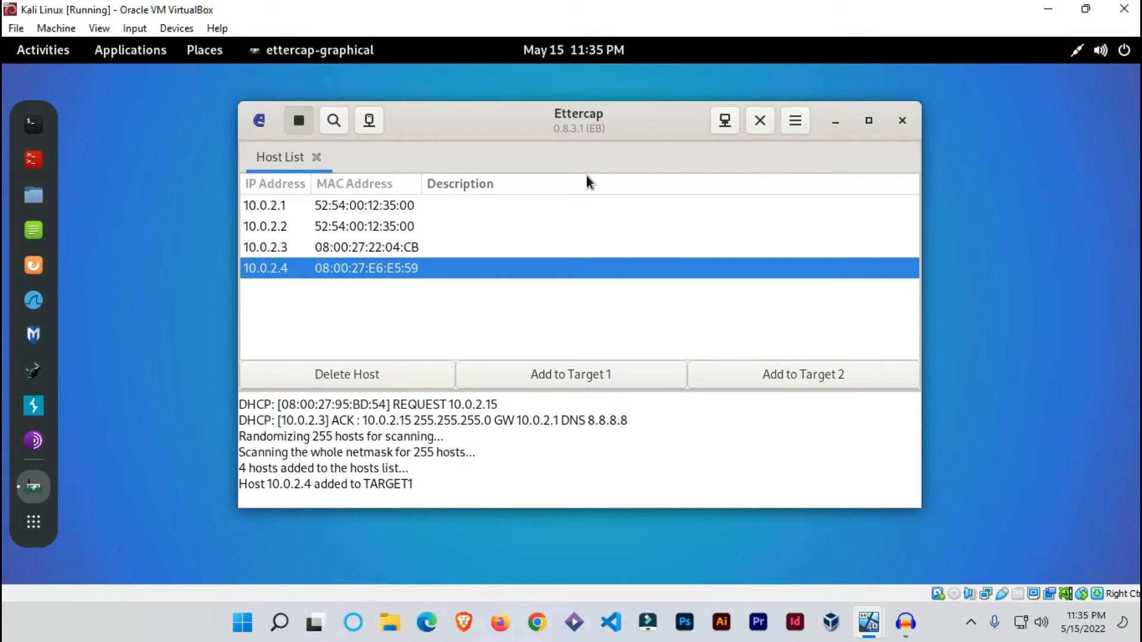
{"action": "mouse_move", "coordinate": [615, 205]}
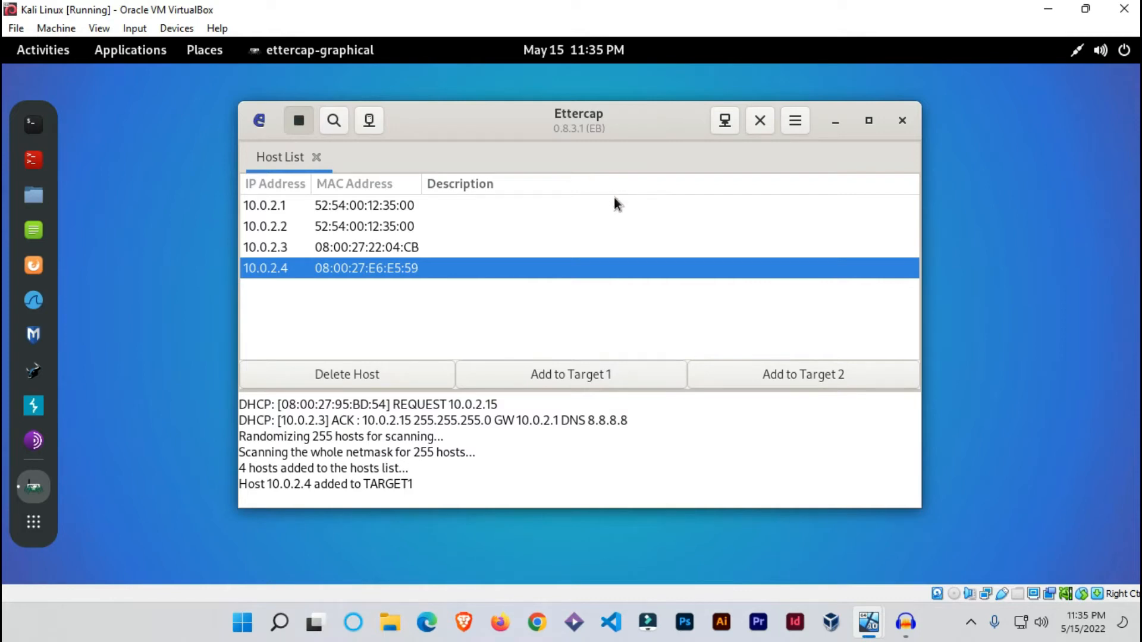
{"action": "mouse_move", "coordinate": [623, 244]}
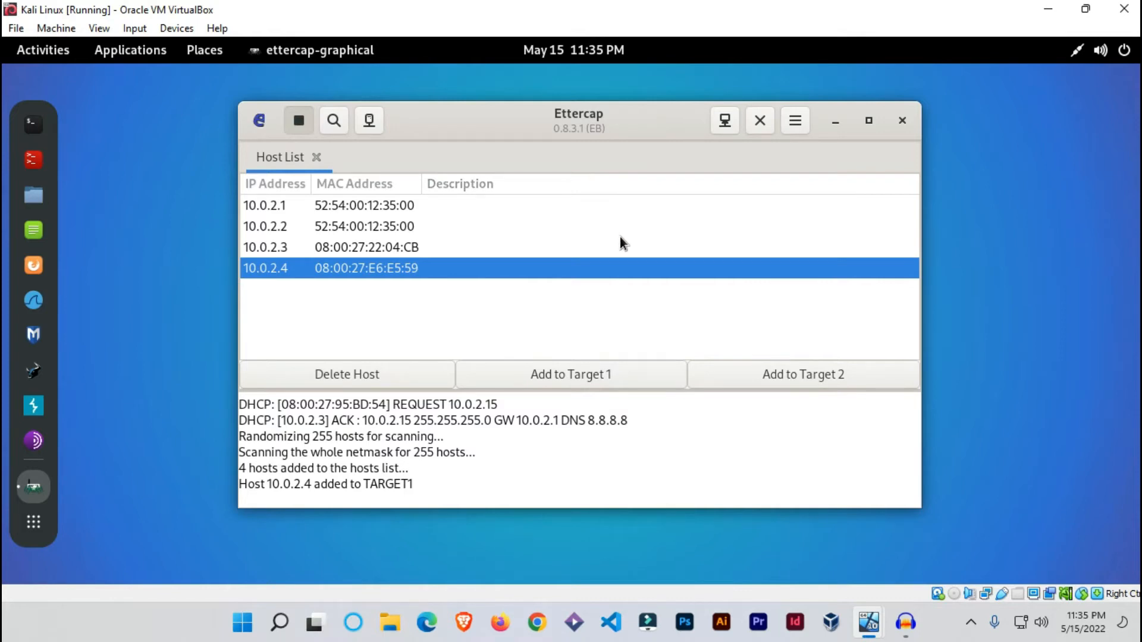
{"action": "left_click", "coordinate": [33, 299]}
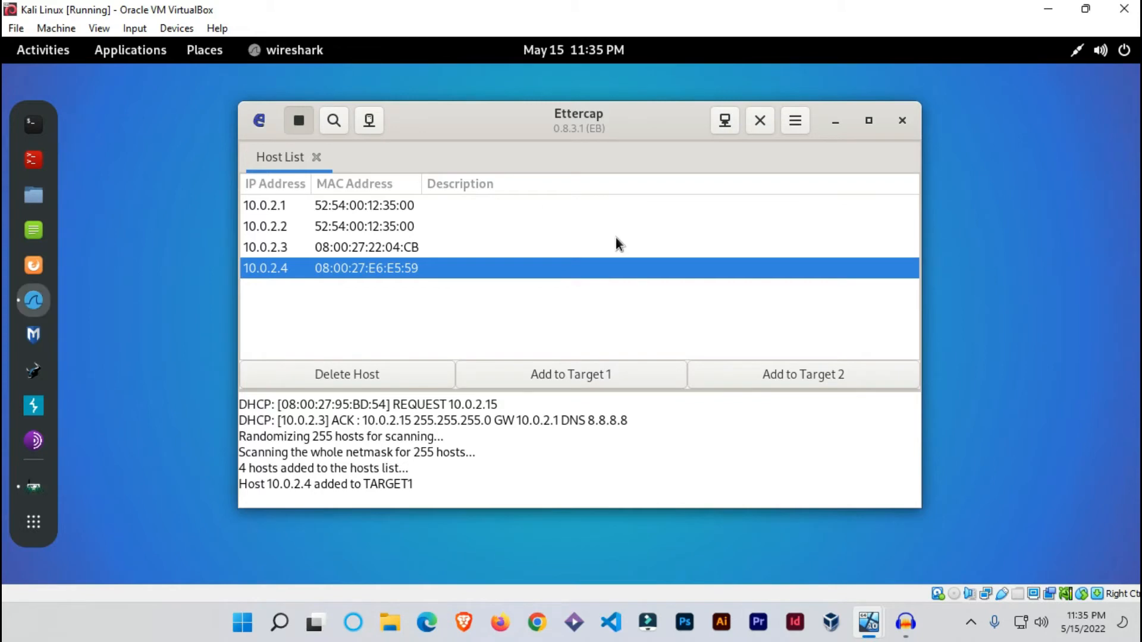
{"action": "left_click", "coordinate": [295, 49]}
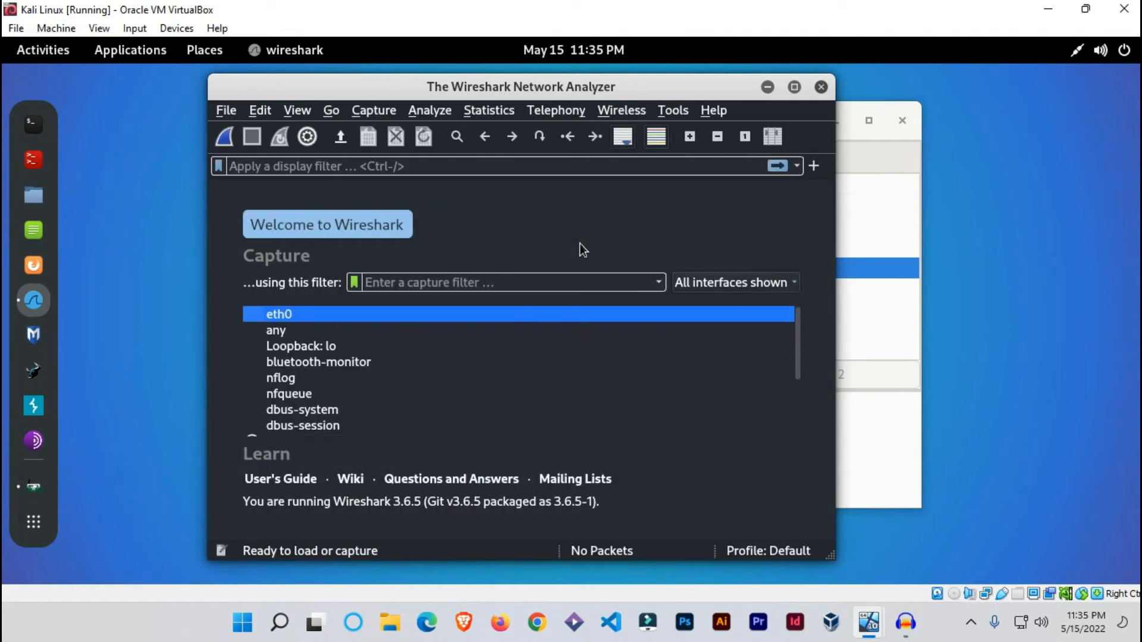
{"action": "mouse_move", "coordinate": [535, 283]}
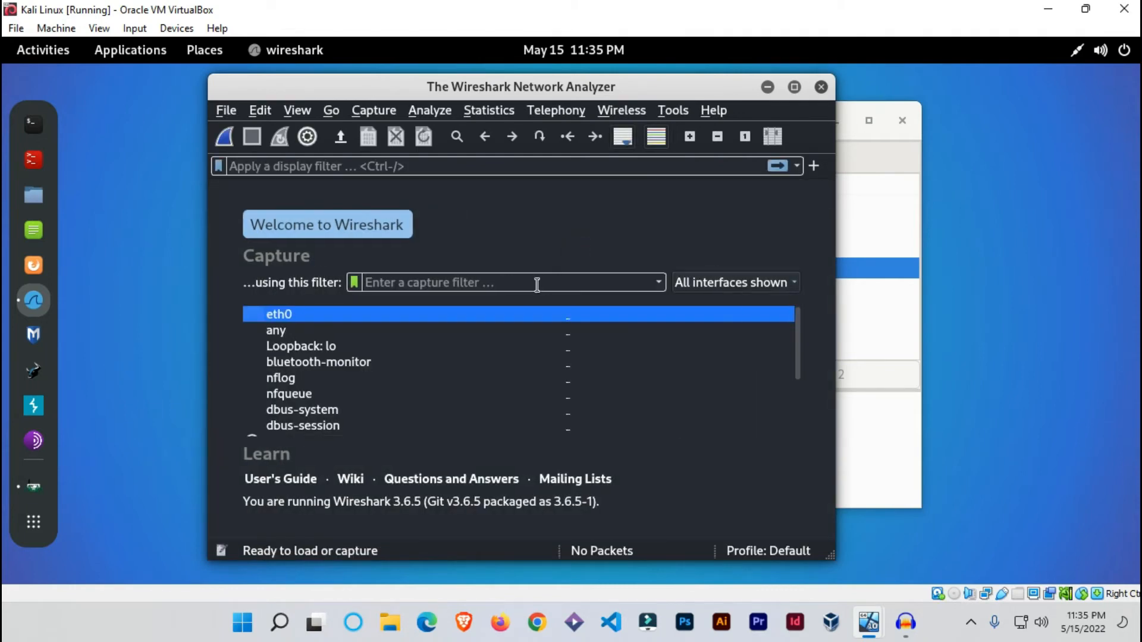
{"action": "mouse_move", "coordinate": [356, 324]}
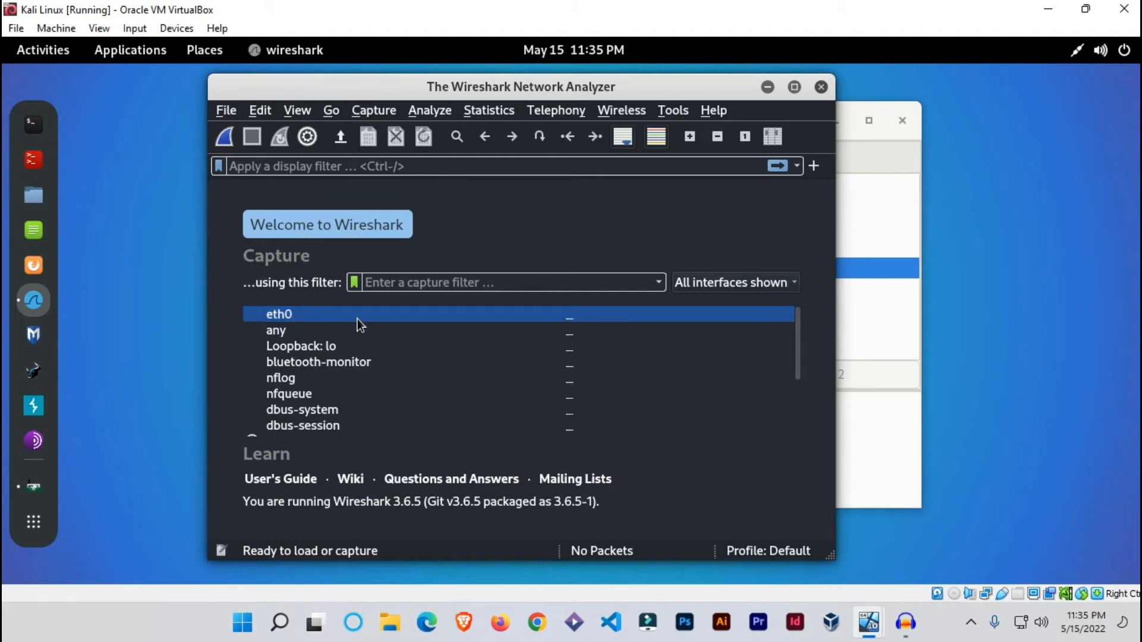
{"action": "mouse_move", "coordinate": [375, 322]}
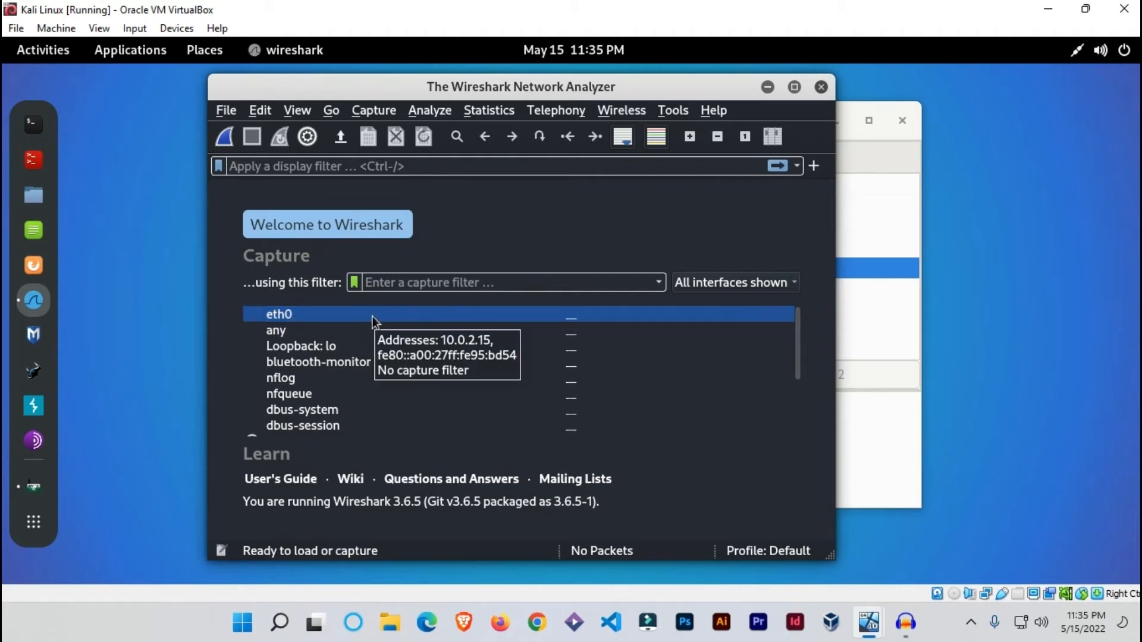
{"action": "mouse_move", "coordinate": [224, 136]}
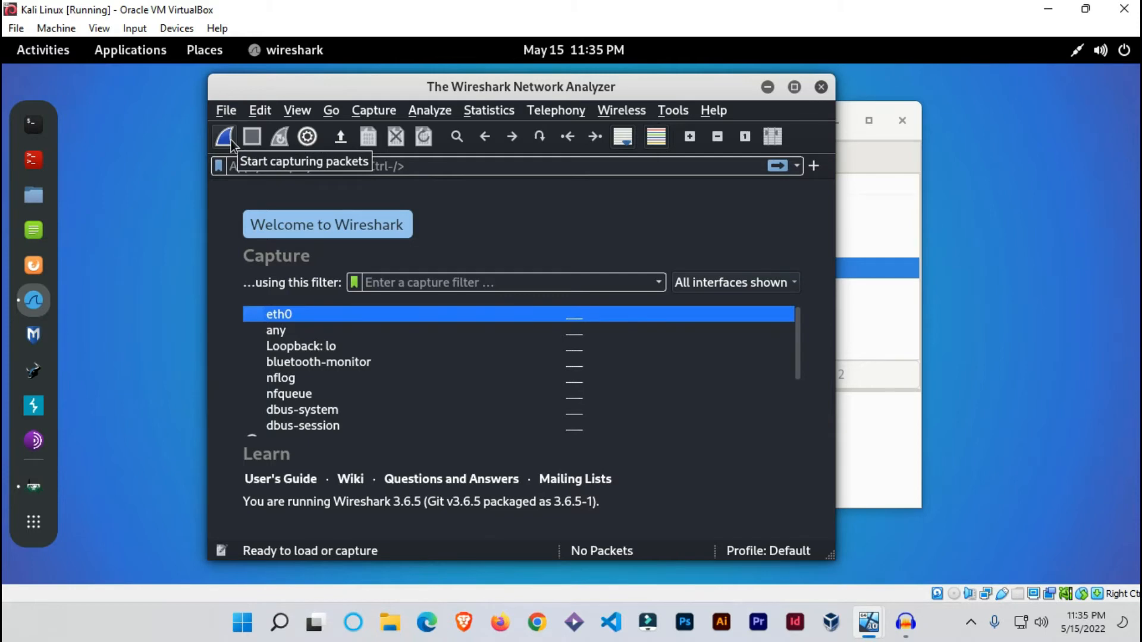
{"action": "mouse_move", "coordinate": [139, 192]}
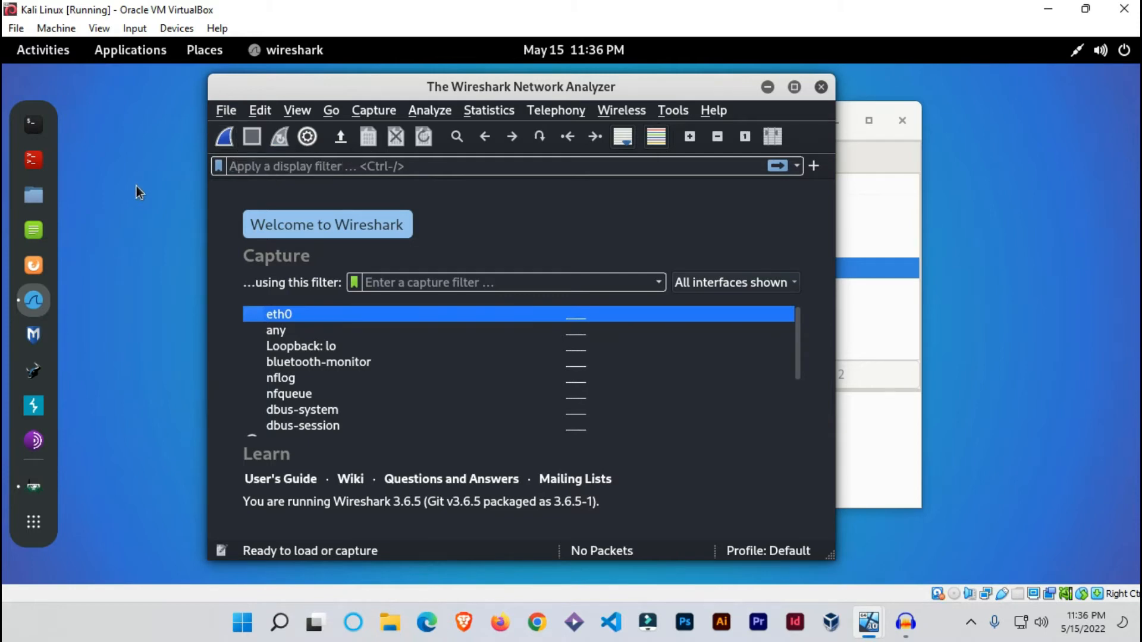
{"action": "mouse_move", "coordinate": [407, 263]}
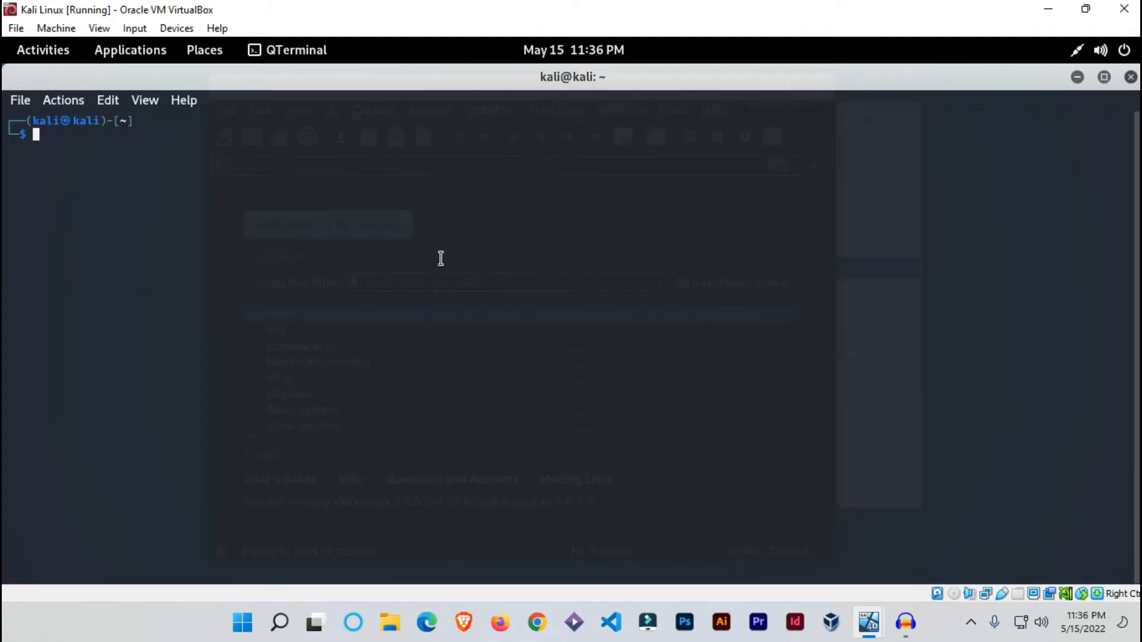
- Try reading /proc/sys/net/ipv4/ip_forward with cat, mistyping the path
{"action": "type", "text": "cat pr"}
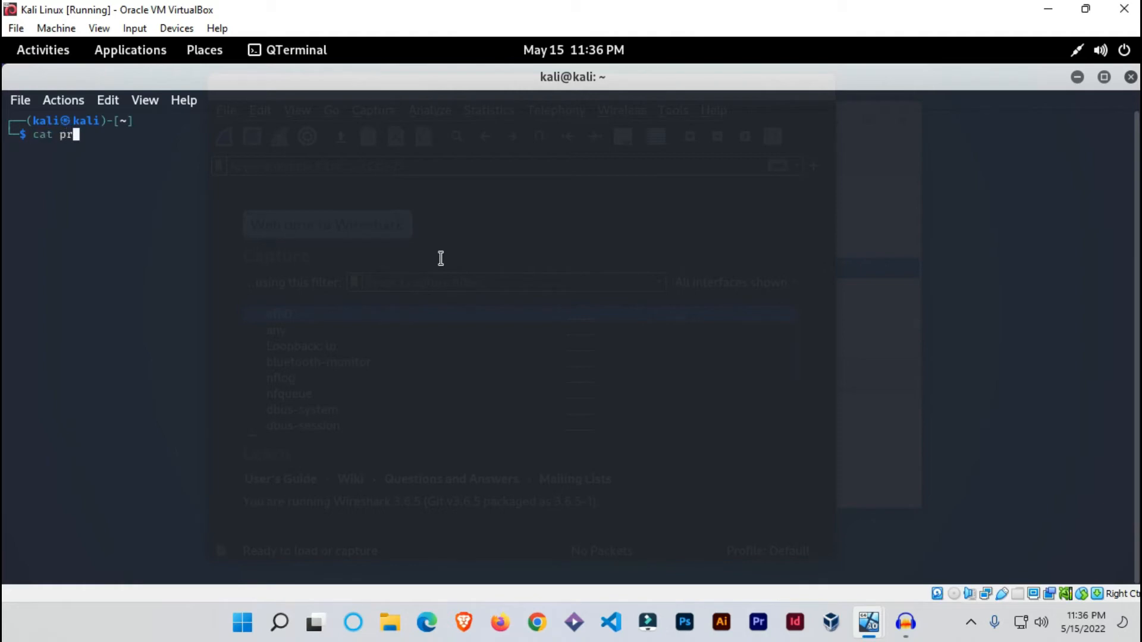
{"action": "type", "text": "oc/"}
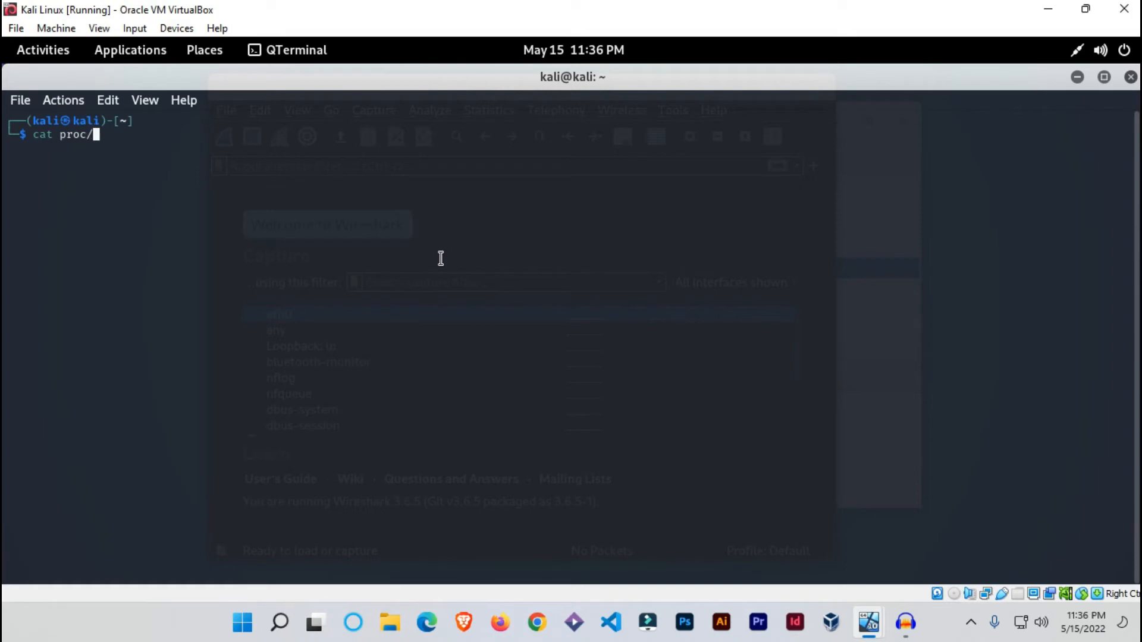
{"action": "type", "text": "sys"}
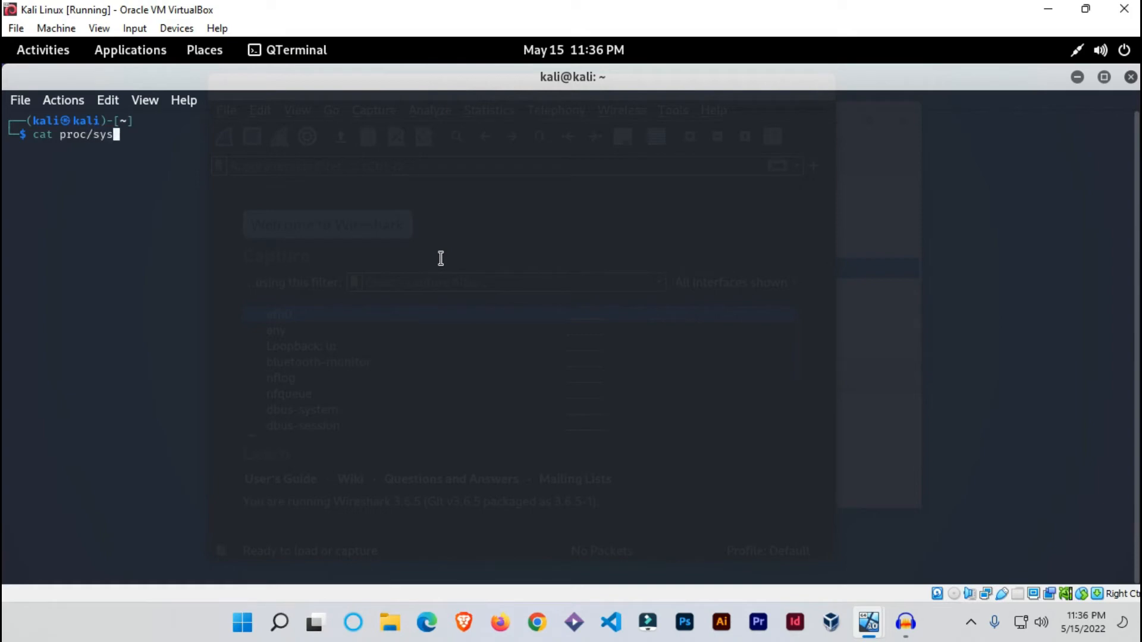
{"action": "type", "text": "/net/ip"}
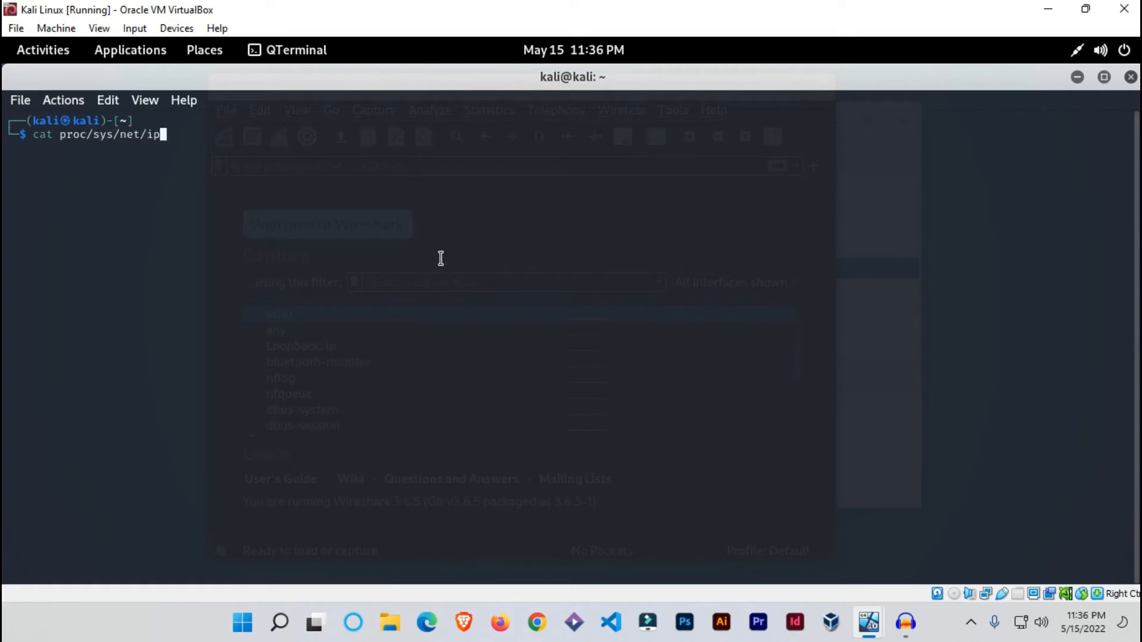
{"action": "type", "text": "v"}
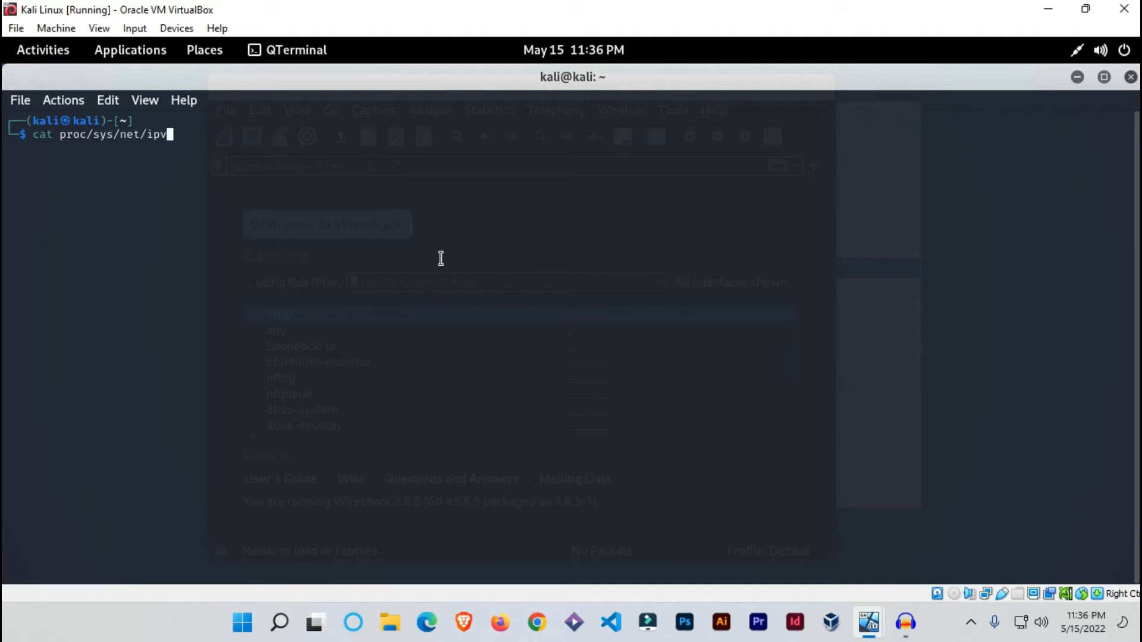
{"action": "type", "text": "4/f"}
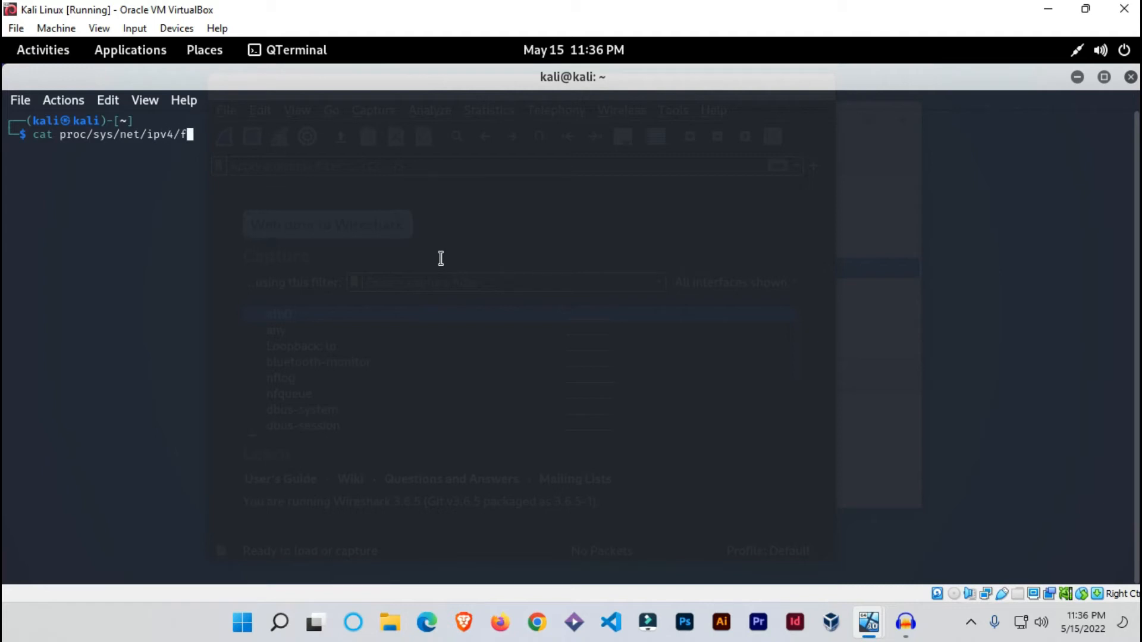
{"action": "type", "text": "ip_"}
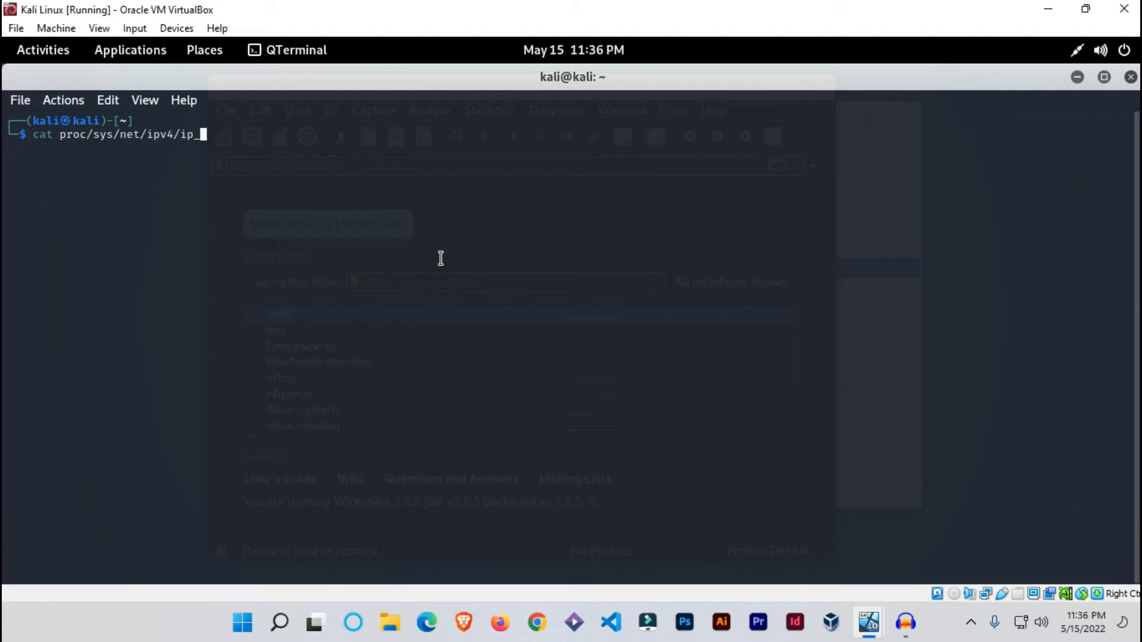
{"action": "type", "text": "forwre"}
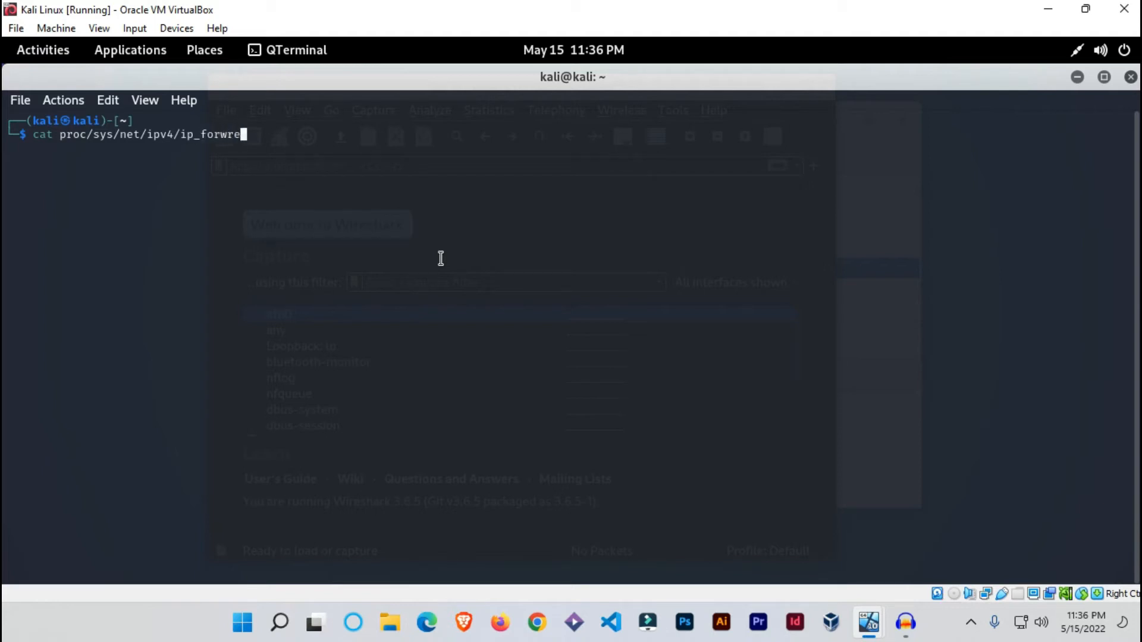
{"action": "type", "text": "d"}
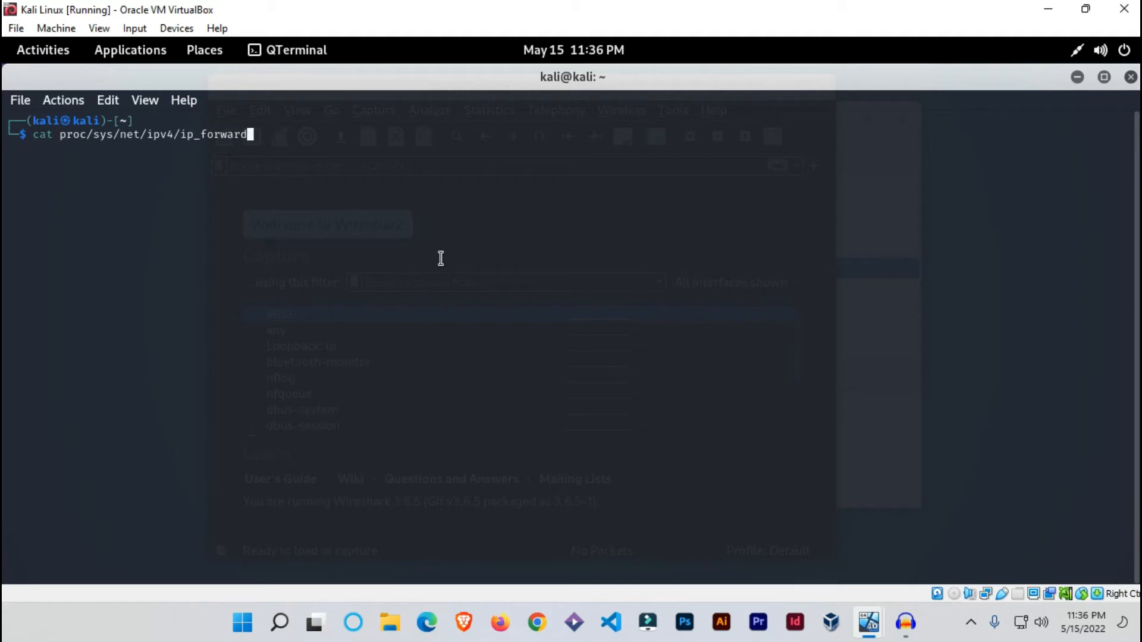
{"action": "key", "text": "Return"}
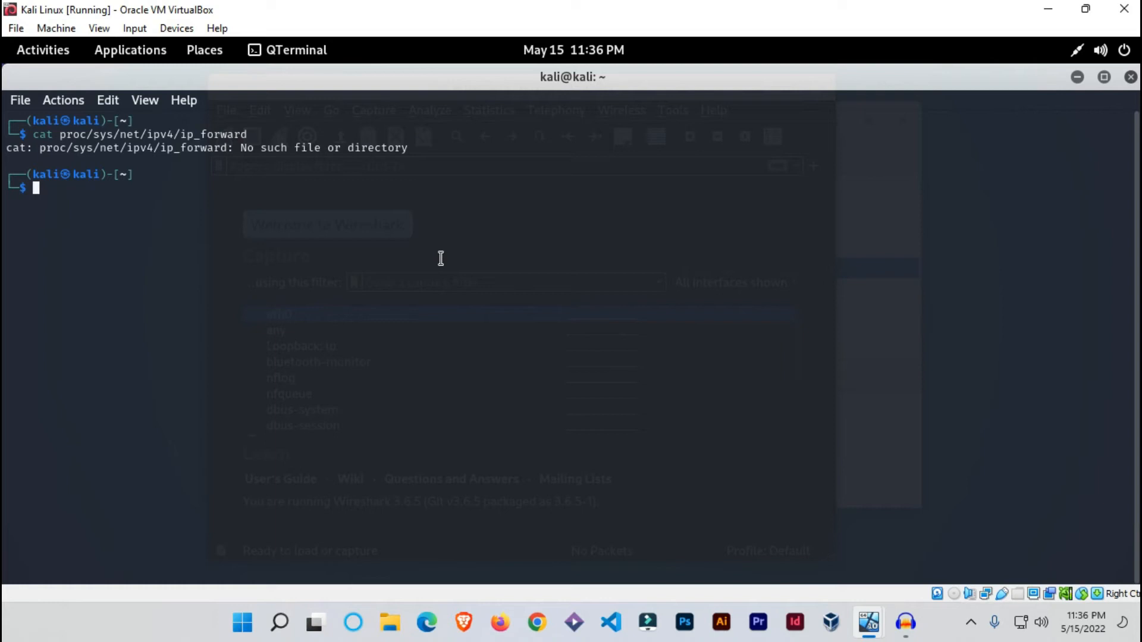
- Re-run cat on /proc/sys/net/ipv4/ip_forward to read its current value
{"action": "key", "text": "Up"}
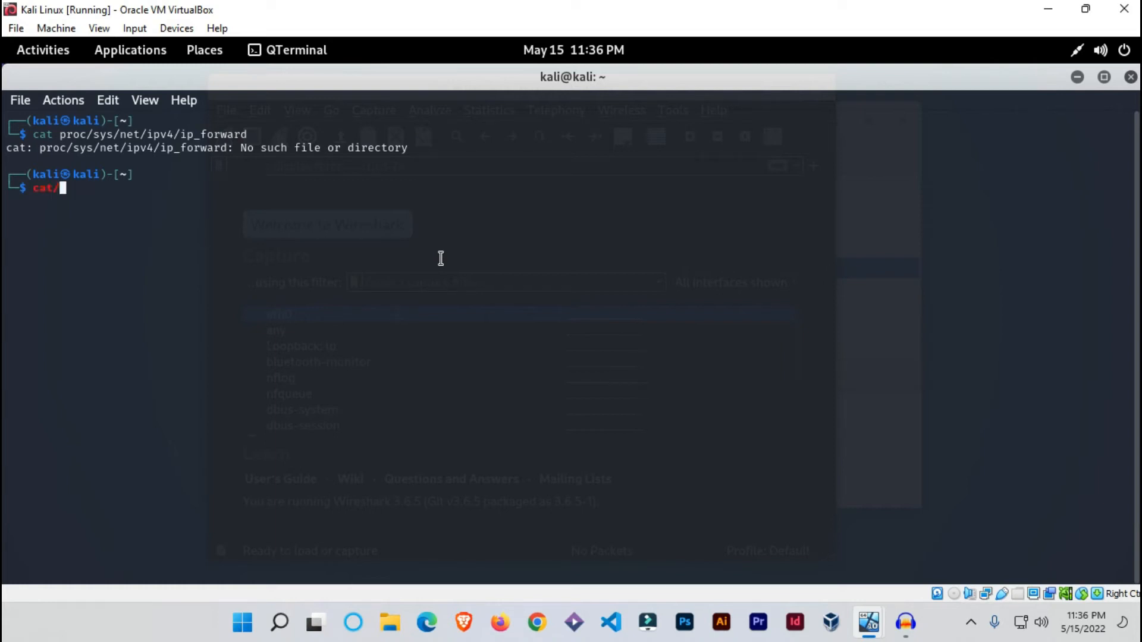
{"action": "type", "text": "/proc"}
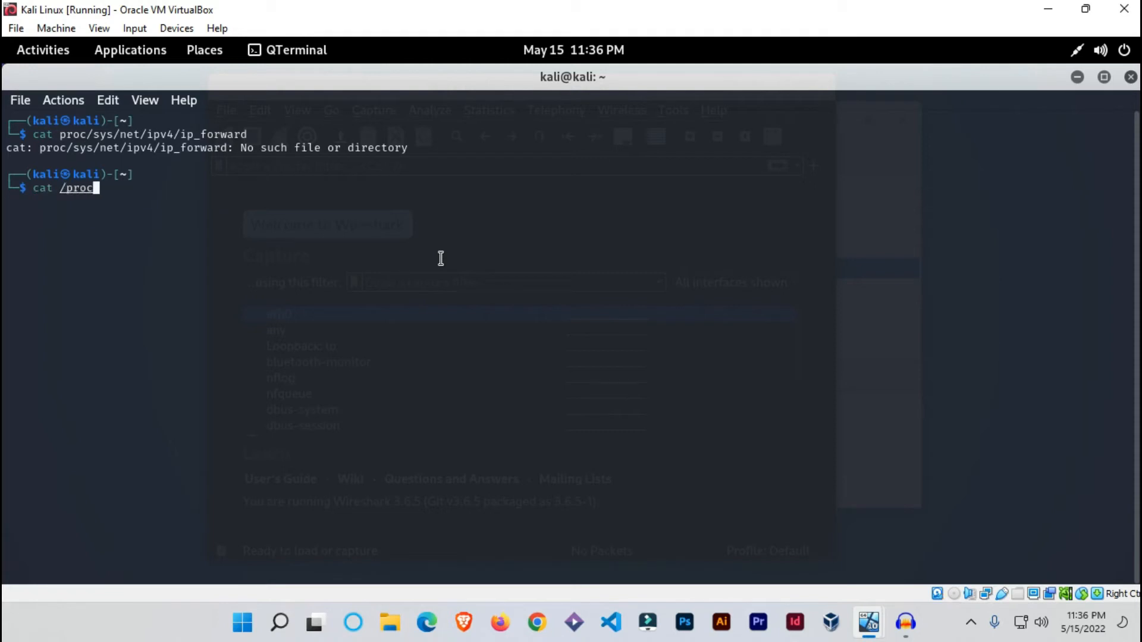
{"action": "type", "text": "/sys/net/"}
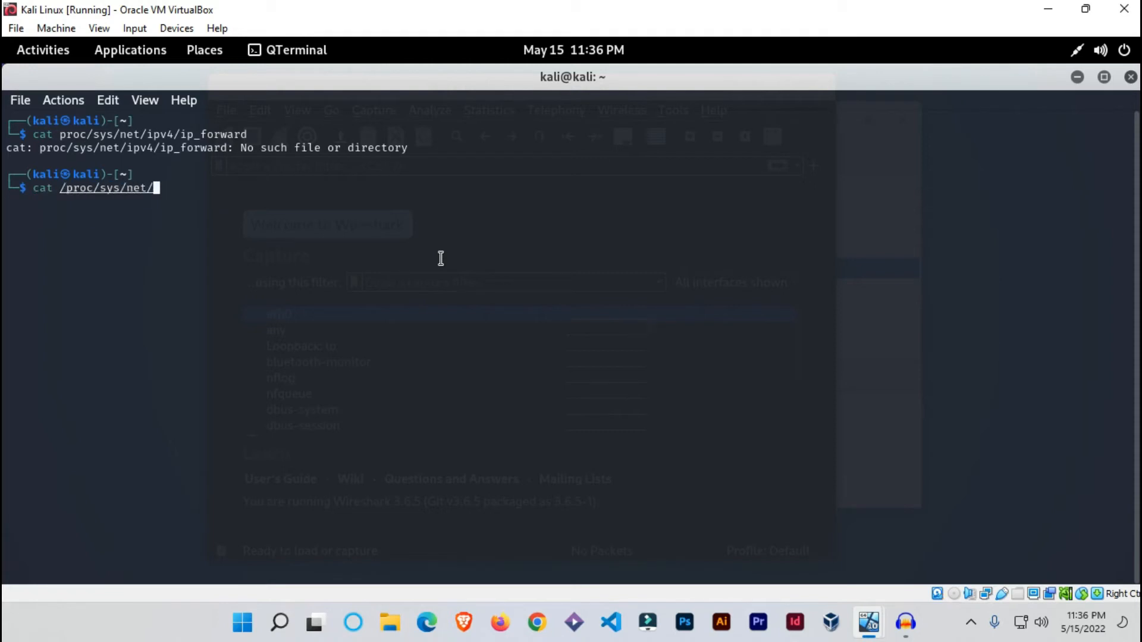
{"action": "type", "text": "ipv"}
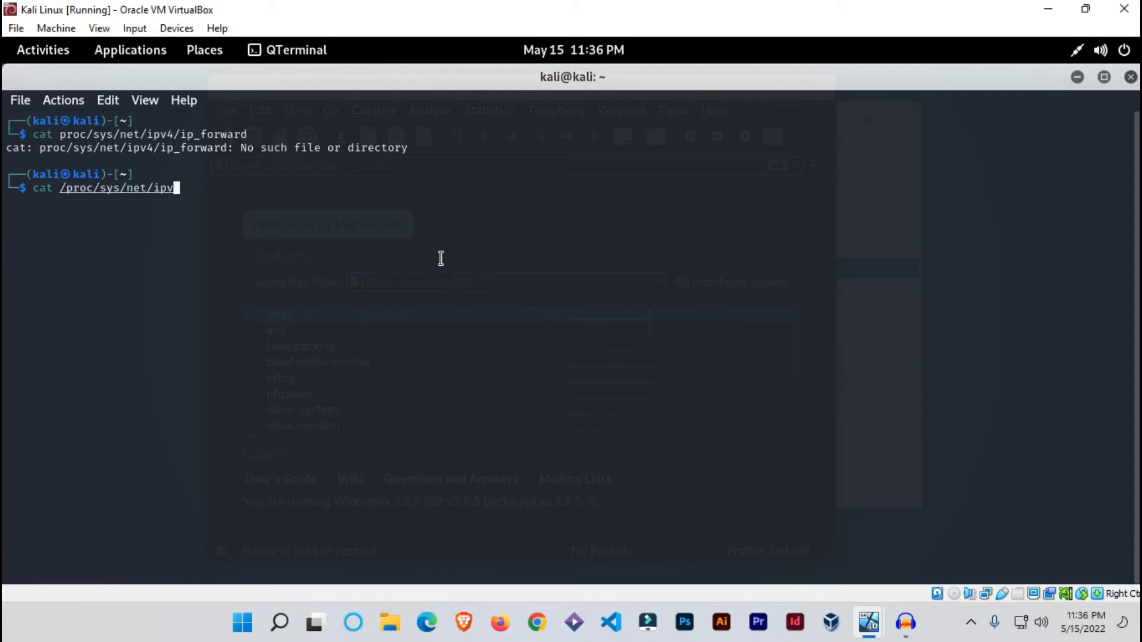
{"action": "type", "text": "4/"}
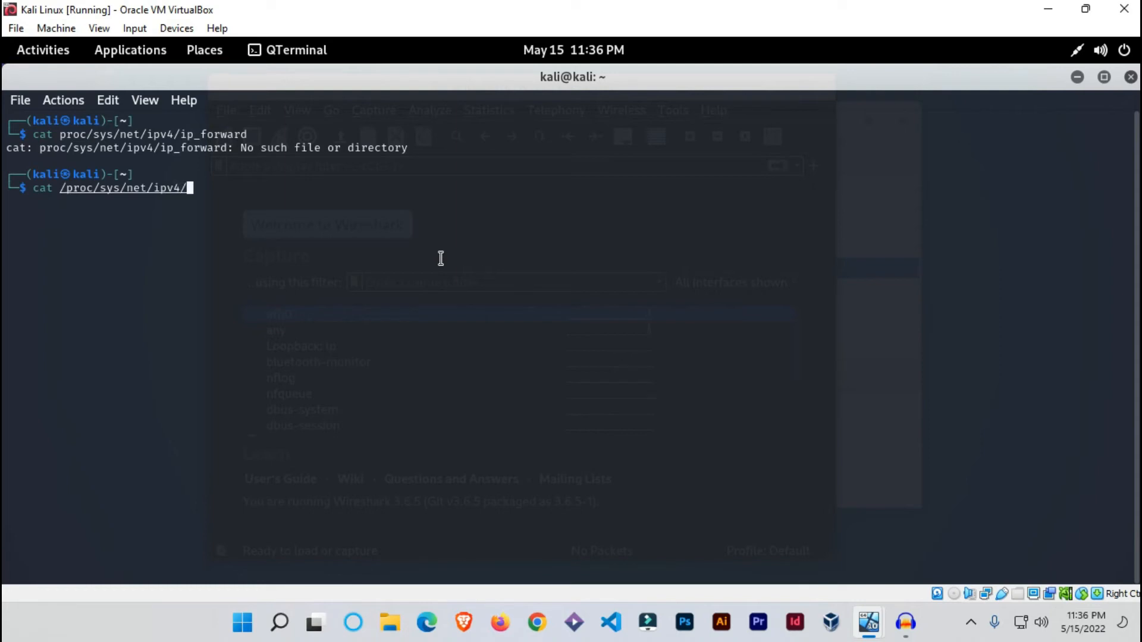
{"action": "type", "text": "ip"}
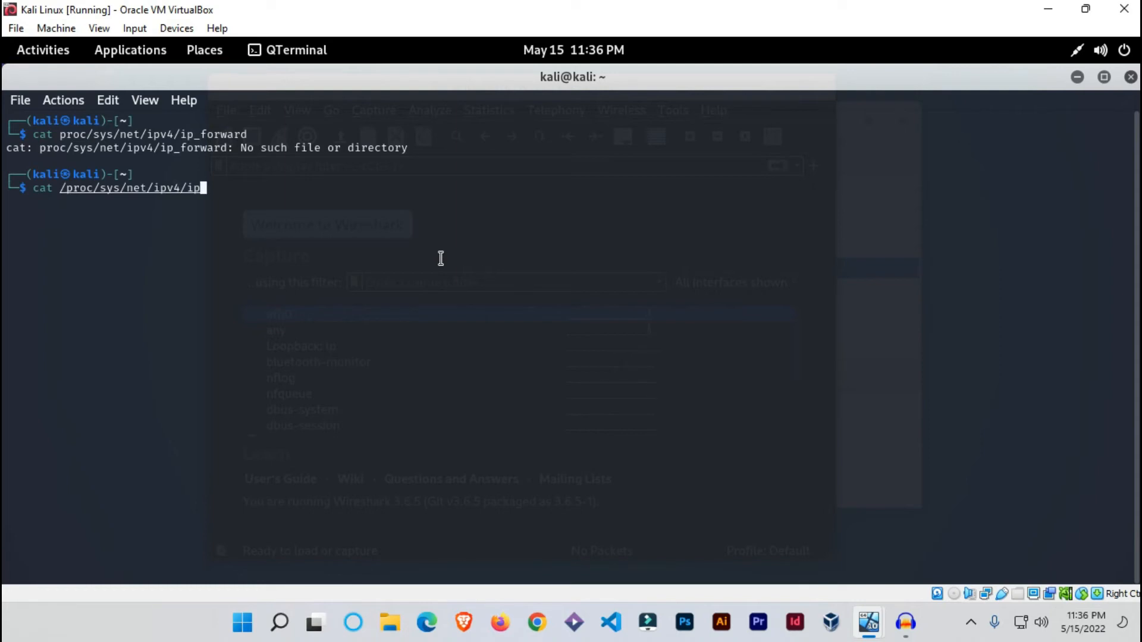
{"action": "type", "text": "_forwar"}
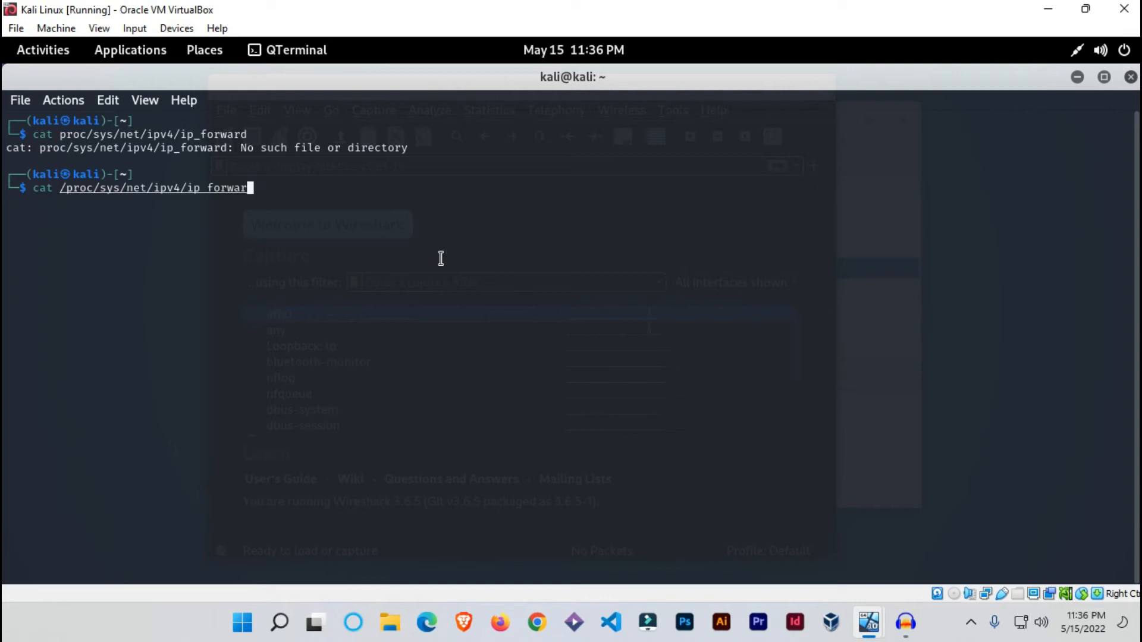
{"action": "key", "text": "Return"}
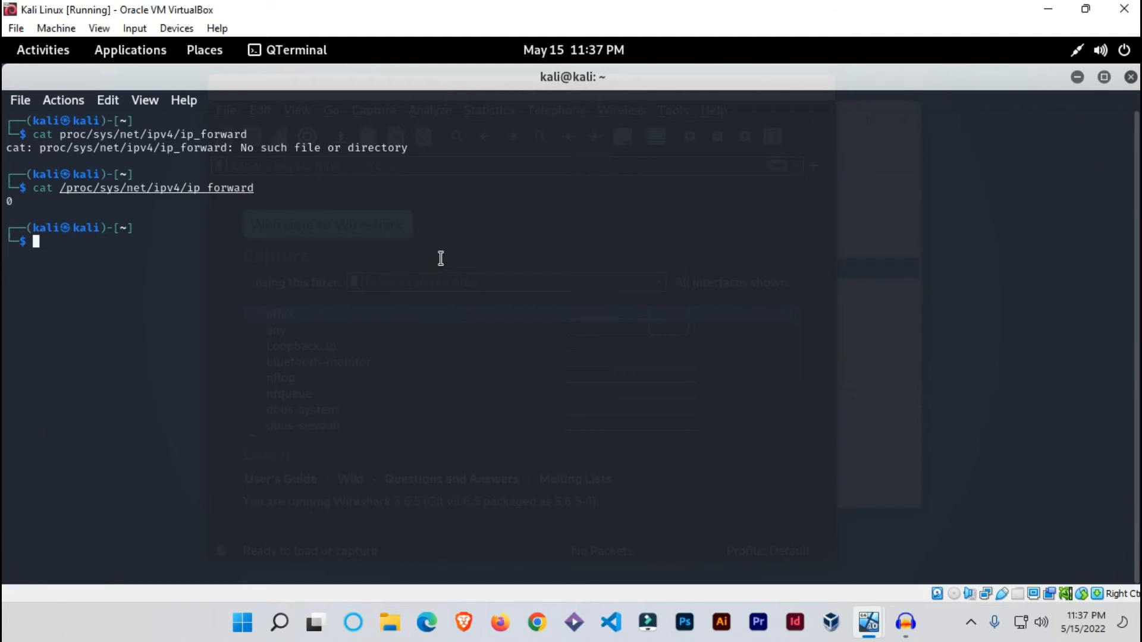
- As root, write 1 to /proc/sys/net/ipv4/ip_forward, exit, and recheck it
{"action": "type", "text": "sudo -i"}
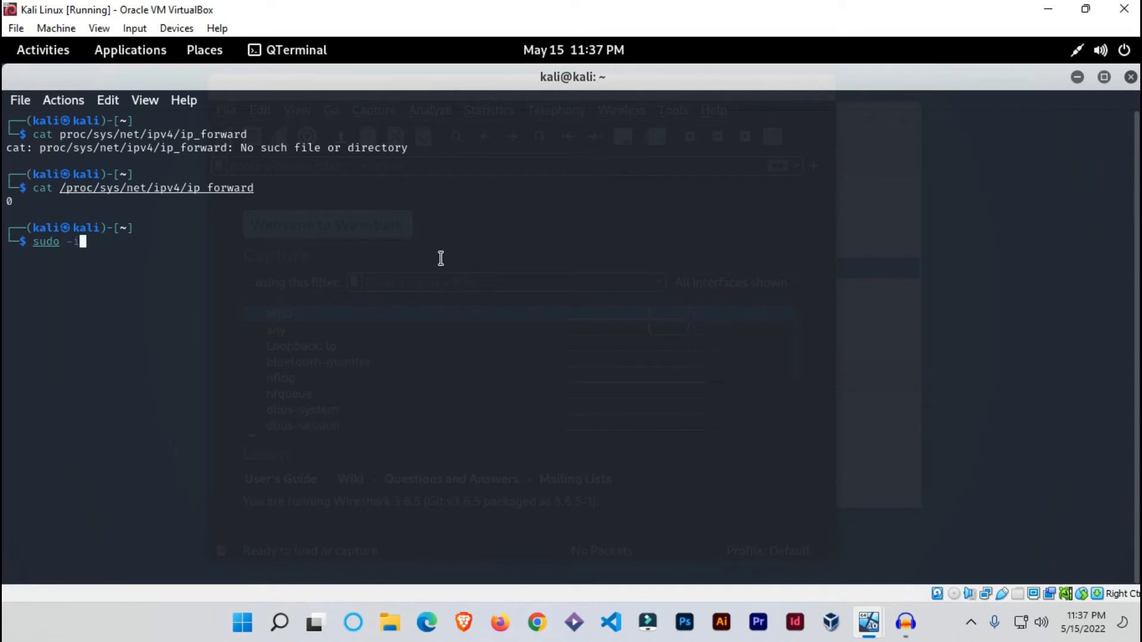
{"action": "key", "text": "Return"}
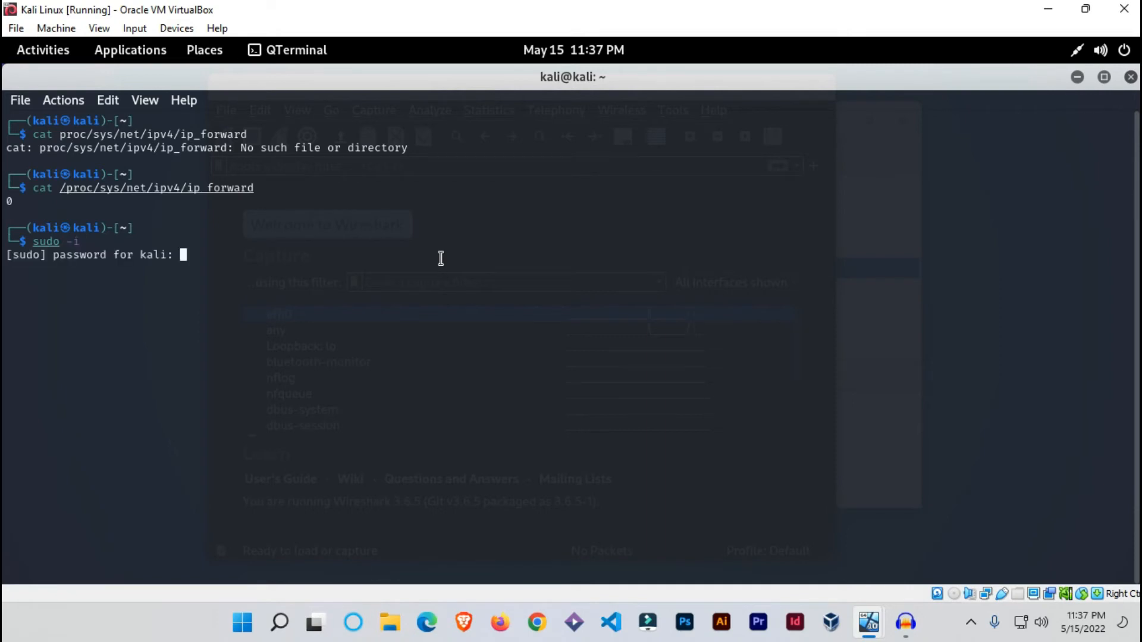
{"action": "key", "text": "Return"}
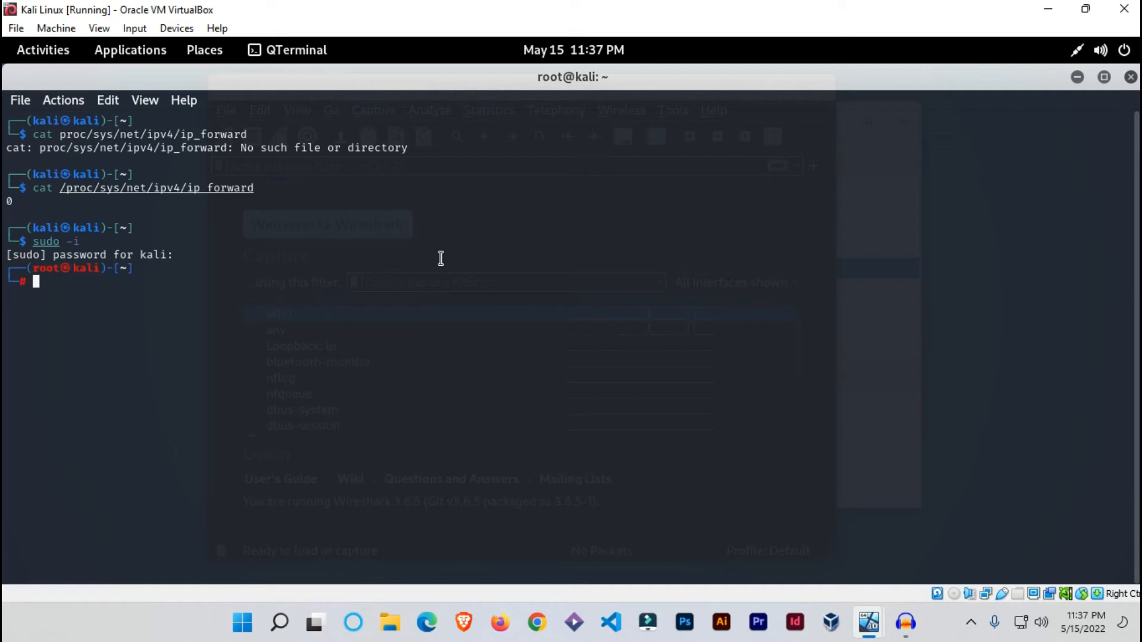
{"action": "type", "text": "echo 1 > /proc/sys/net/ipv4/ip_forward"}
{"action": "type", "text": "ex"}
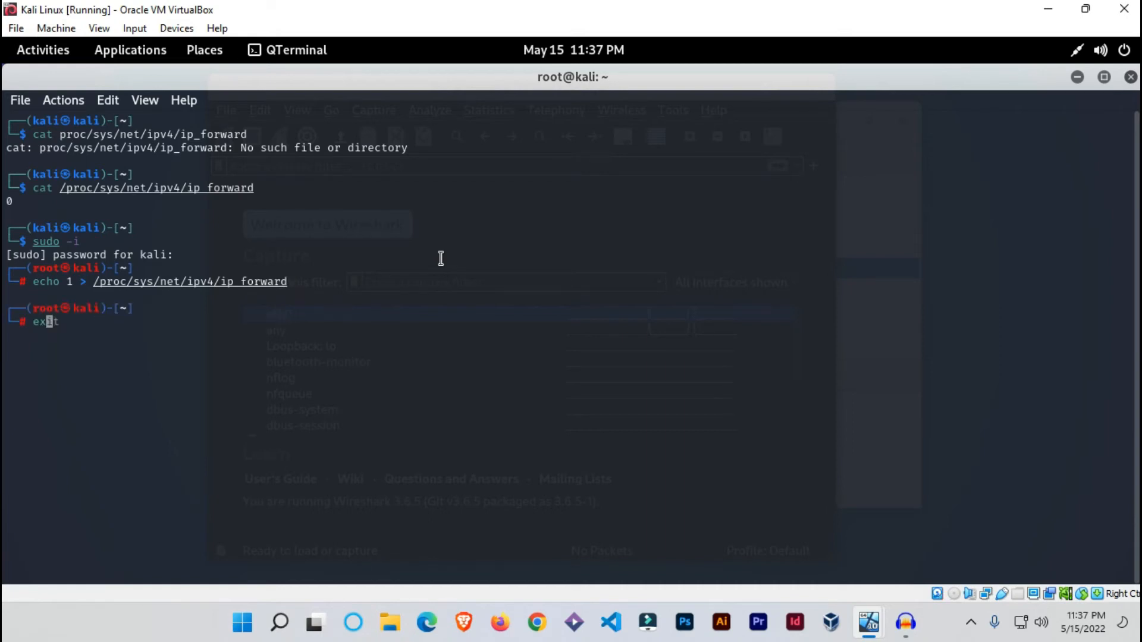
{"action": "key", "text": "Return"}
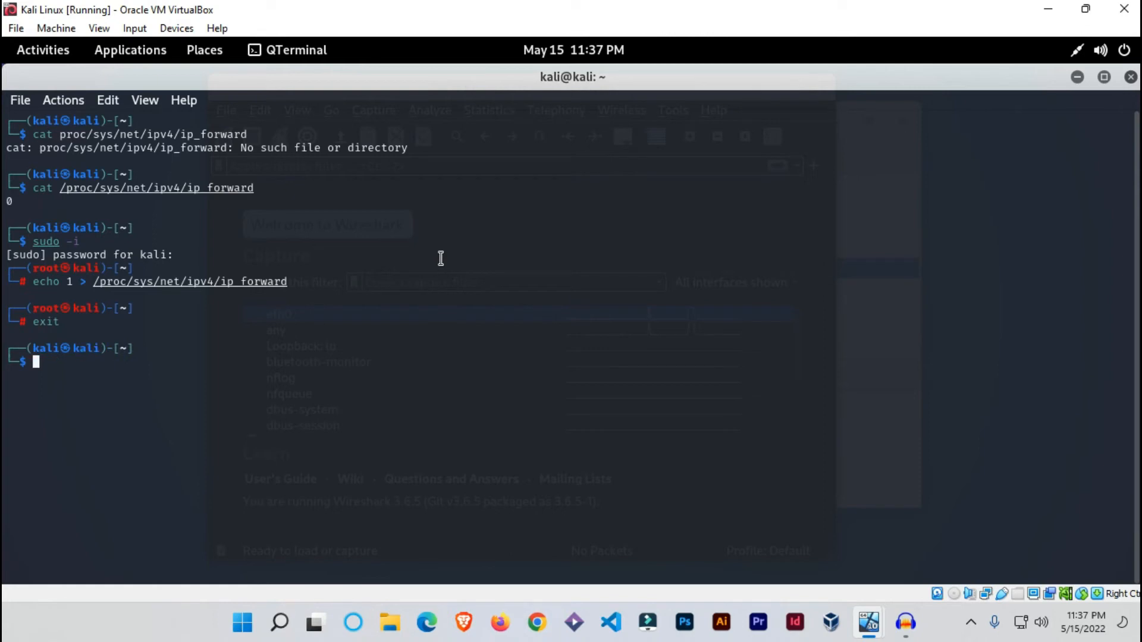
{"action": "type", "text": "cat /proc/sys/net/ipv4/ip_forward"}
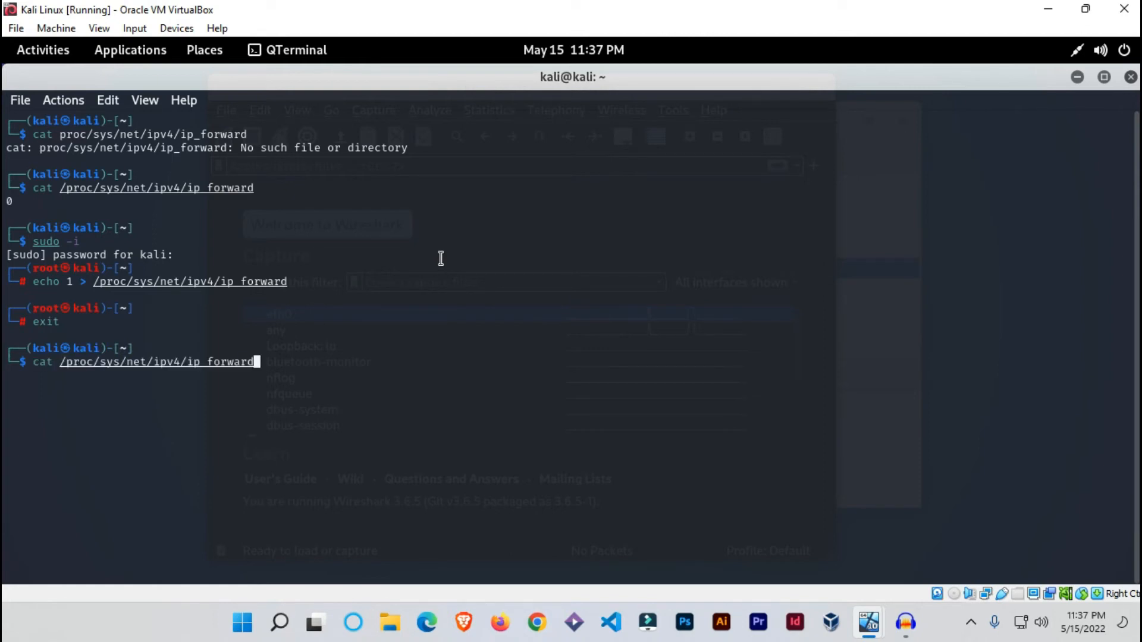
{"action": "key", "text": "Return"}
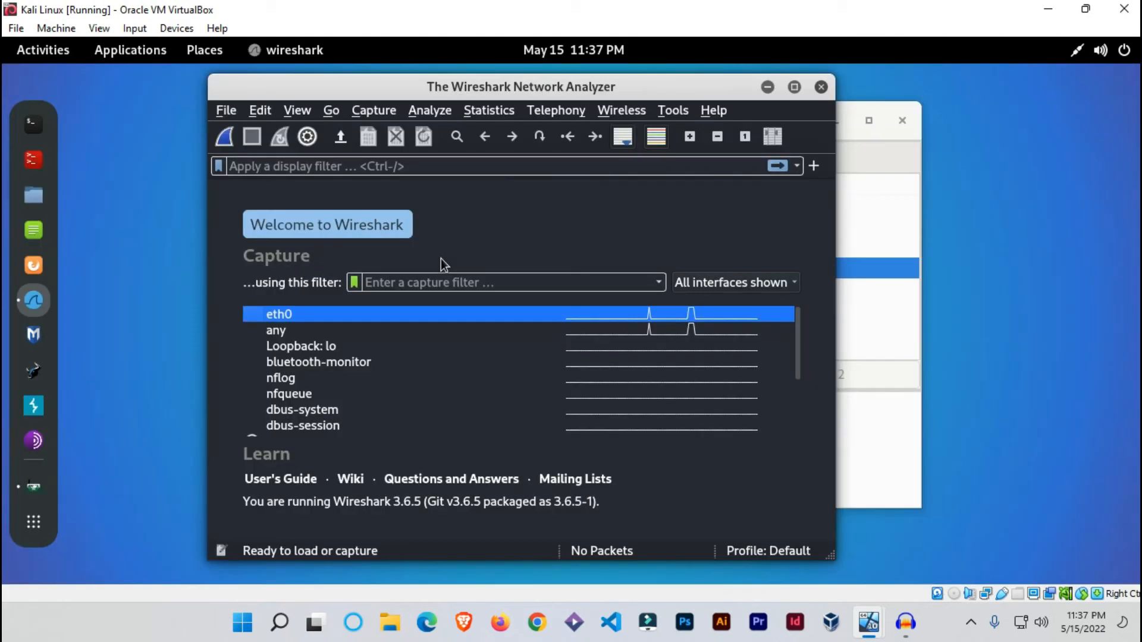
{"action": "mouse_move", "coordinate": [470, 257]}
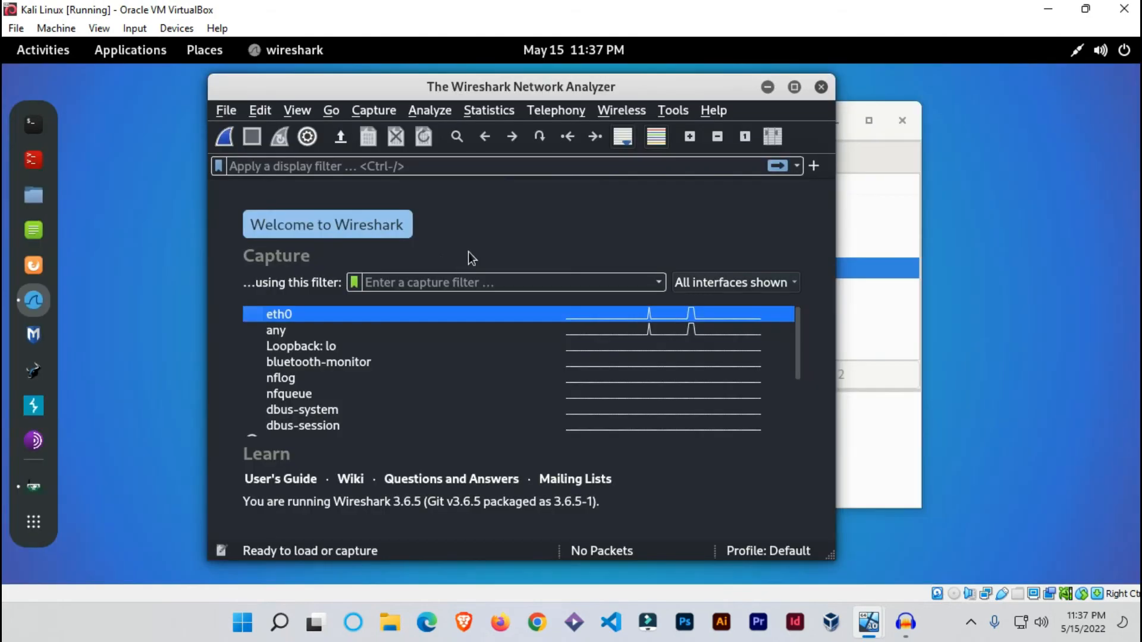
{"action": "mouse_move", "coordinate": [224, 137]}
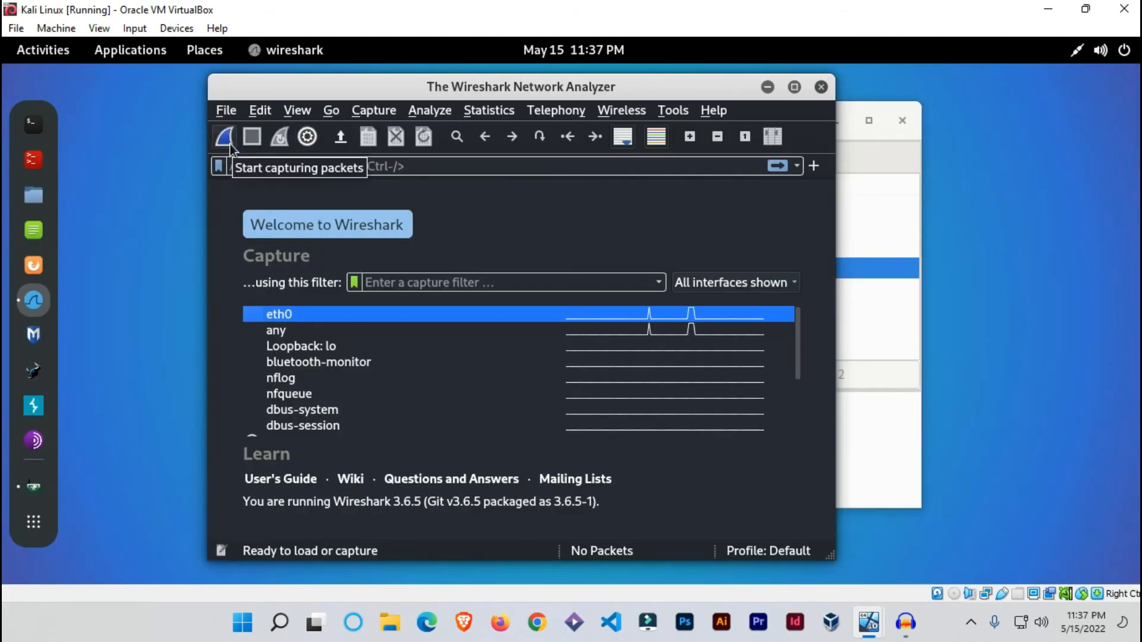
- Start a live Wireshark capture on the eth0 interface
{"action": "left_click", "coordinate": [223, 136]}
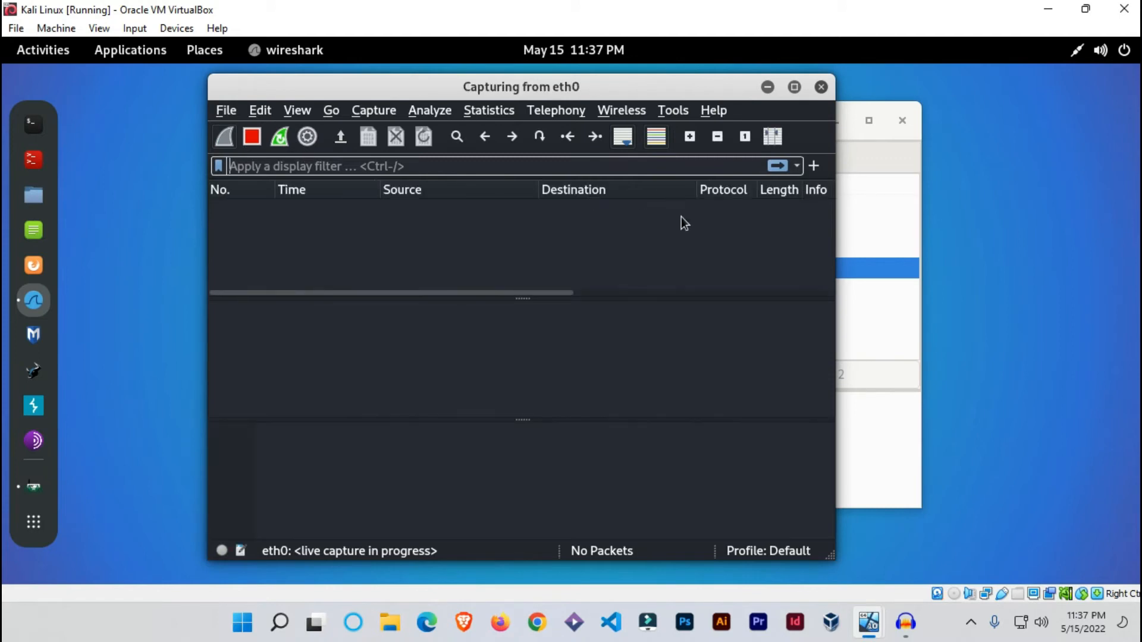
{"action": "mouse_move", "coordinate": [721, 330]}
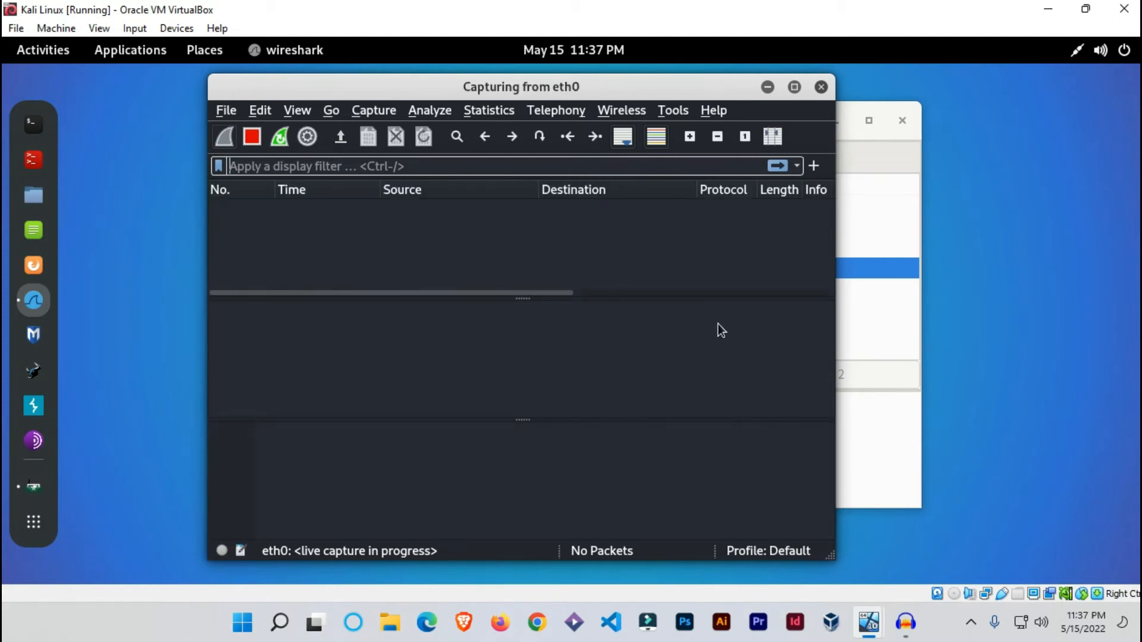
{"action": "mouse_move", "coordinate": [796, 173]}
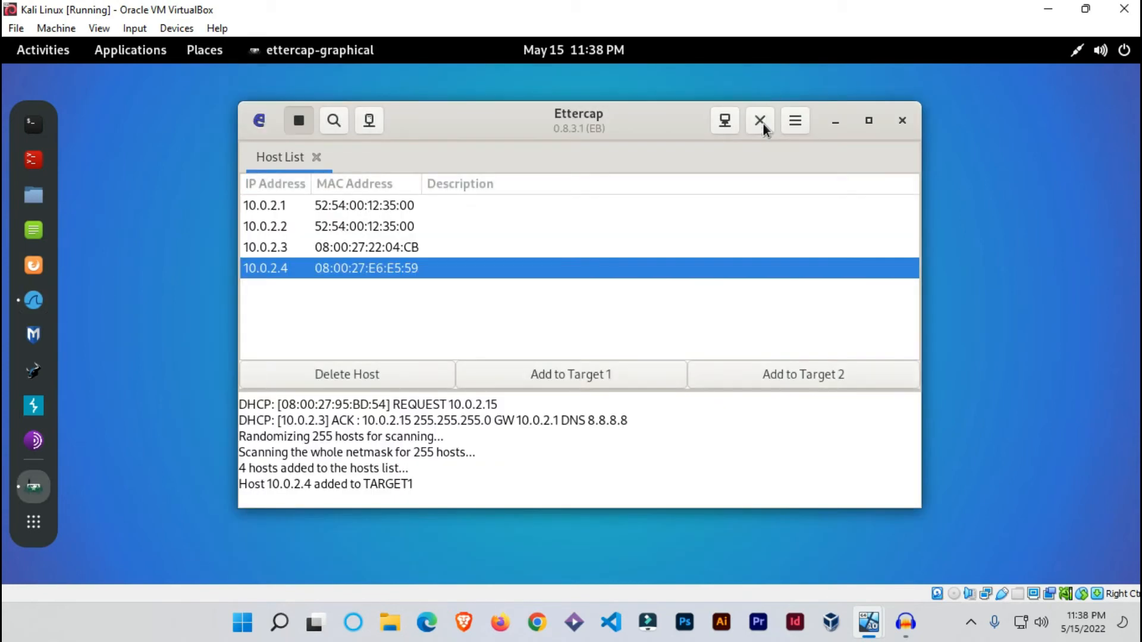
{"action": "mouse_move", "coordinate": [724, 121]}
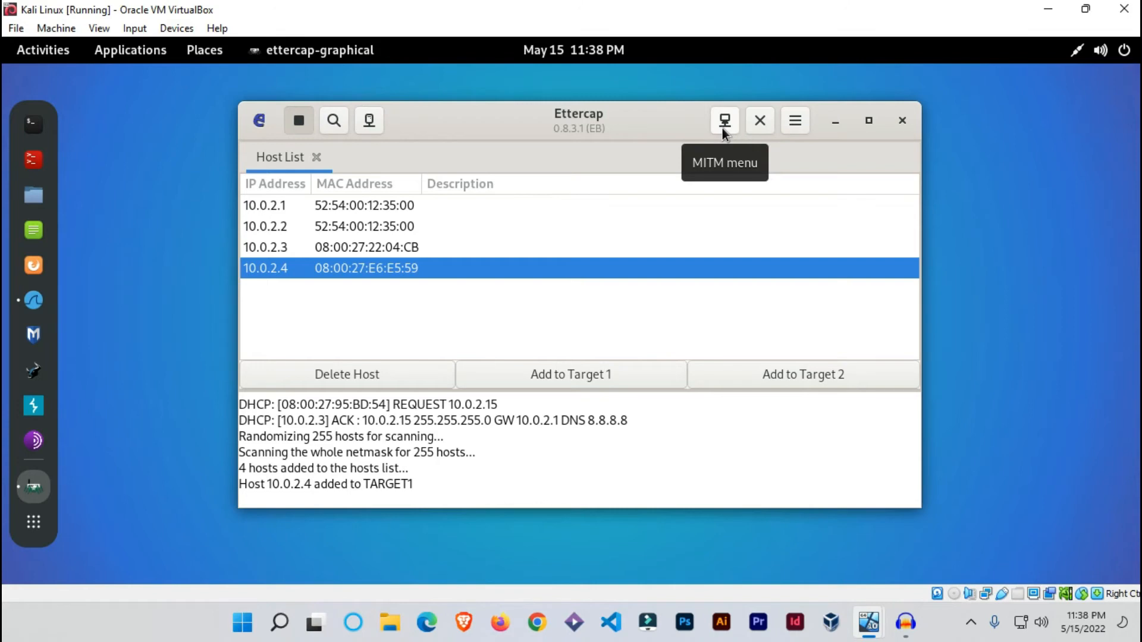
- Choose ARP poisoning from Ettercap's MITM menu
{"action": "left_click", "coordinate": [724, 120]}
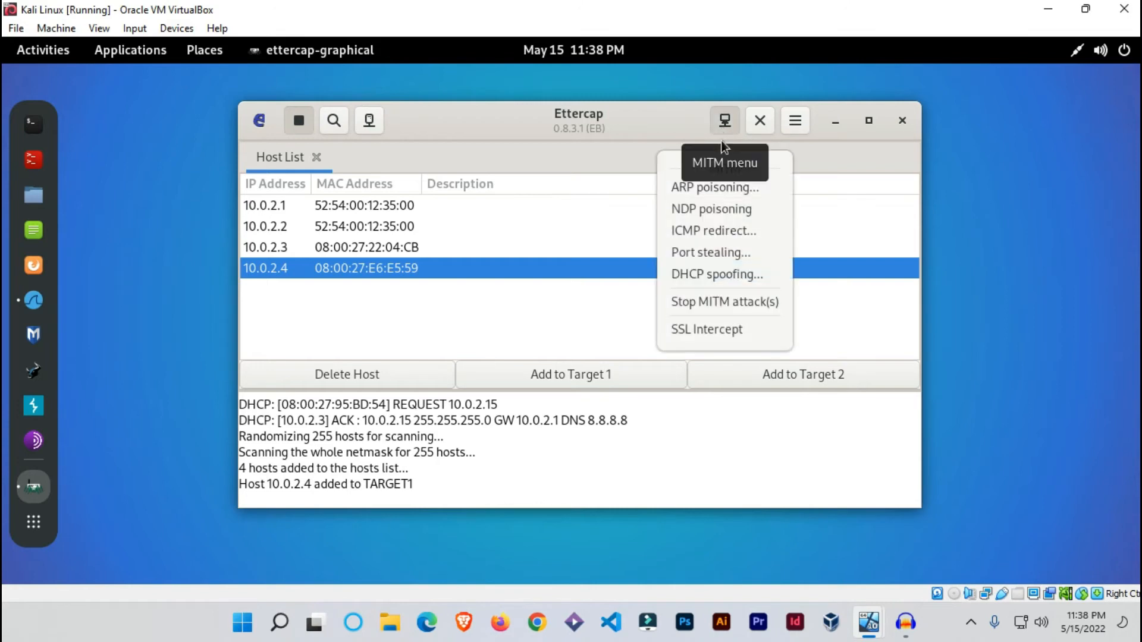
{"action": "mouse_move", "coordinate": [733, 194]}
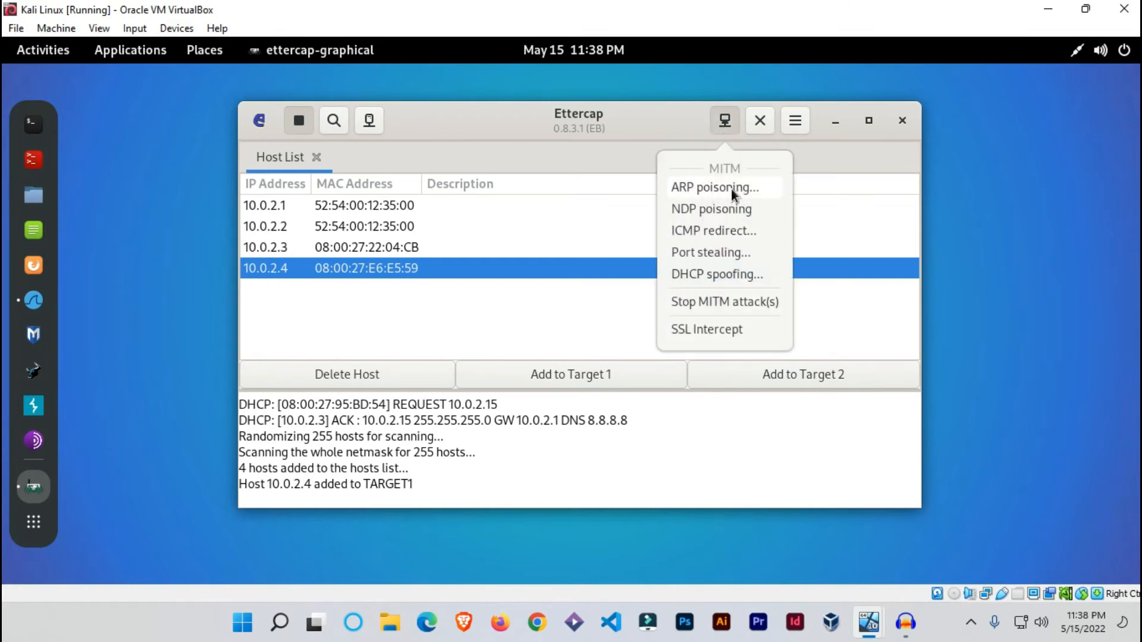
{"action": "left_click", "coordinate": [714, 187]}
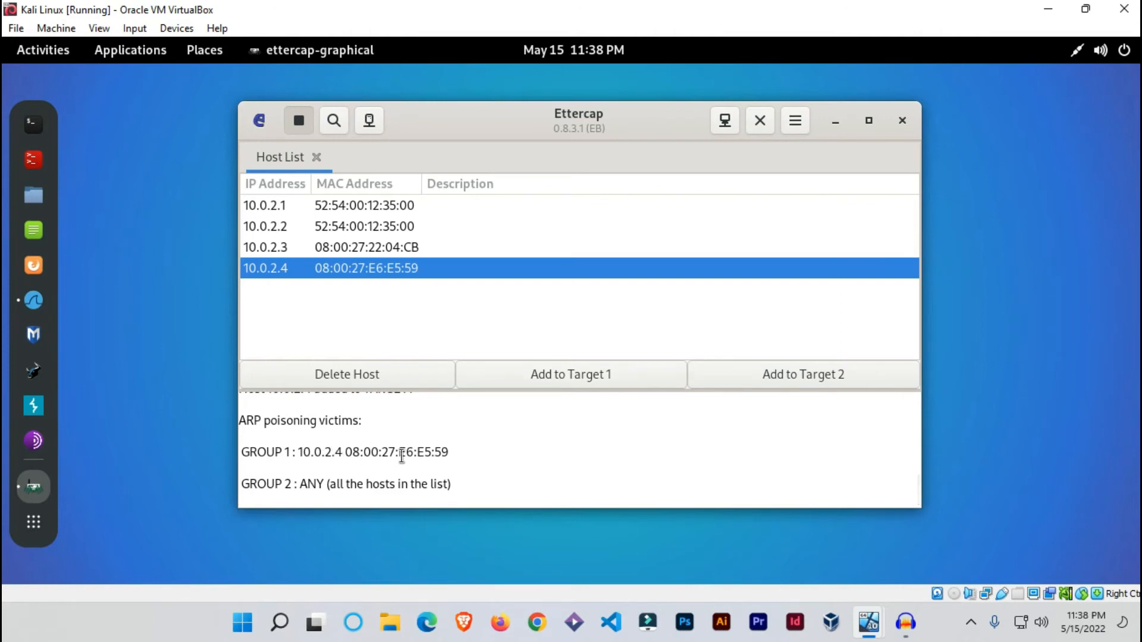
{"action": "mouse_move", "coordinate": [867, 623]}
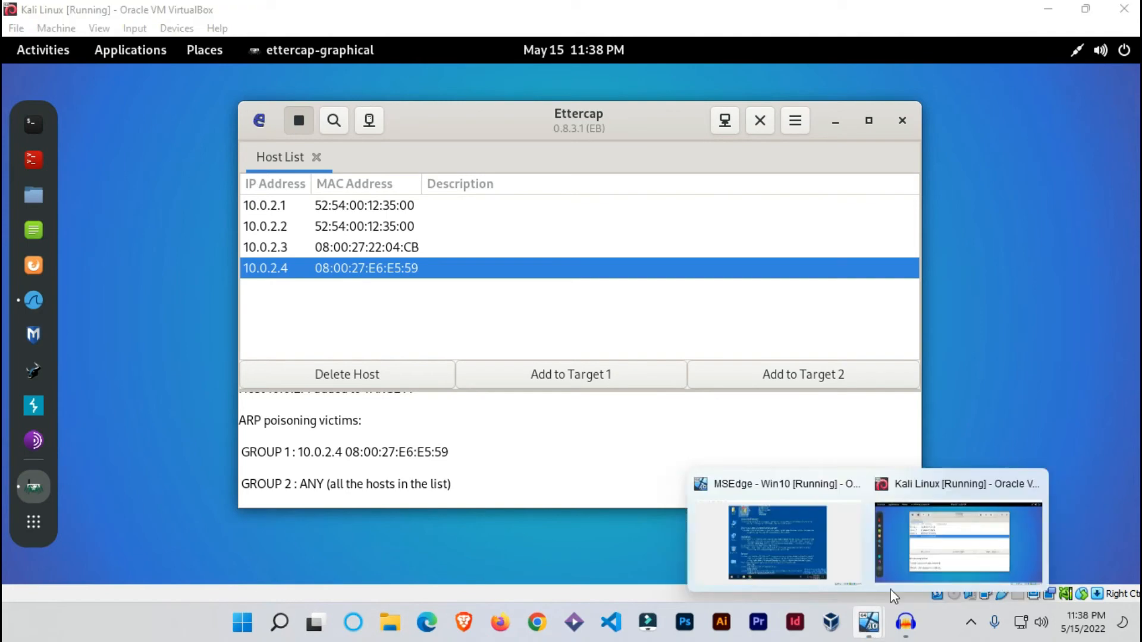
- On the Windows 10 victim, maximize Chrome and load vulnweb.com
{"action": "left_click", "coordinate": [775, 543]}
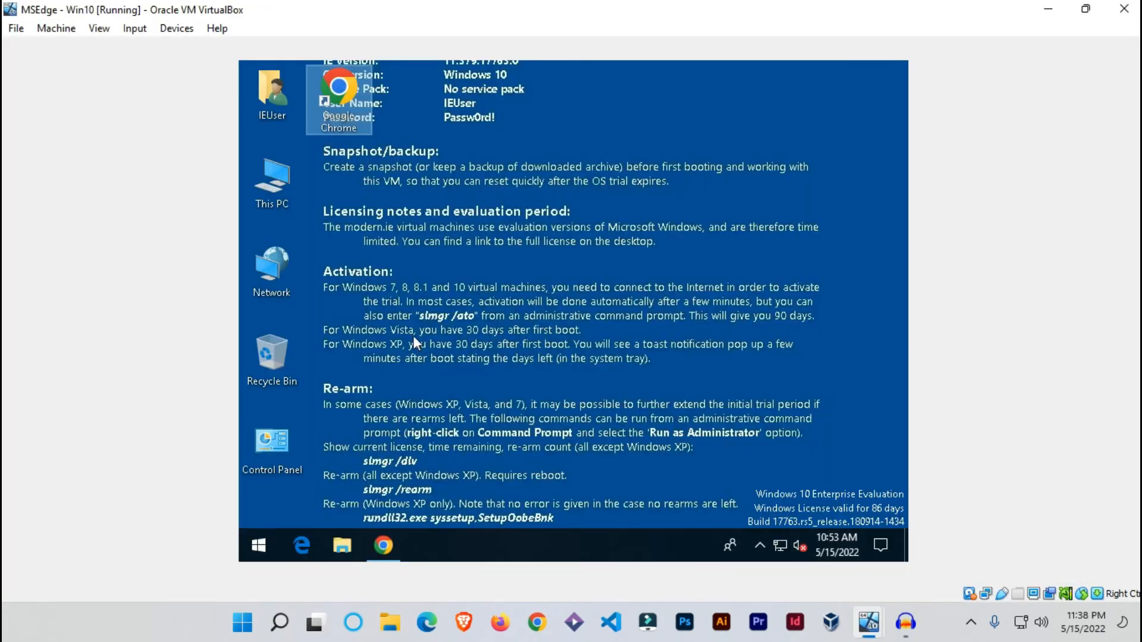
{"action": "mouse_move", "coordinate": [480, 122]}
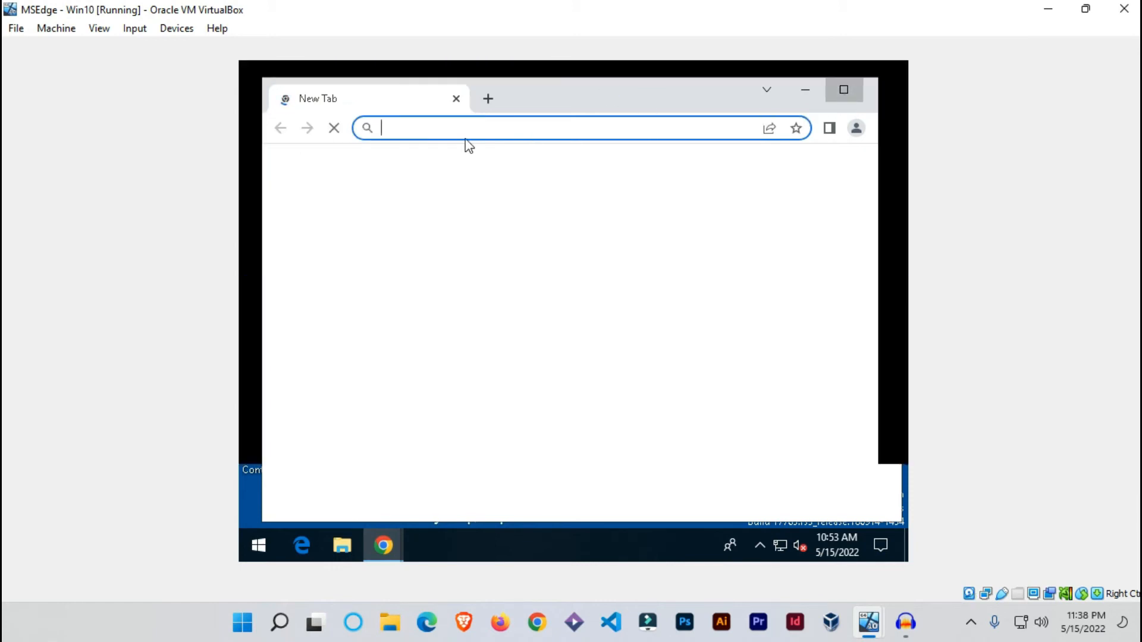
{"action": "left_click", "coordinate": [843, 89]}
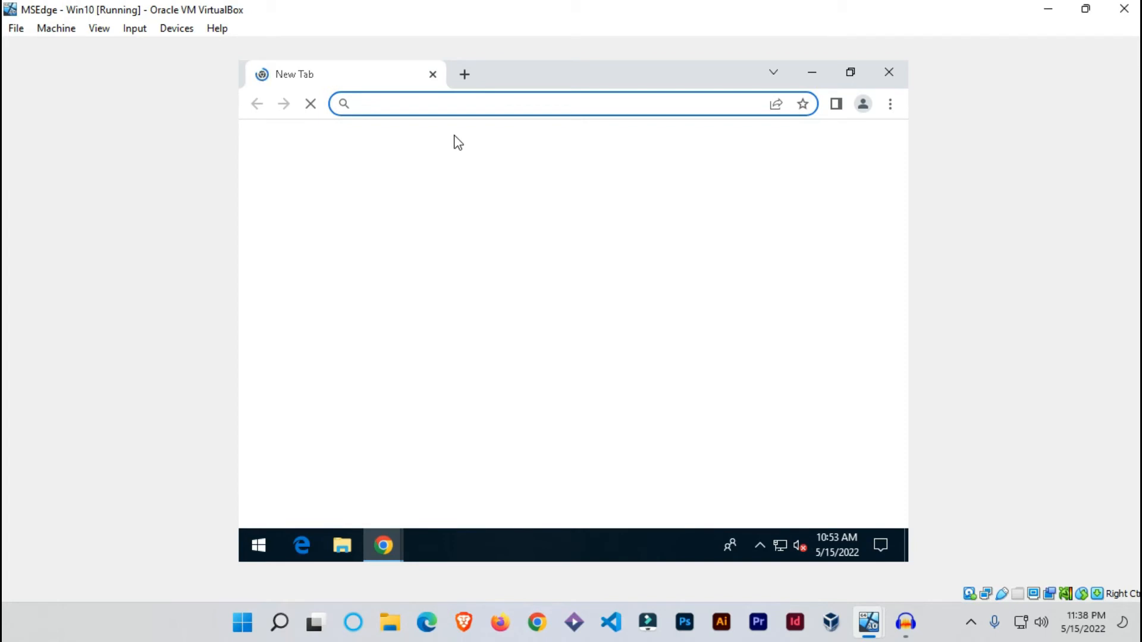
{"action": "left_click", "coordinate": [510, 103]}
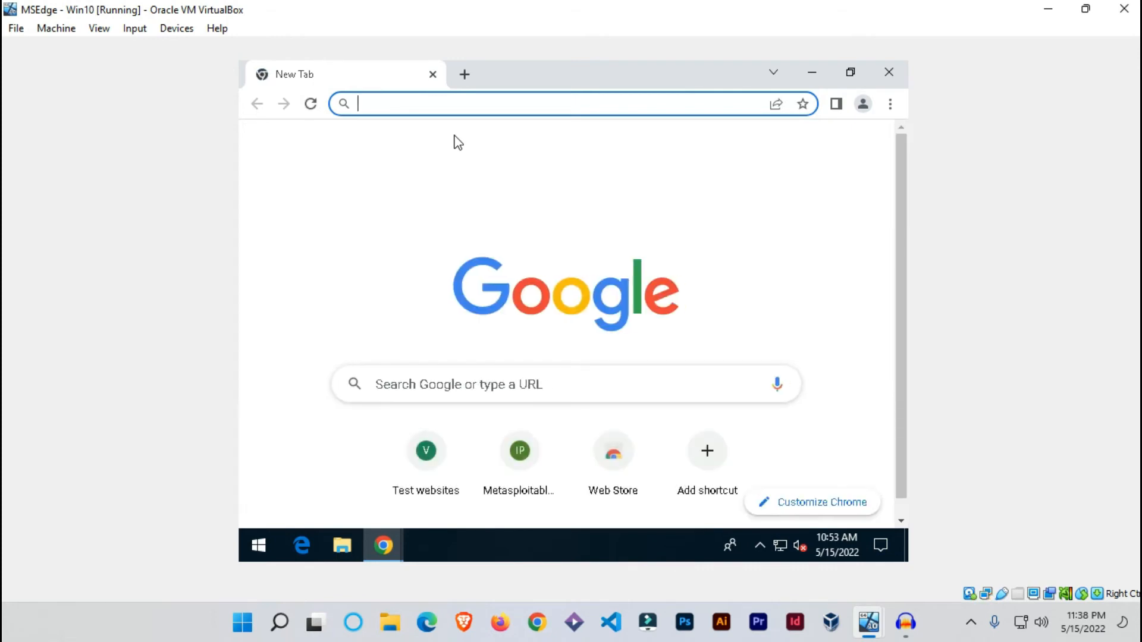
{"action": "type", "text": "vulnweb.com"}
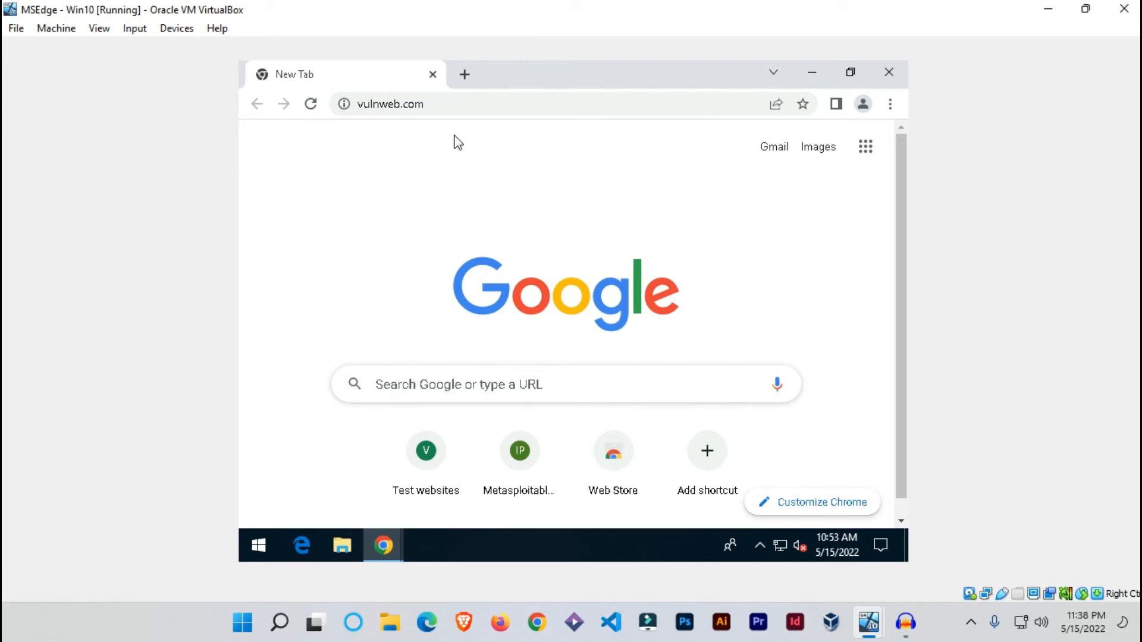
{"action": "key", "text": "Return"}
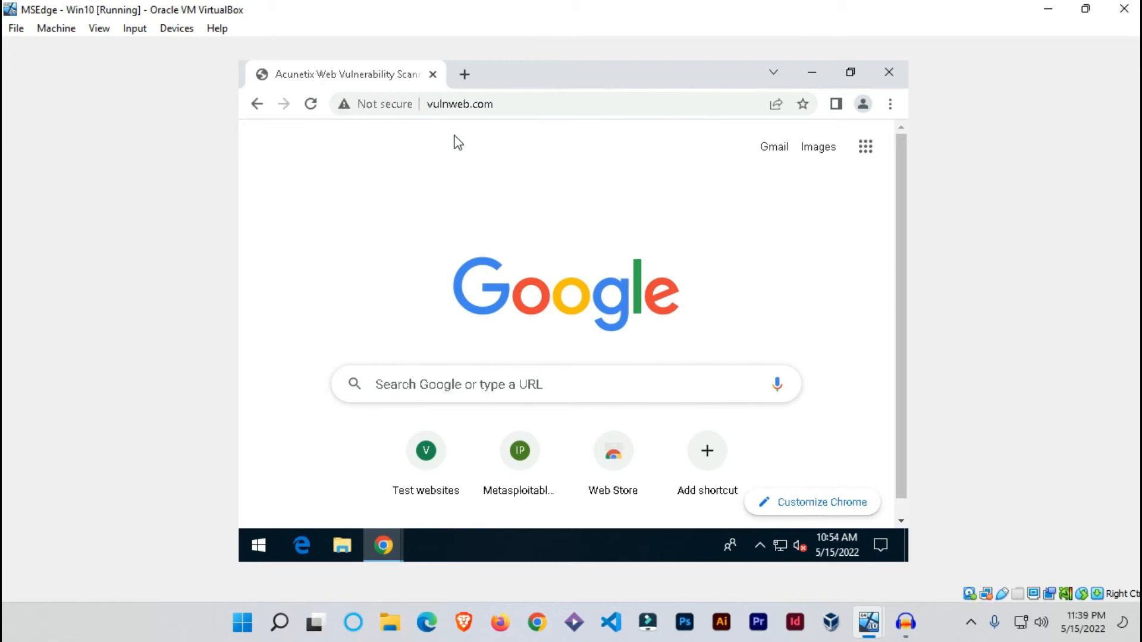
{"action": "mouse_move", "coordinate": [466, 139]}
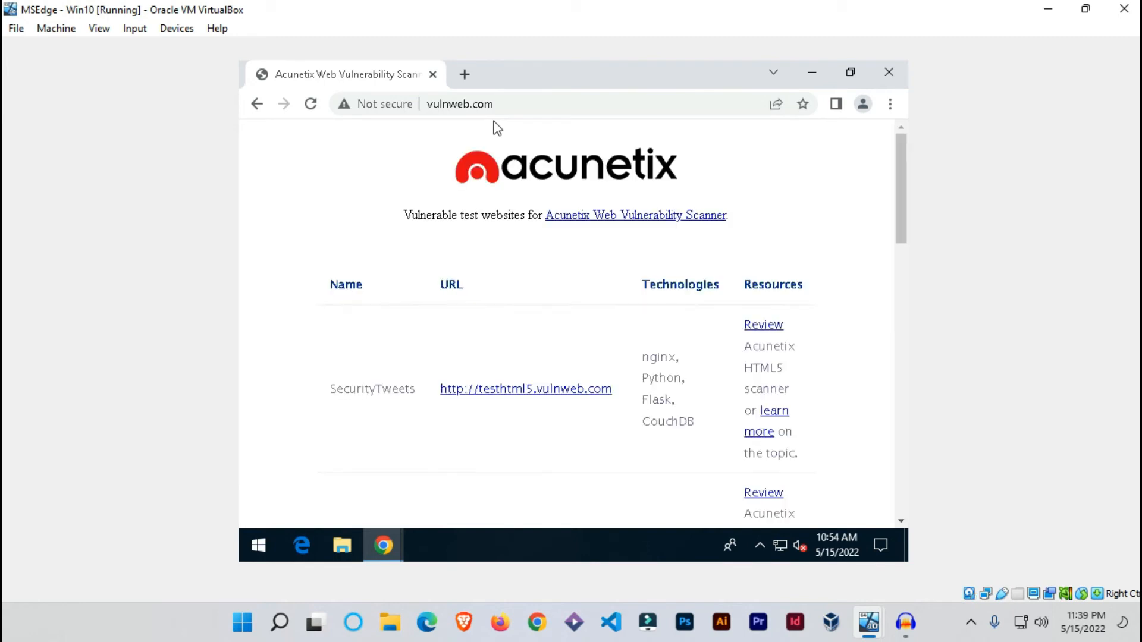
- Follow the testphp.vulnweb.com link, then open the Acuart 'Your profile' login page
{"action": "scroll", "scroll_direction": "down", "scroll_amount": 3}
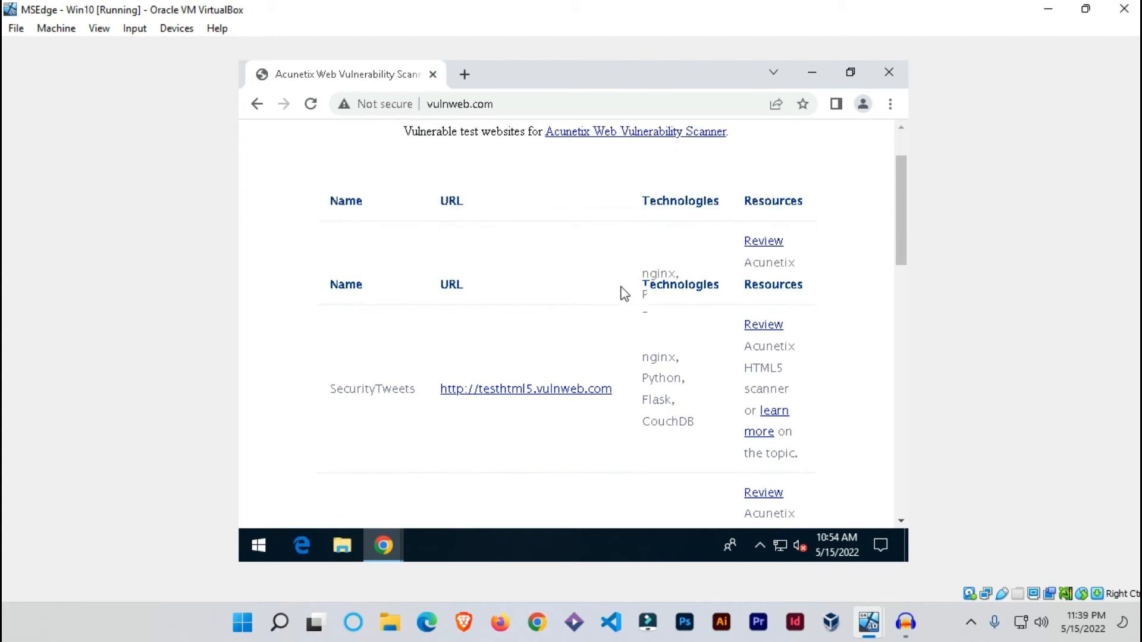
{"action": "scroll", "scroll_direction": "down", "scroll_amount": 3}
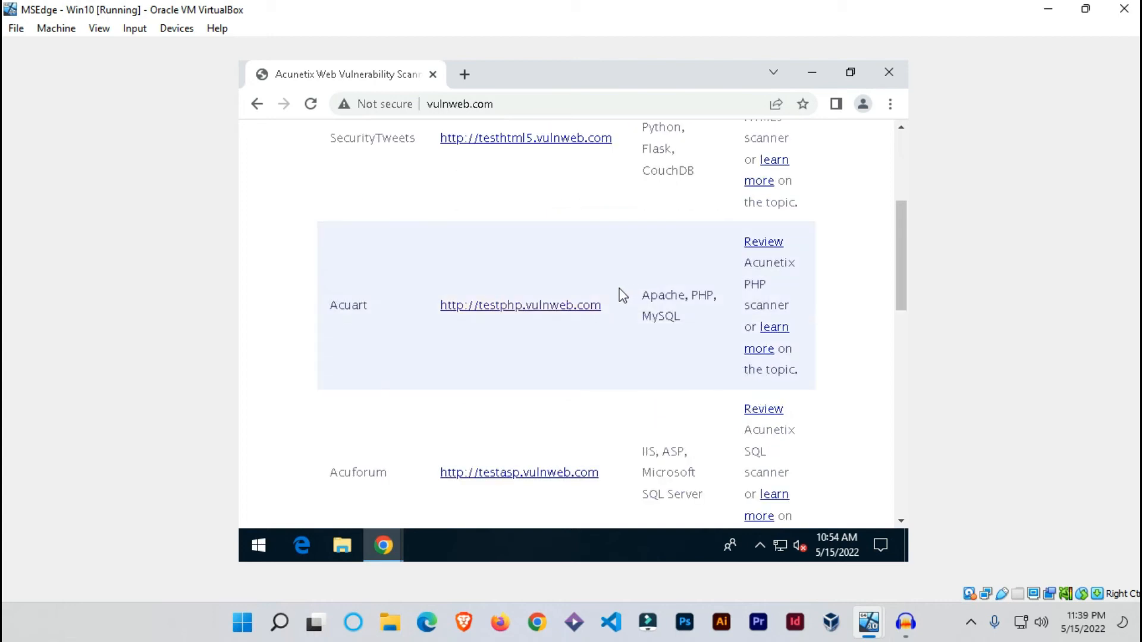
{"action": "mouse_move", "coordinate": [520, 305]}
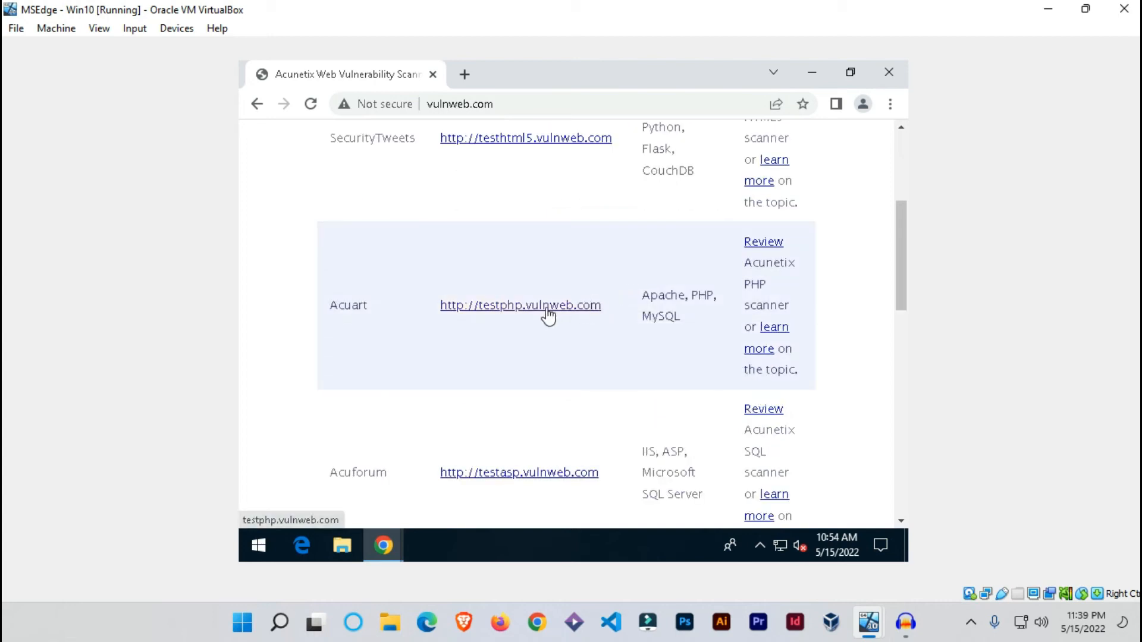
{"action": "left_click", "coordinate": [519, 305]}
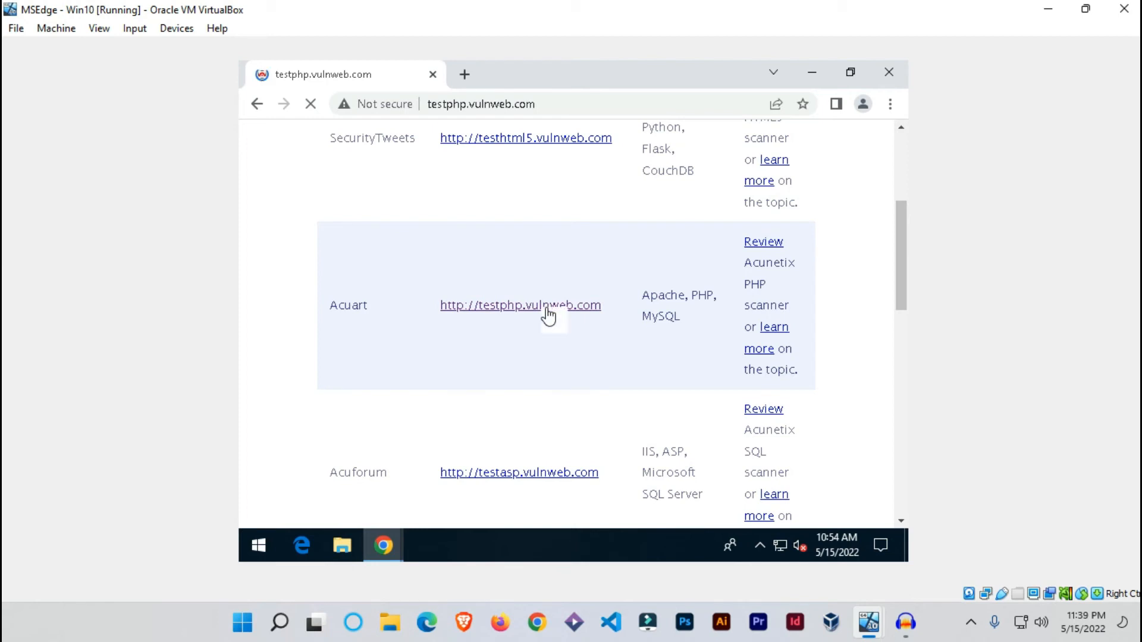
{"action": "left_click", "coordinate": [519, 305]}
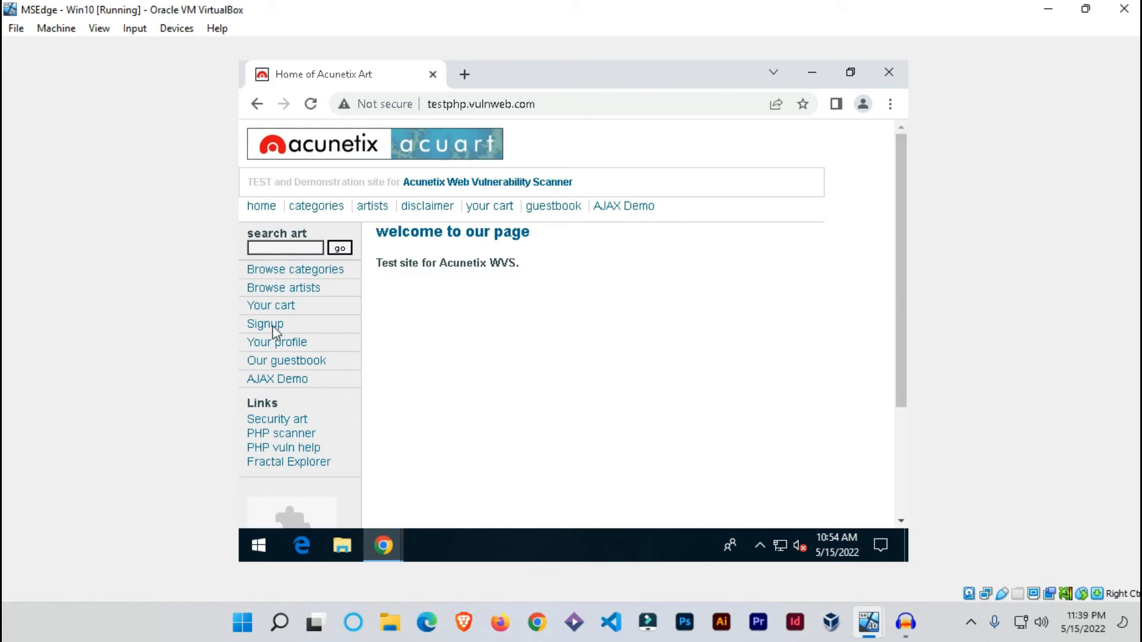
{"action": "left_click", "coordinate": [265, 324]}
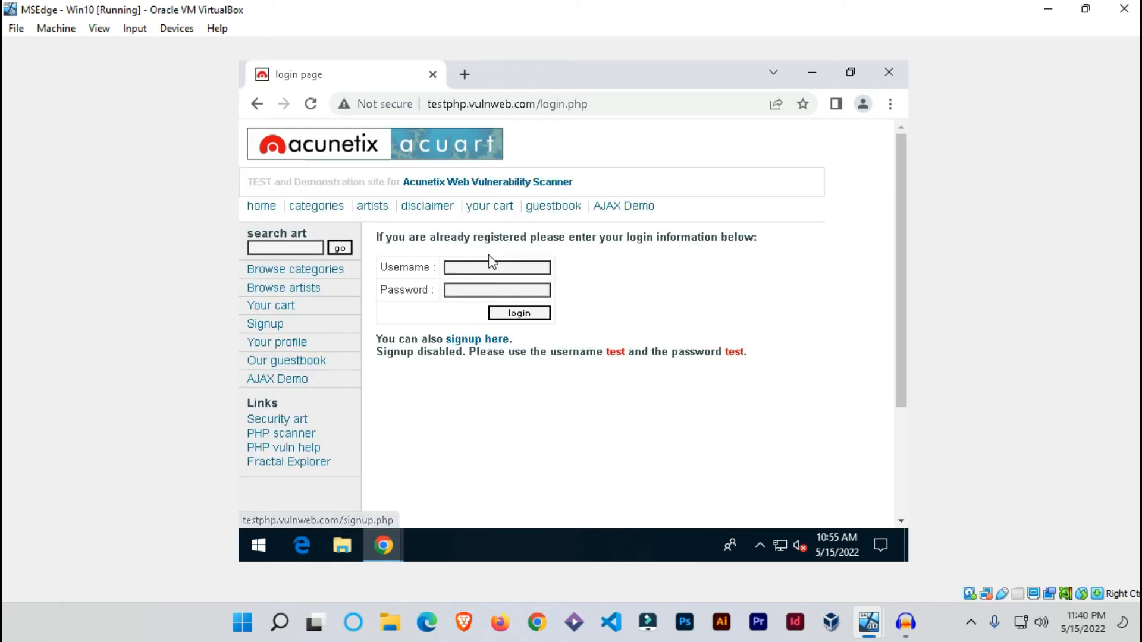
- Enter username 'admin' on the Acuart login page and submit the login
{"action": "left_click", "coordinate": [498, 267]}
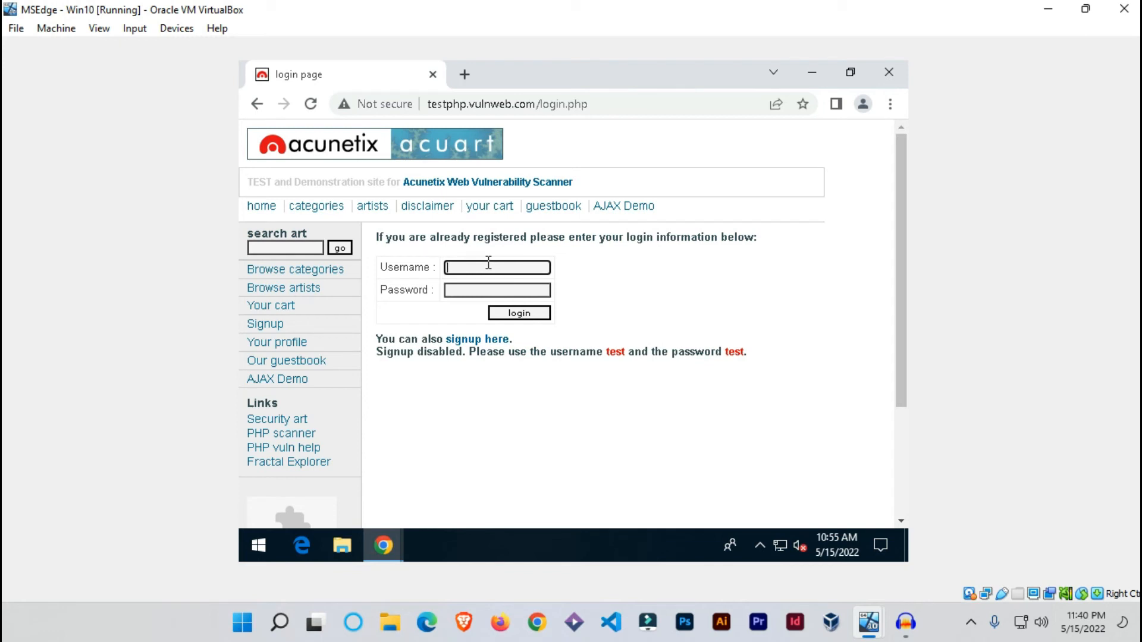
{"action": "type", "text": "admin"}
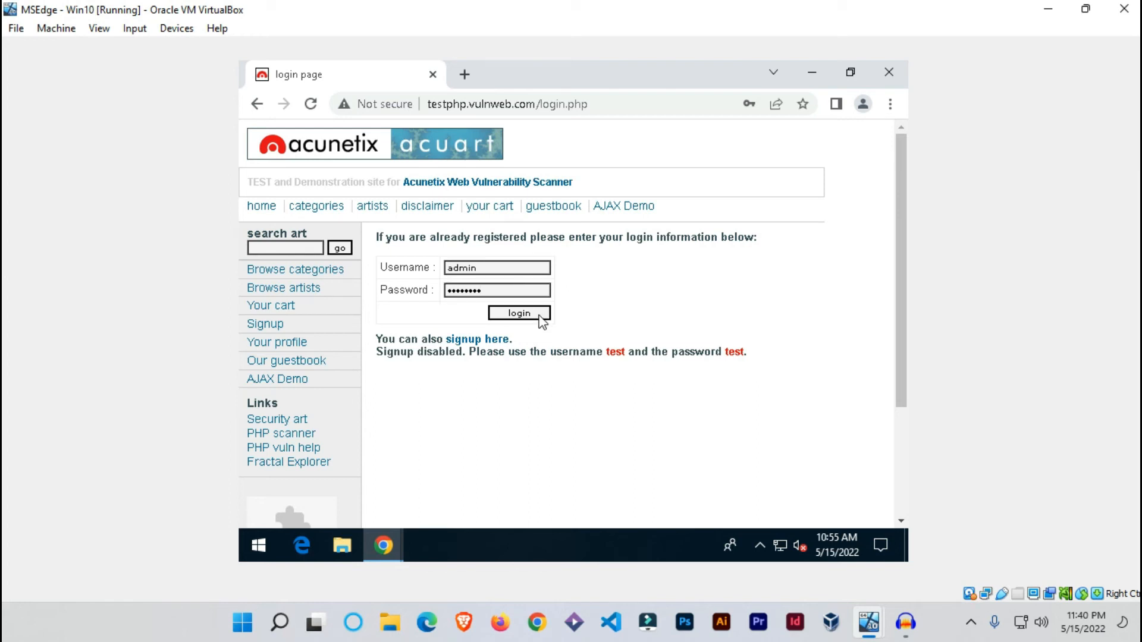
{"action": "left_click", "coordinate": [518, 313]}
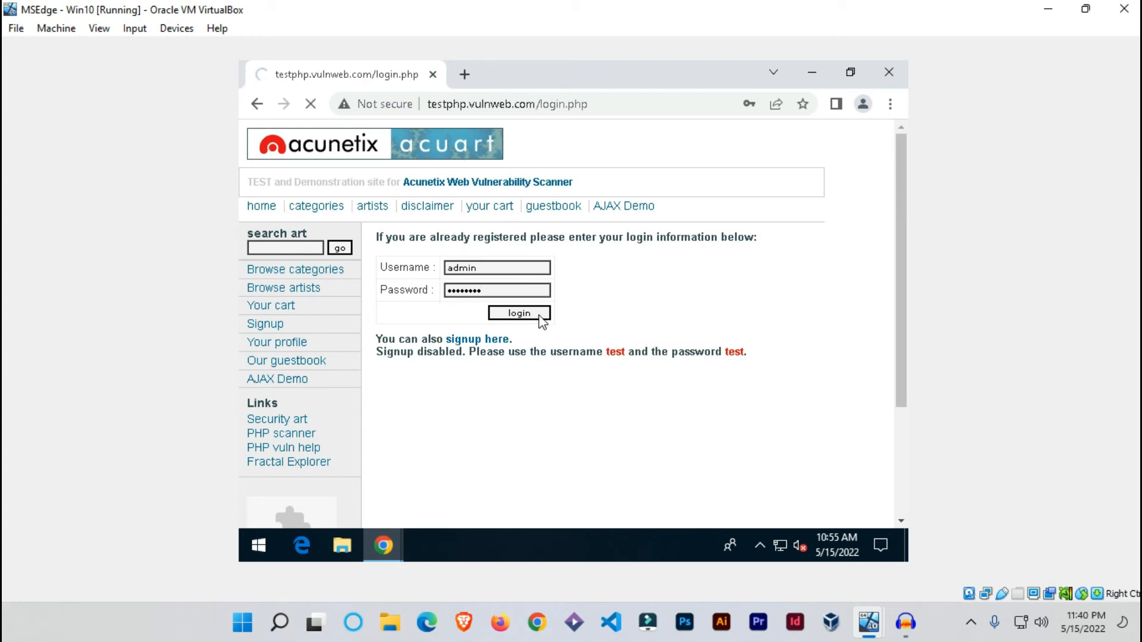
{"action": "left_click", "coordinate": [519, 312]}
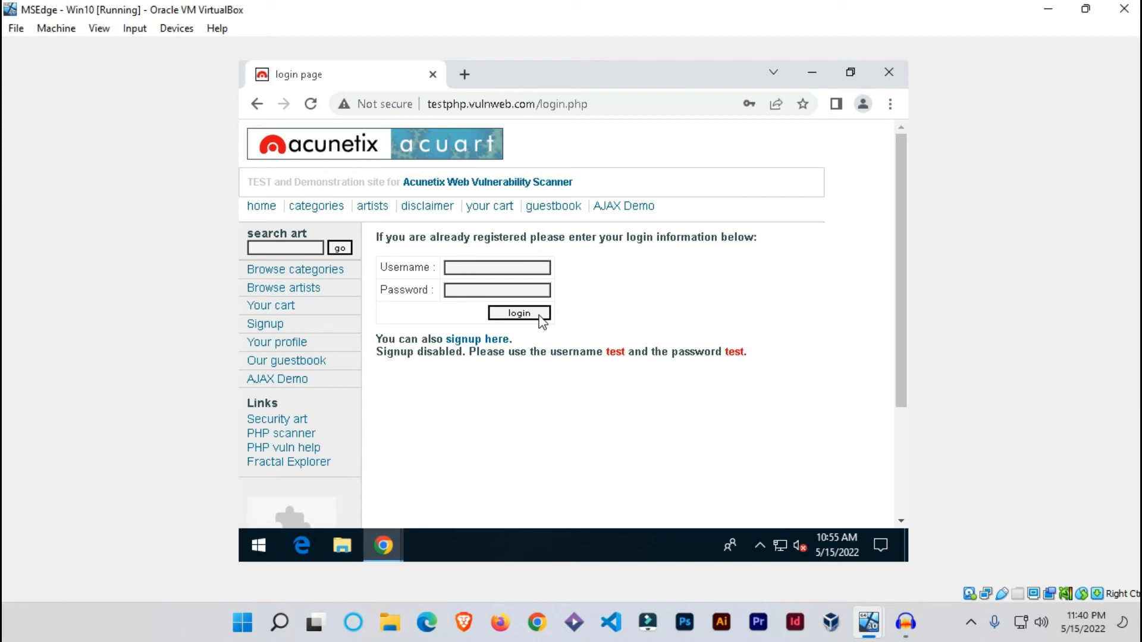
{"action": "mouse_move", "coordinate": [646, 305]}
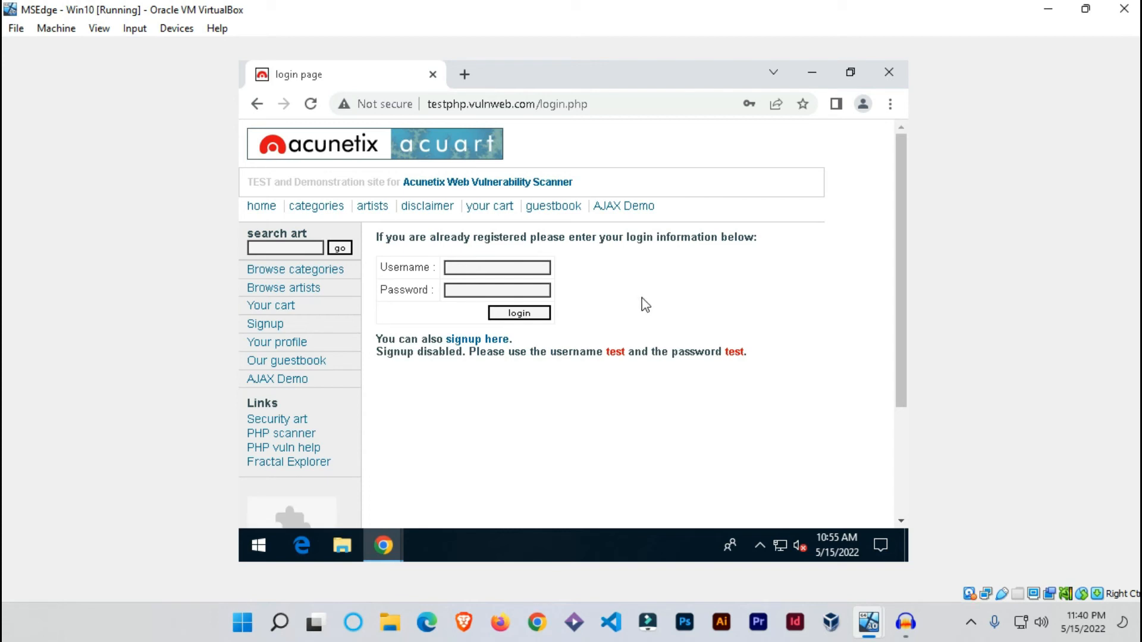
{"action": "mouse_move", "coordinate": [474, 356]}
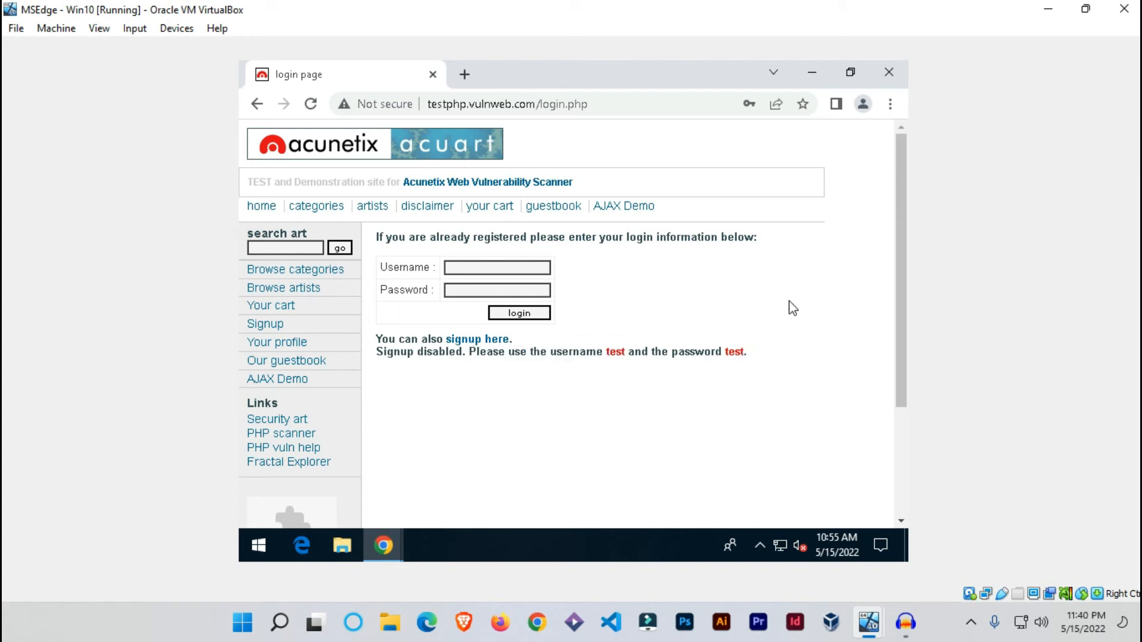
{"action": "mouse_move", "coordinate": [554, 308]}
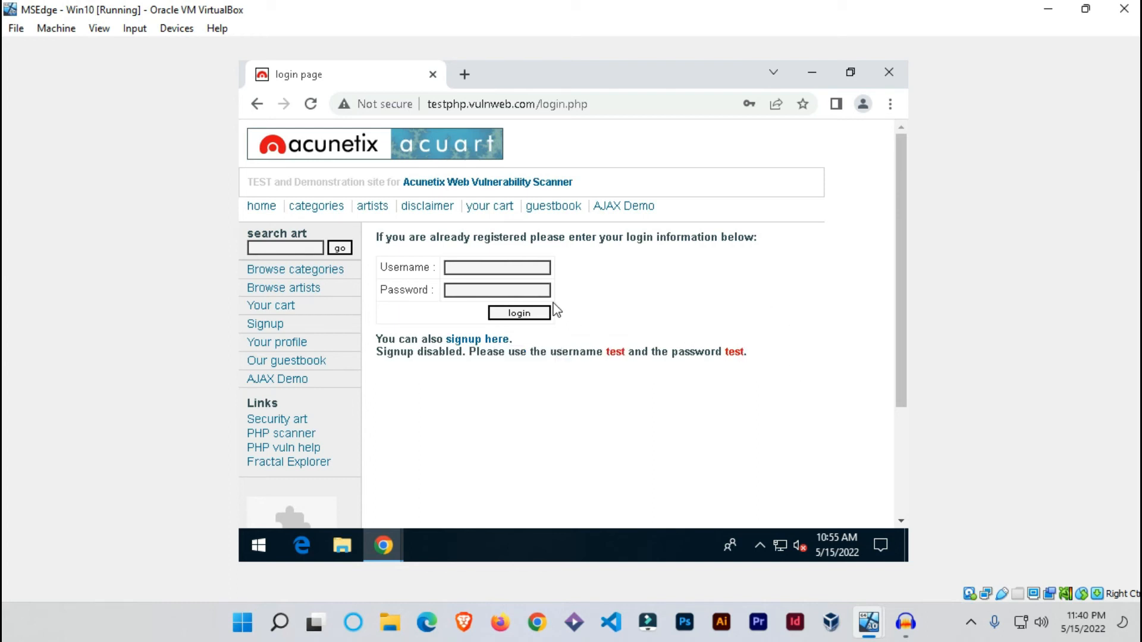
{"action": "mouse_move", "coordinate": [869, 623]}
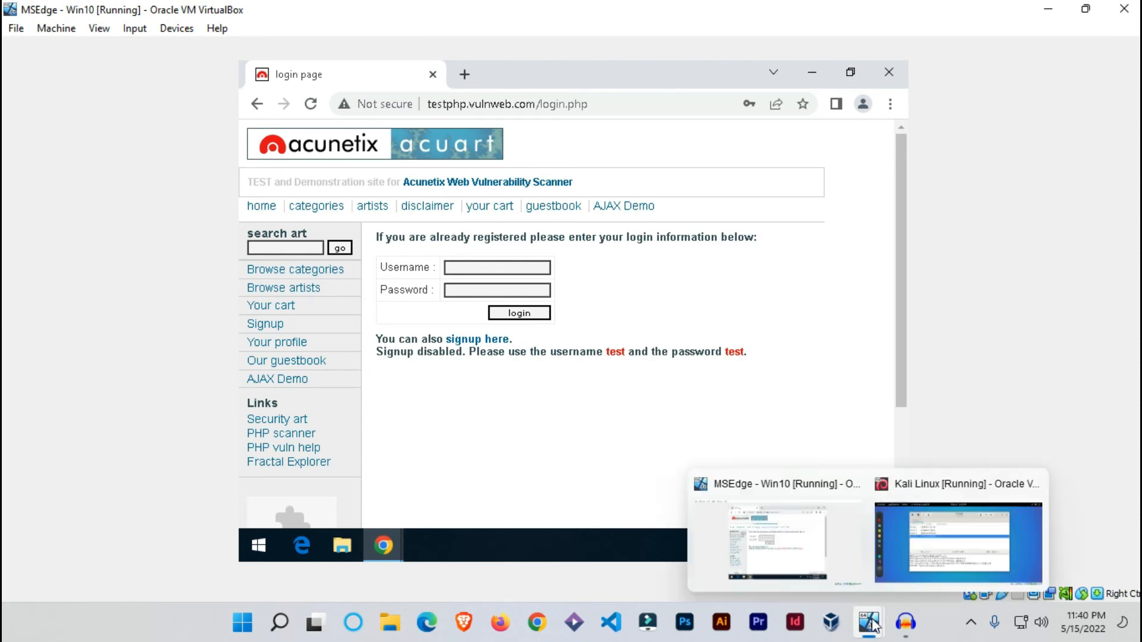
{"action": "left_click", "coordinate": [957, 542]}
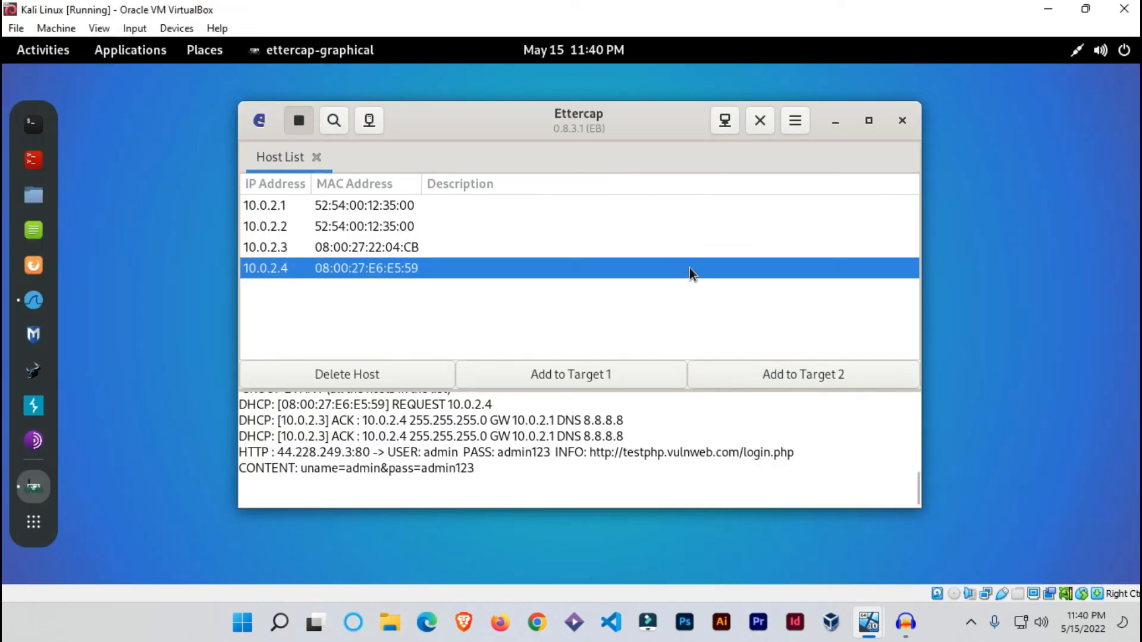
{"action": "mouse_move", "coordinate": [522, 364]}
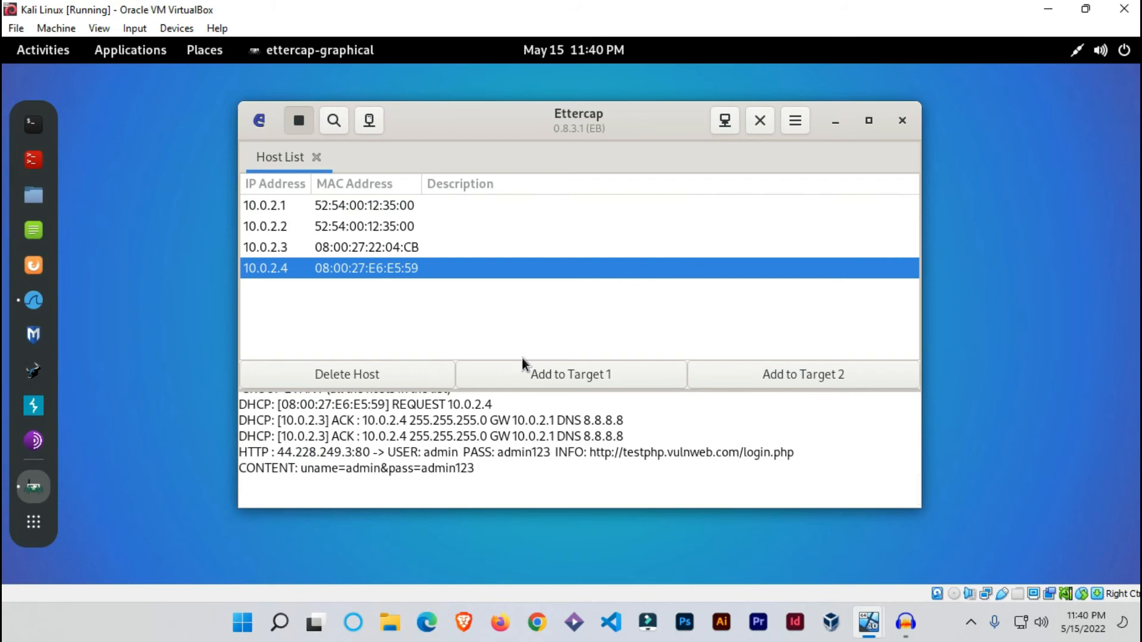